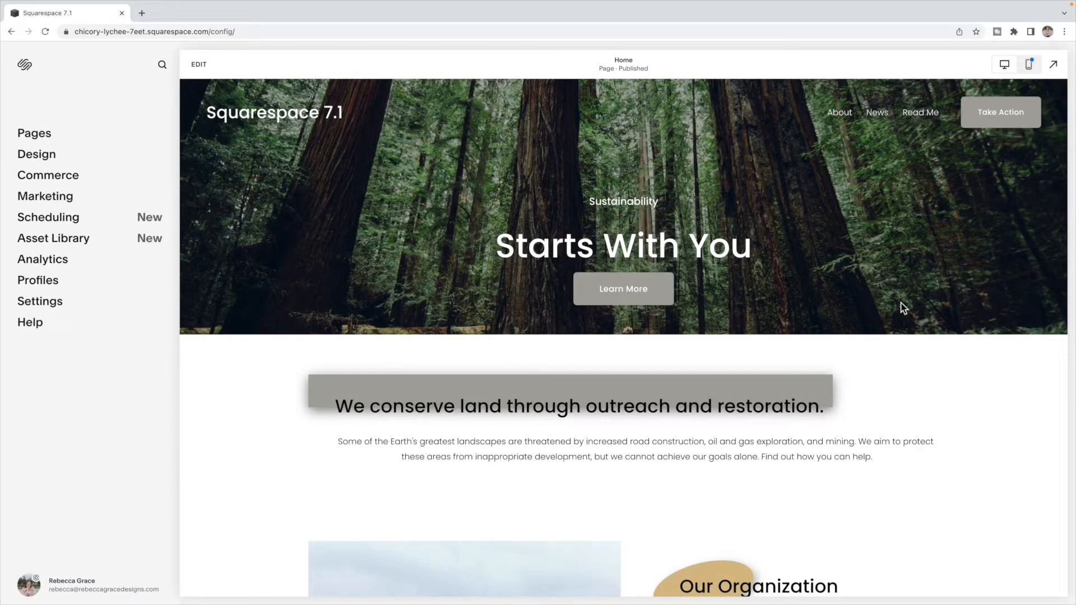
{"action": "mouse_move", "coordinate": [431, 262]}
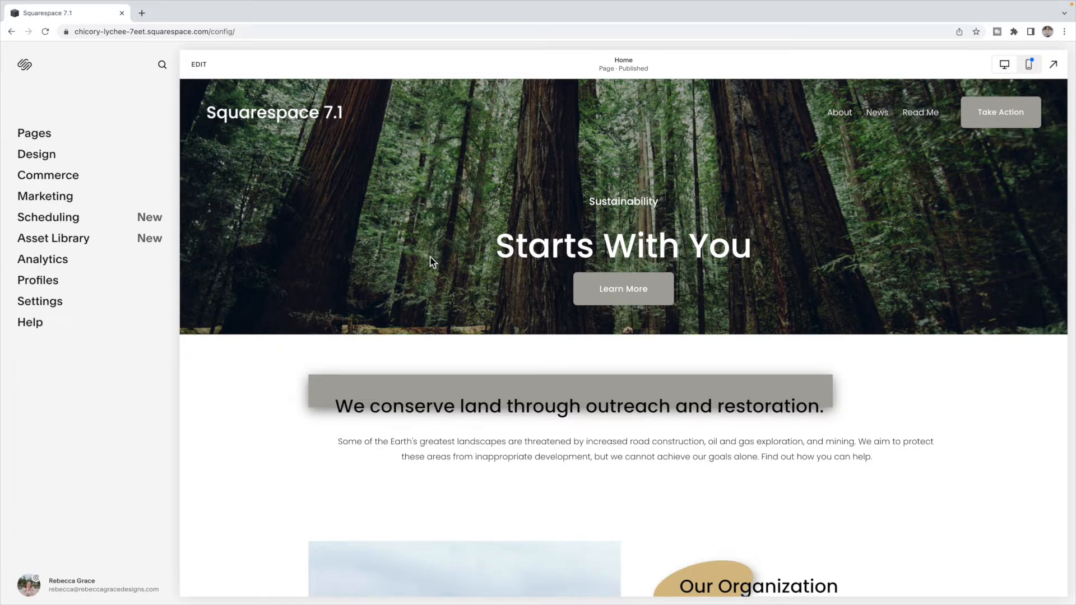
Open the empty Custom CSS editor under Design and turn on ID Finder block labels
{"action": "scroll", "scroll_direction": "down", "scroll_amount": 3}
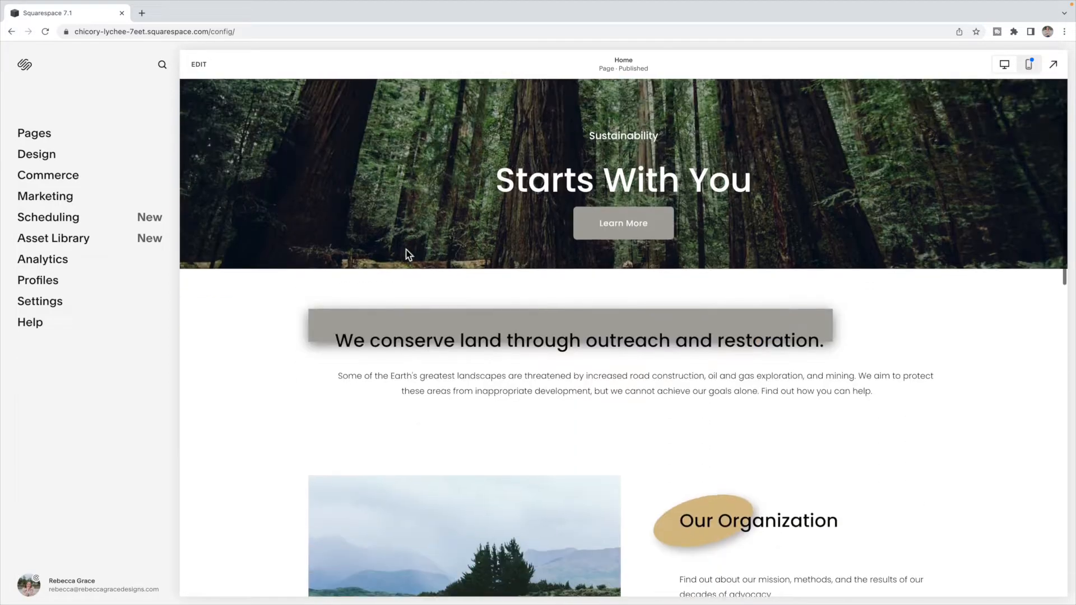
{"action": "scroll", "scroll_direction": "down", "scroll_amount": 3}
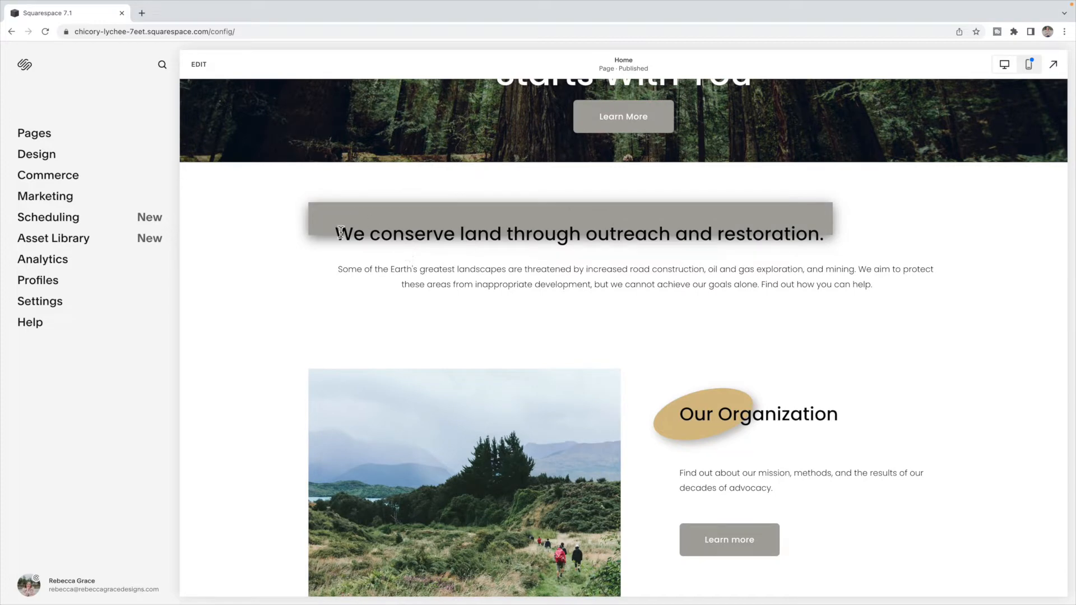
{"action": "scroll", "scroll_direction": "down", "scroll_amount": 3}
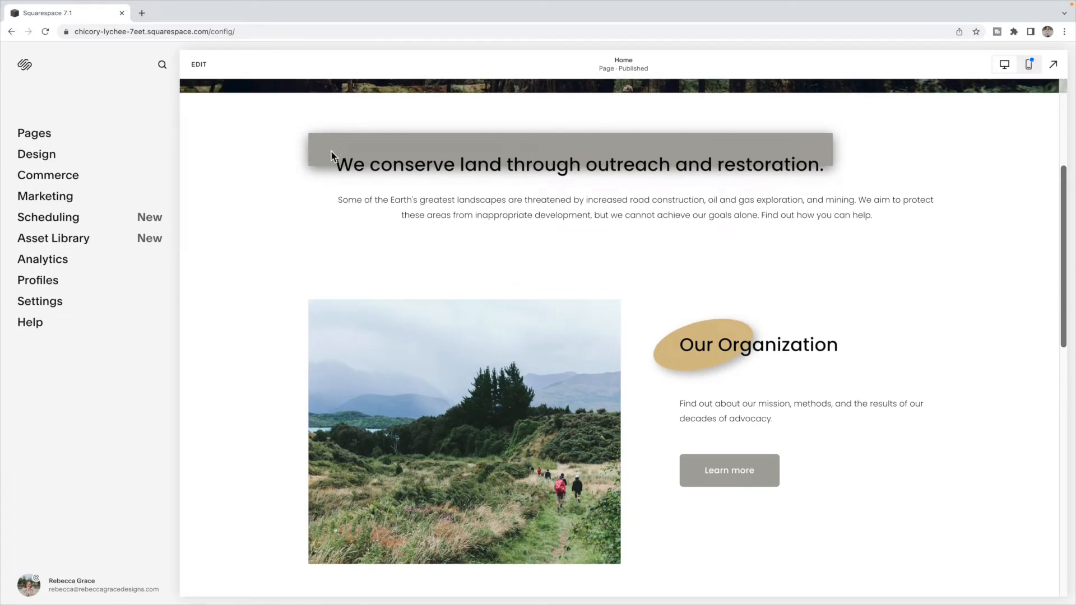
{"action": "mouse_move", "coordinate": [842, 148]}
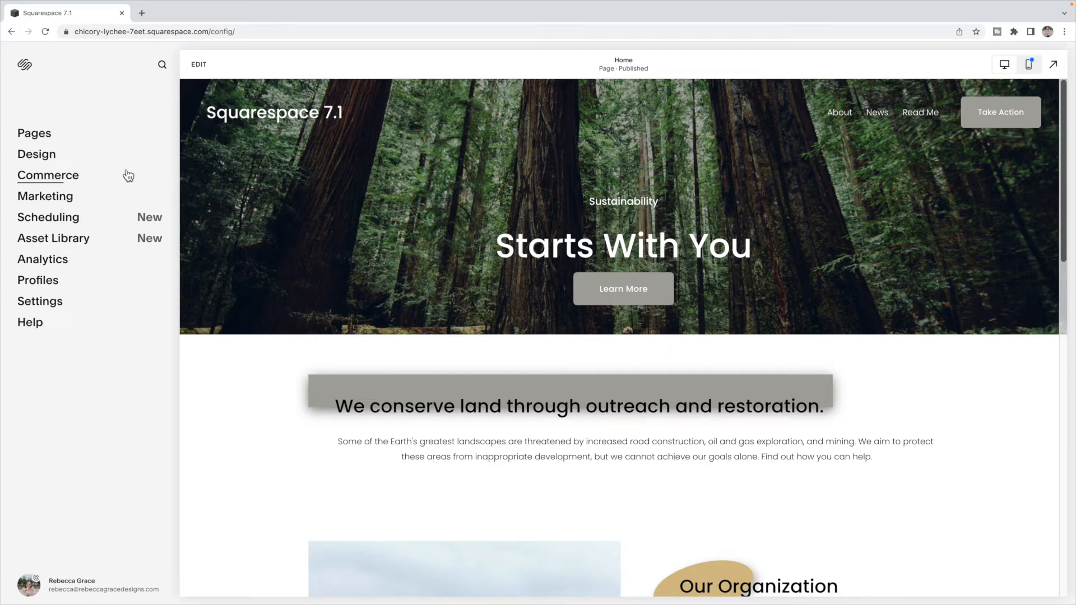
{"action": "left_click", "coordinate": [37, 154]}
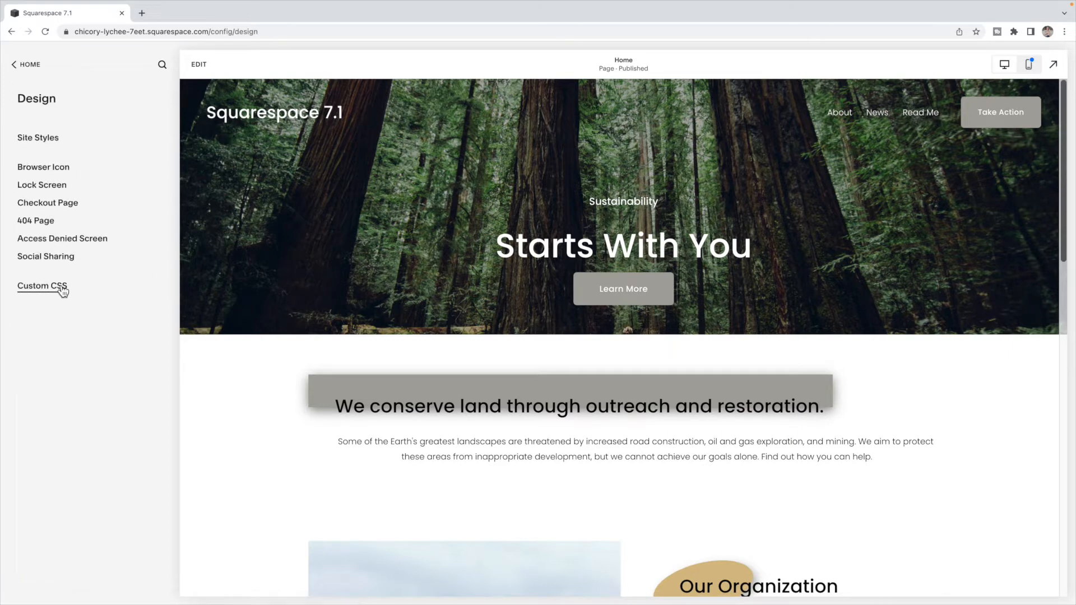
{"action": "left_click", "coordinate": [41, 286]}
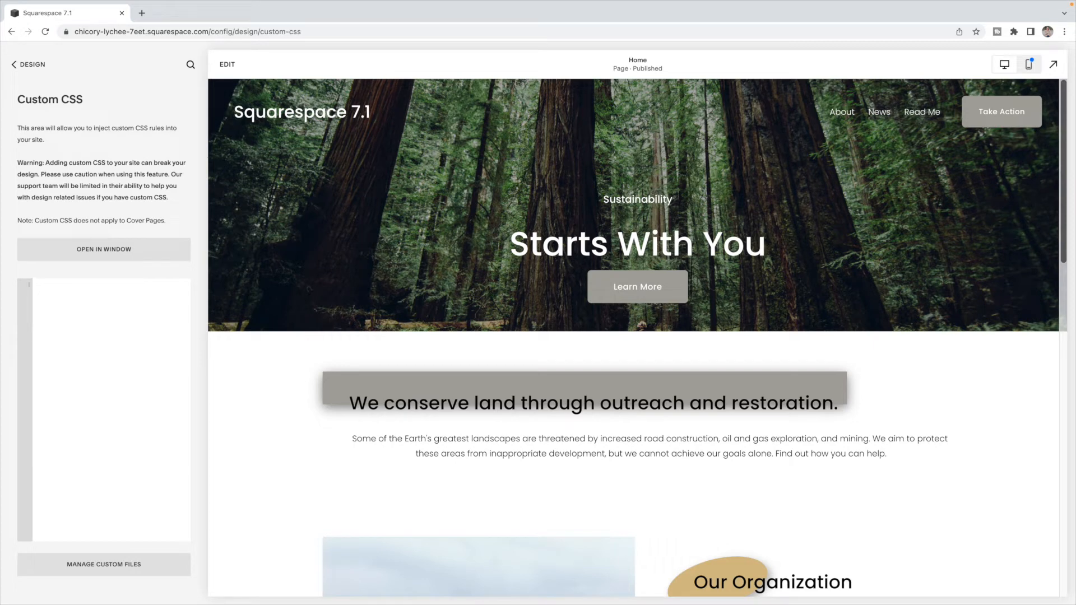
{"action": "left_click", "coordinate": [103, 286]}
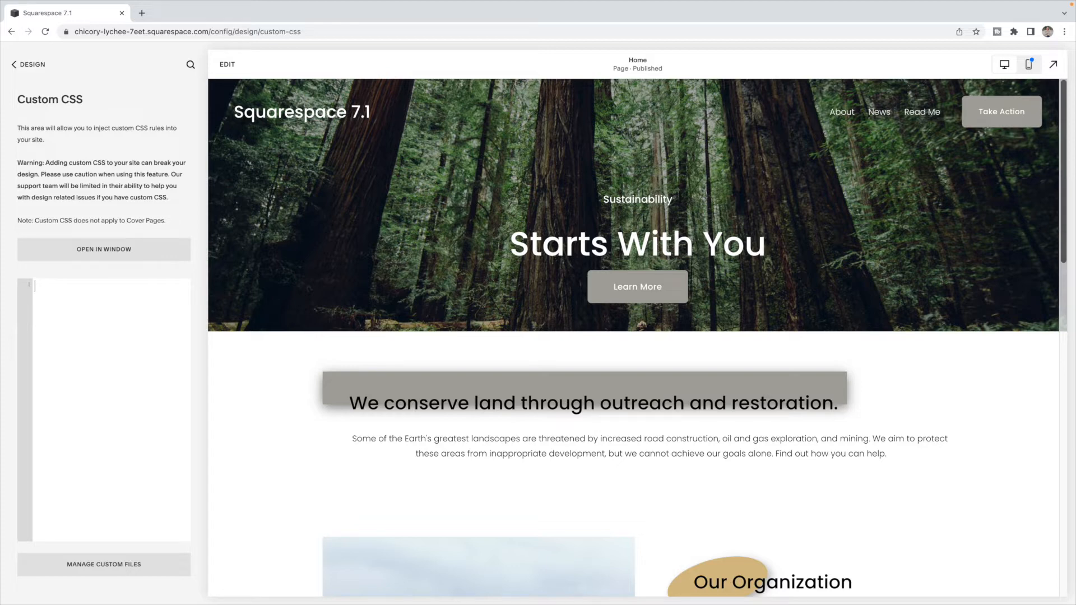
{"action": "mouse_move", "coordinate": [755, 385]}
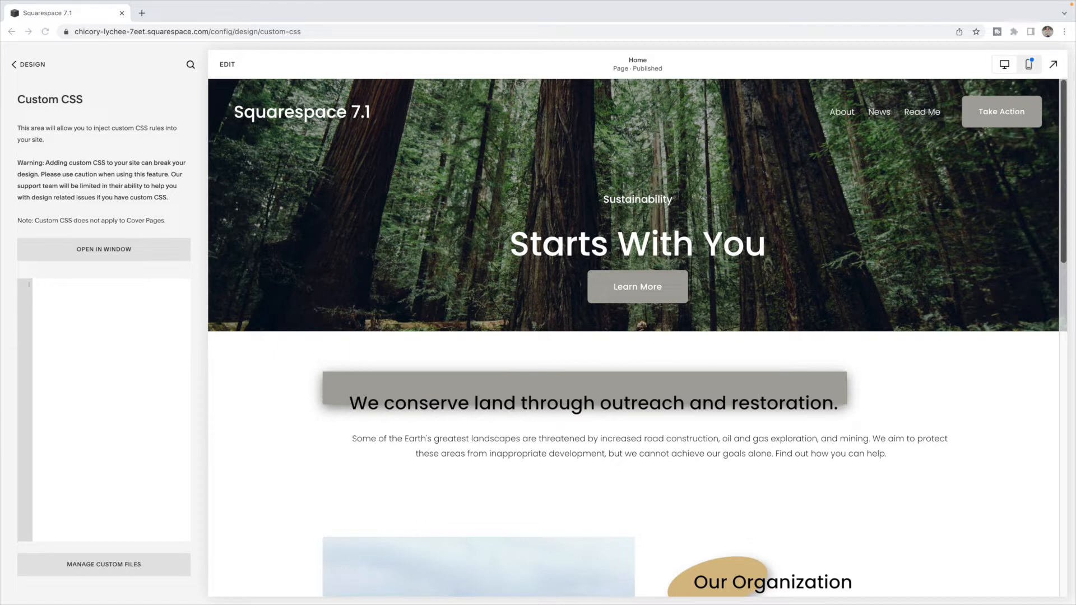
{"action": "left_click", "coordinate": [62, 295]}
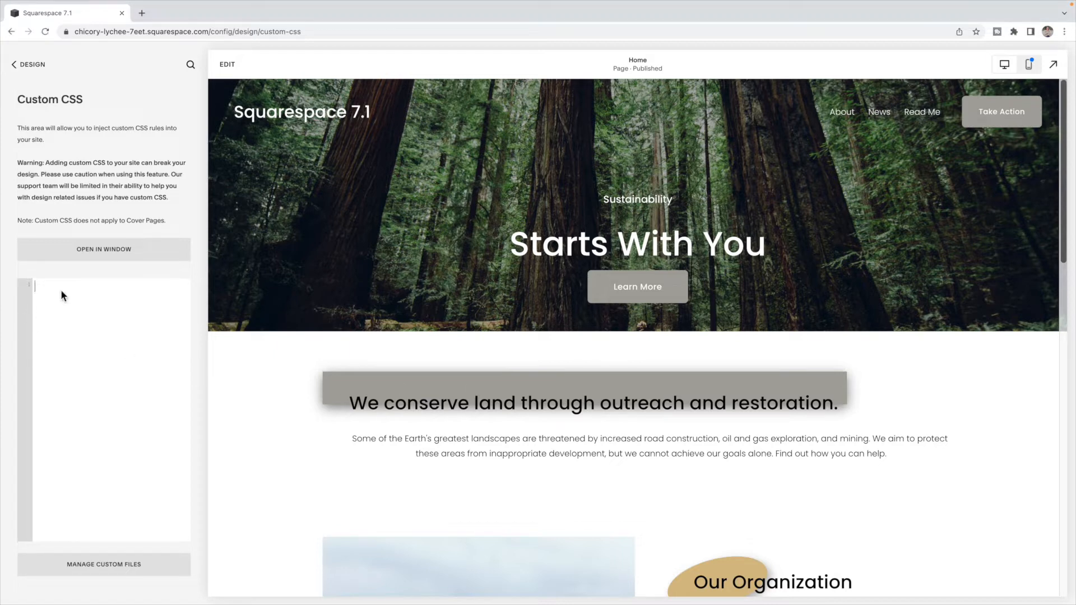
{"action": "mouse_move", "coordinate": [415, 347]}
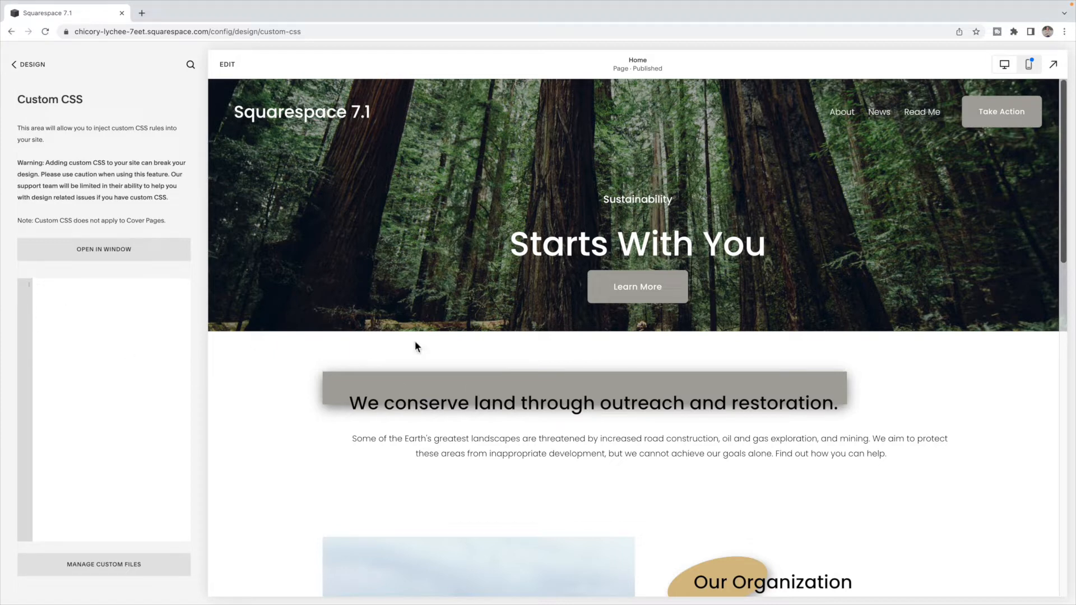
{"action": "left_click", "coordinate": [1014, 32]}
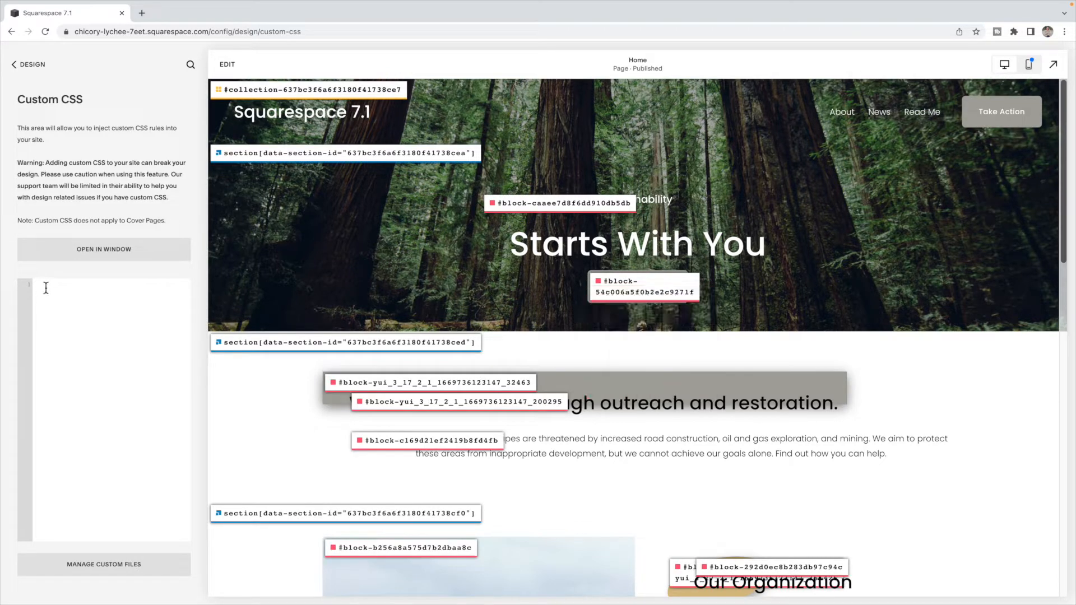
Hide the ID labels, write a ':hover .sqs-shape { background: red; }' rule, and save
{"action": "left_click", "coordinate": [1012, 31]}
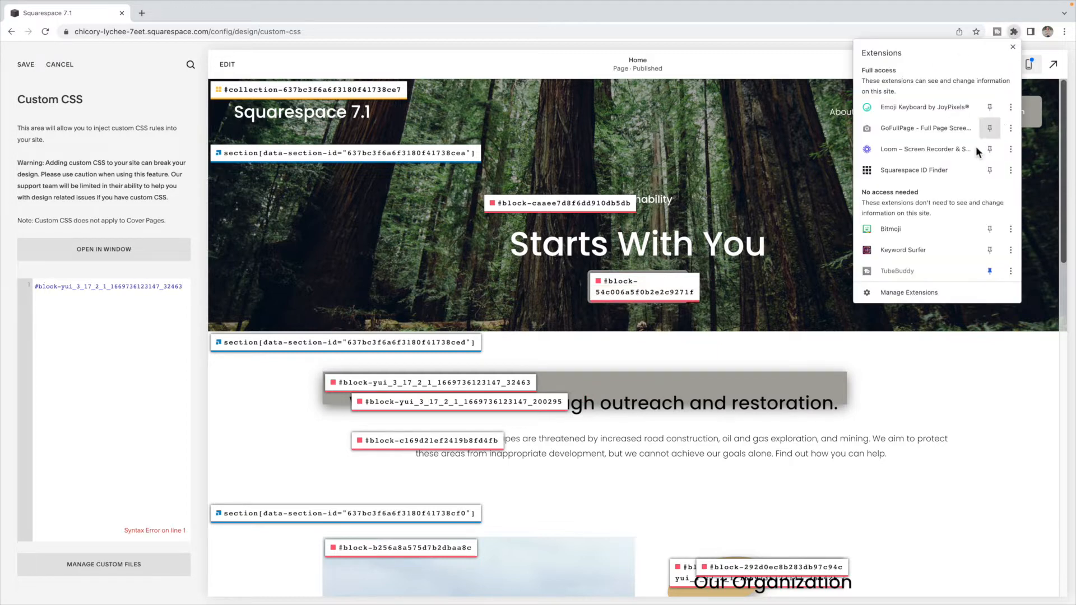
{"action": "left_click", "coordinate": [1011, 47]}
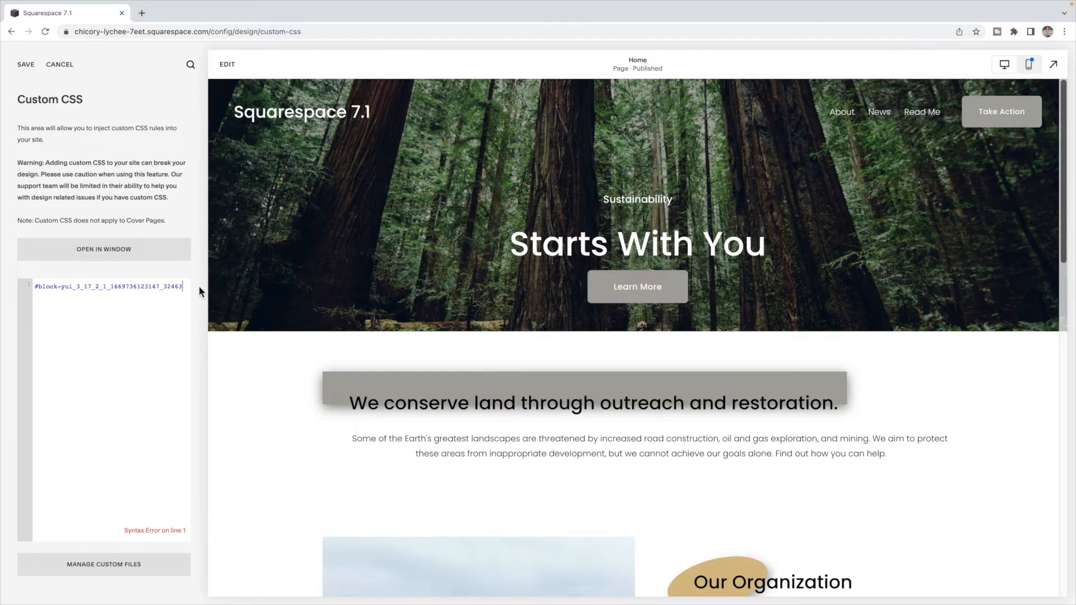
{"action": "type", "text": ":hover"}
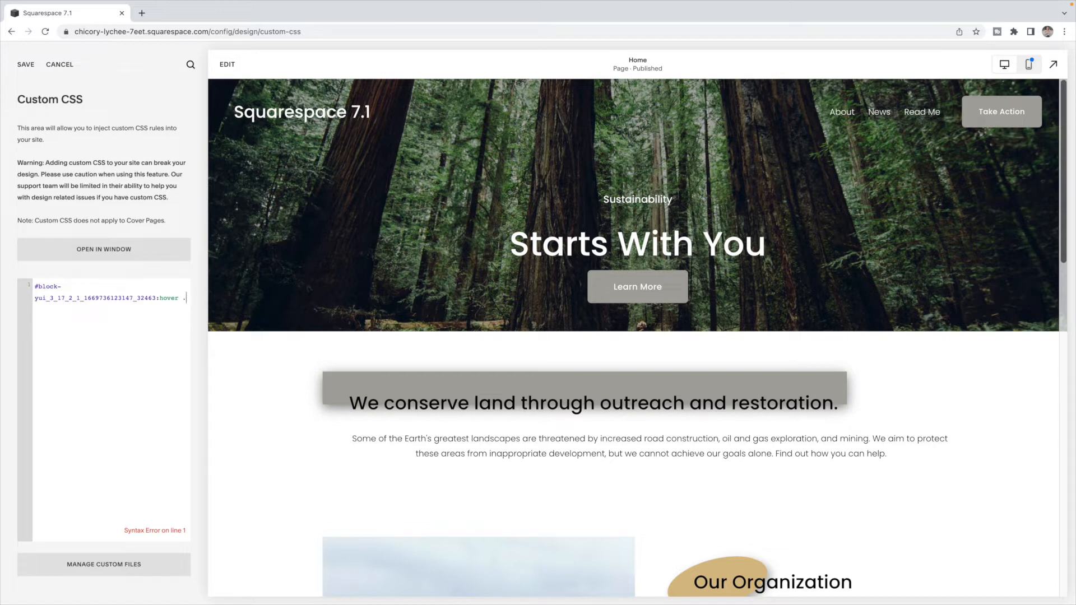
{"action": "type", "text": ".sgs"}
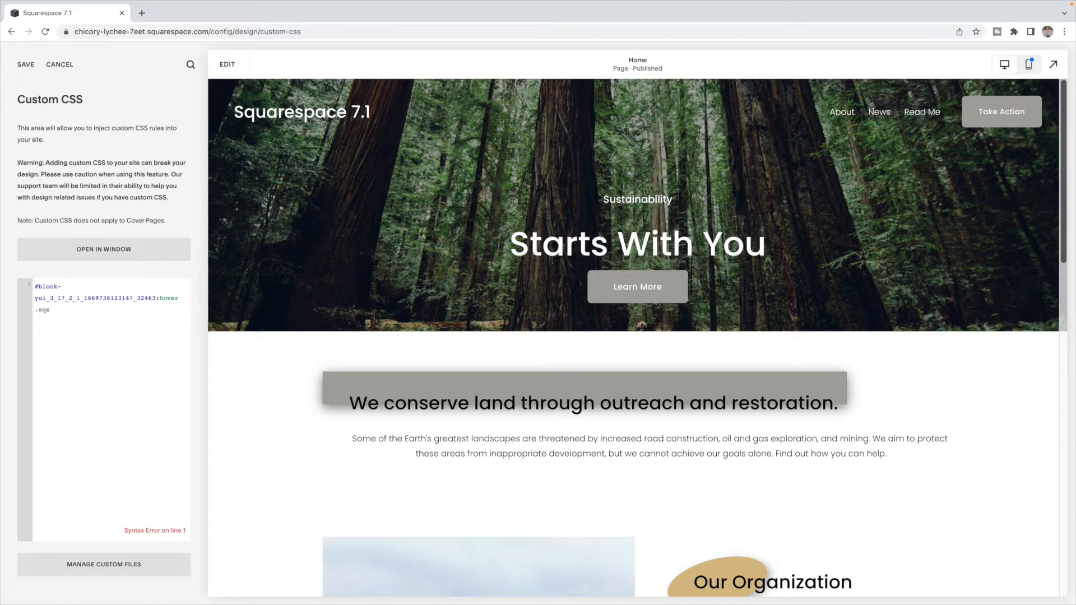
{"action": "type", "text": "-s"}
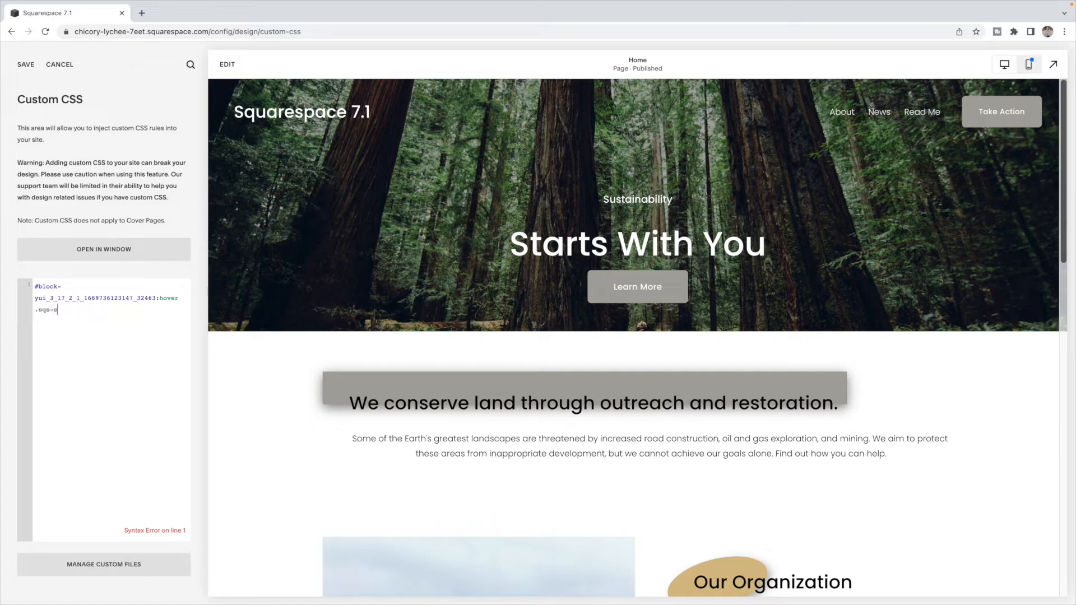
{"action": "type", "text": "hape"}
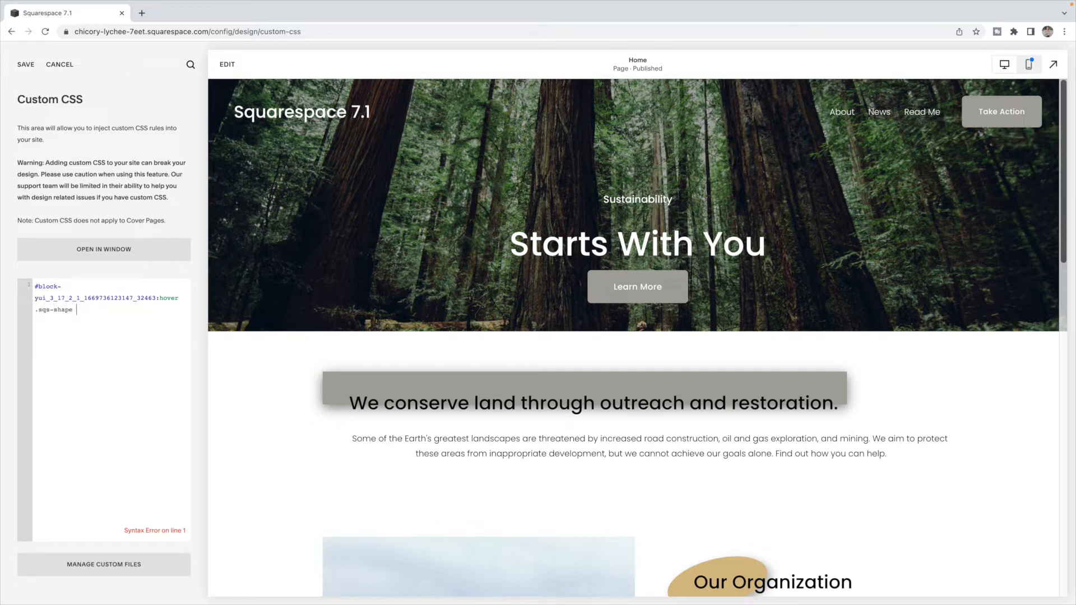
{"action": "type", "text": "{"}
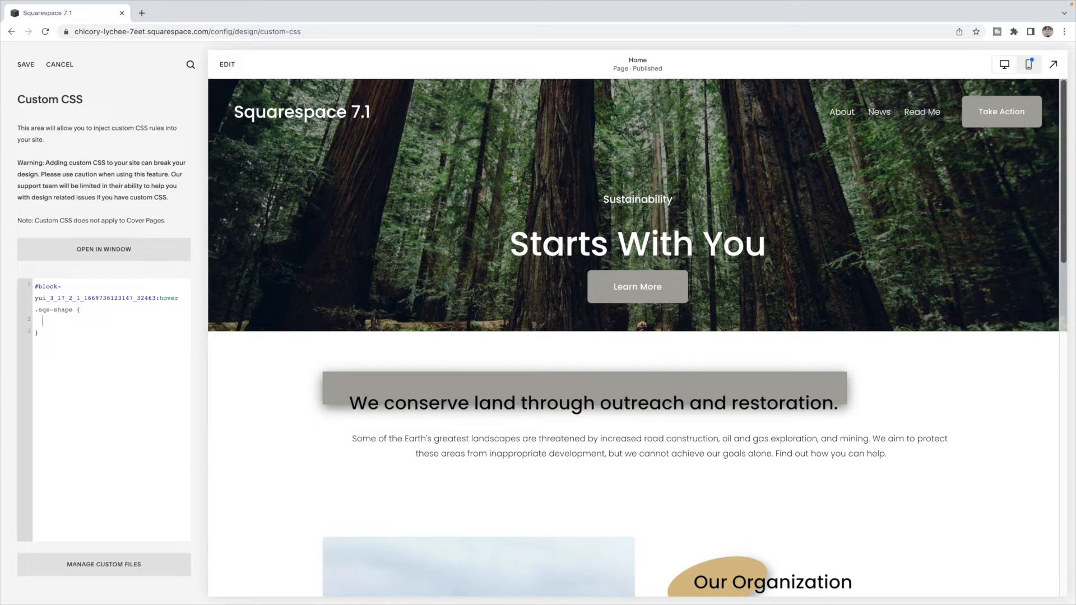
{"action": "type", "text": "backgroun"}
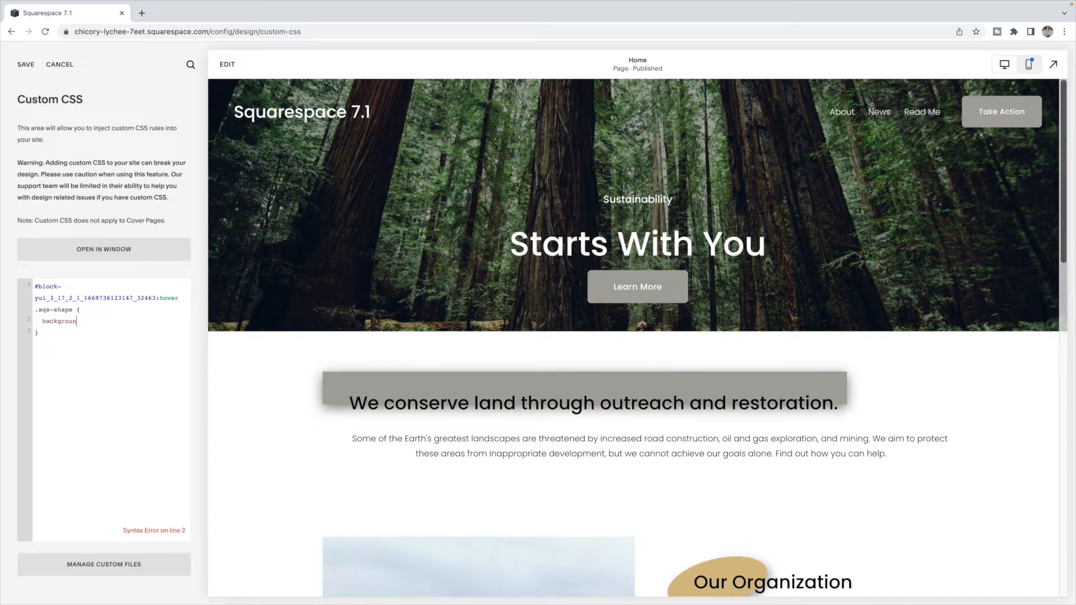
{"action": "type", "text": ": red;"}
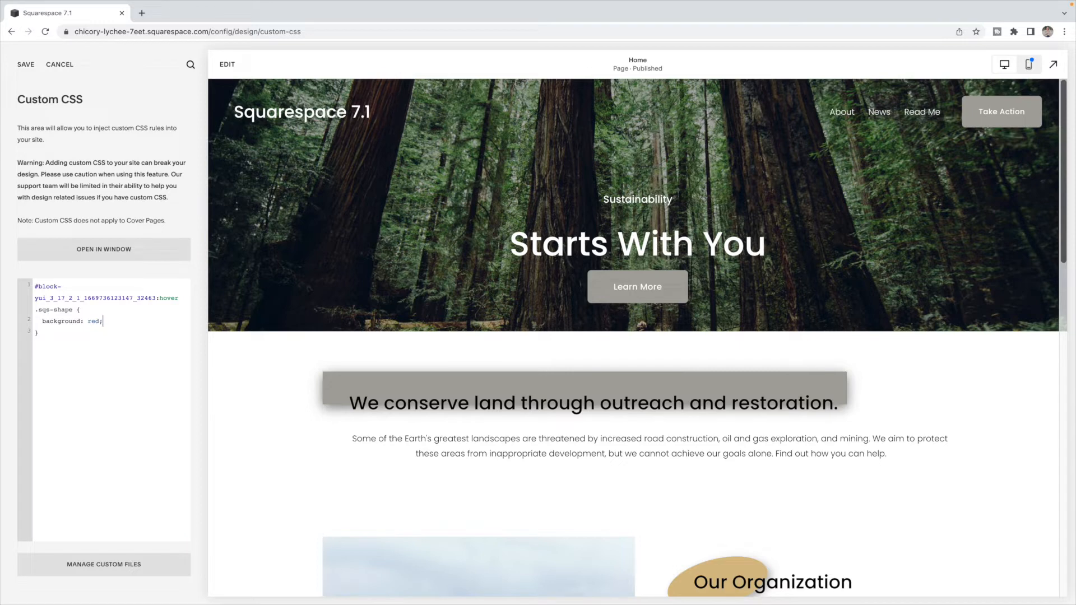
{"action": "mouse_move", "coordinate": [110, 153]}
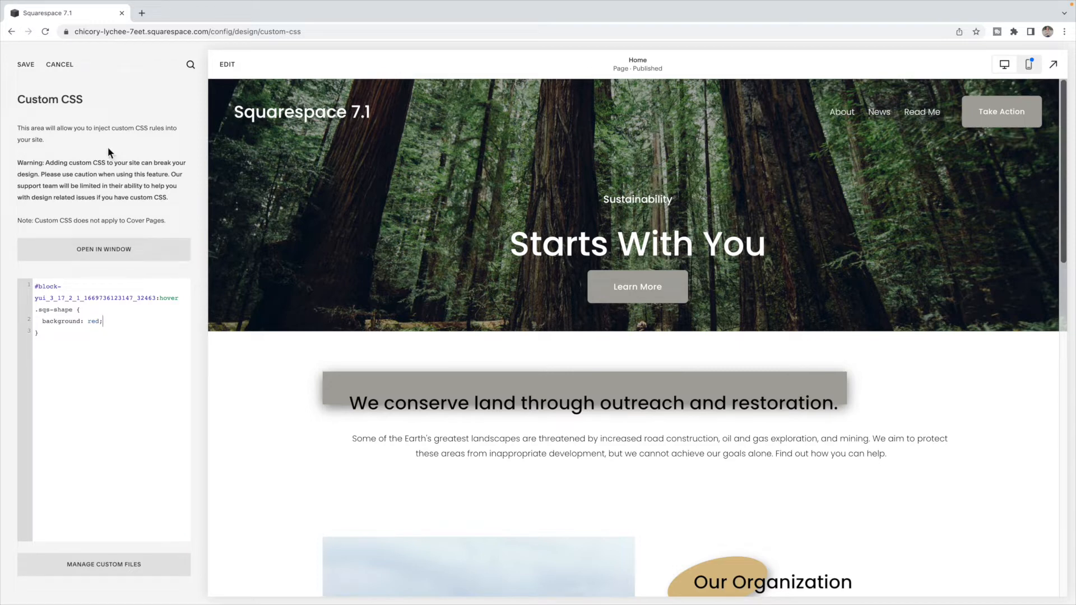
{"action": "left_click", "coordinate": [26, 64]}
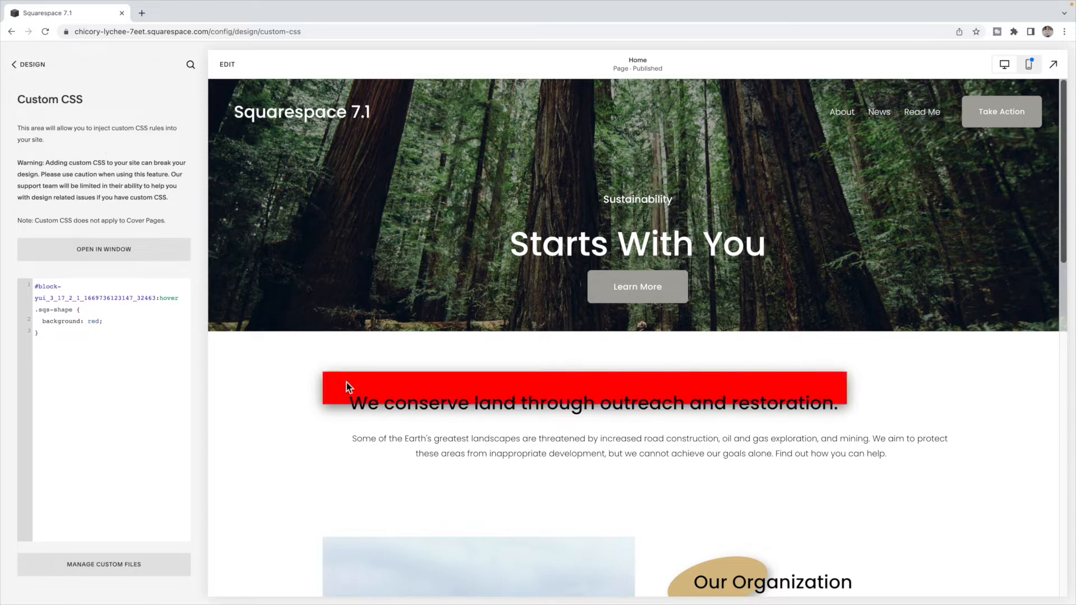
{"action": "mouse_move", "coordinate": [328, 389]}
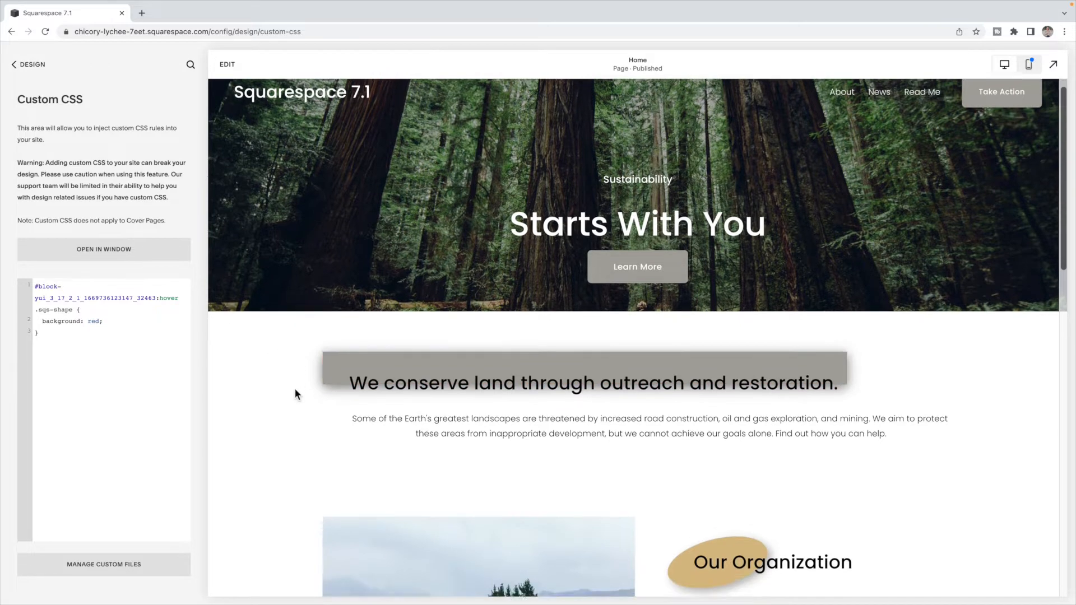
Show block IDs and enter the Our Organization shape's block ID (…361426) in the CSS
{"action": "scroll", "scroll_direction": "down", "scroll_amount": 3}
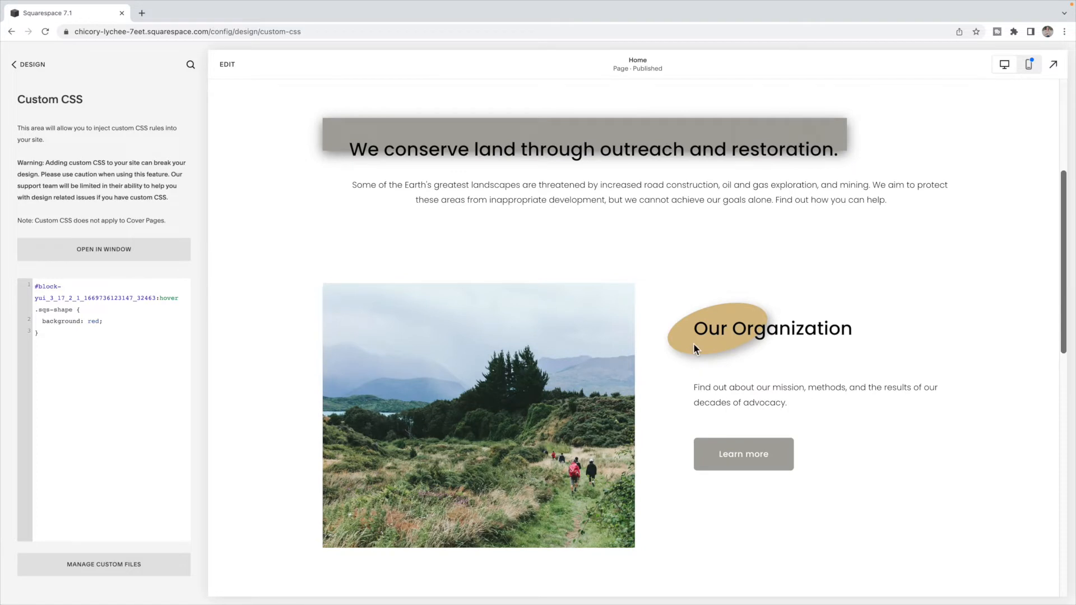
{"action": "left_click", "coordinate": [1014, 32]}
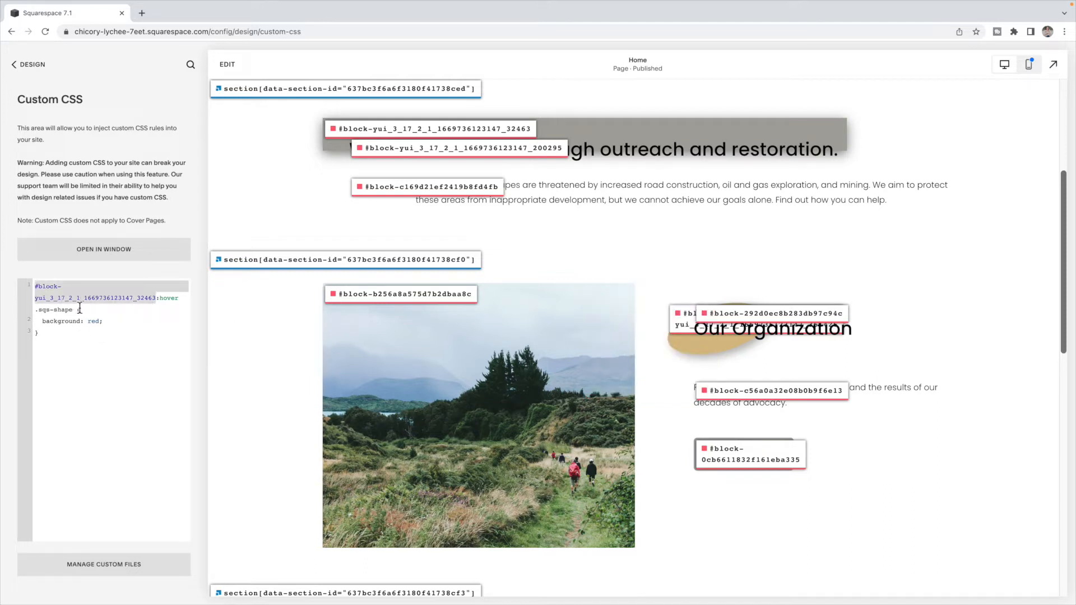
{"action": "type", "text": "361426"}
{"action": "left_click", "coordinate": [111, 321]}
{"action": "type", "text": "fill: red !important;"}
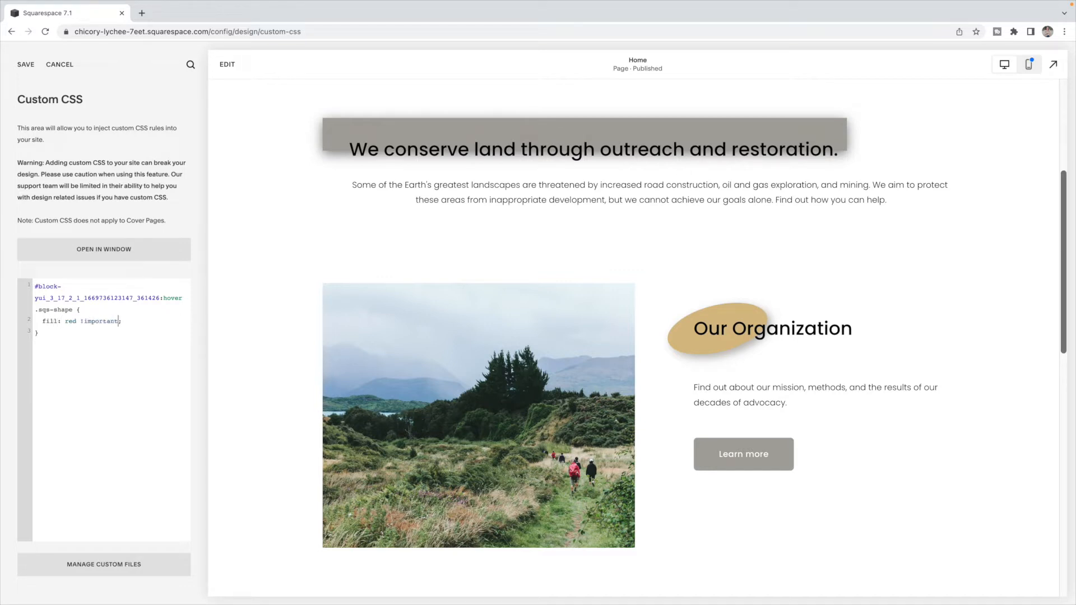
{"action": "mouse_move", "coordinate": [690, 341]}
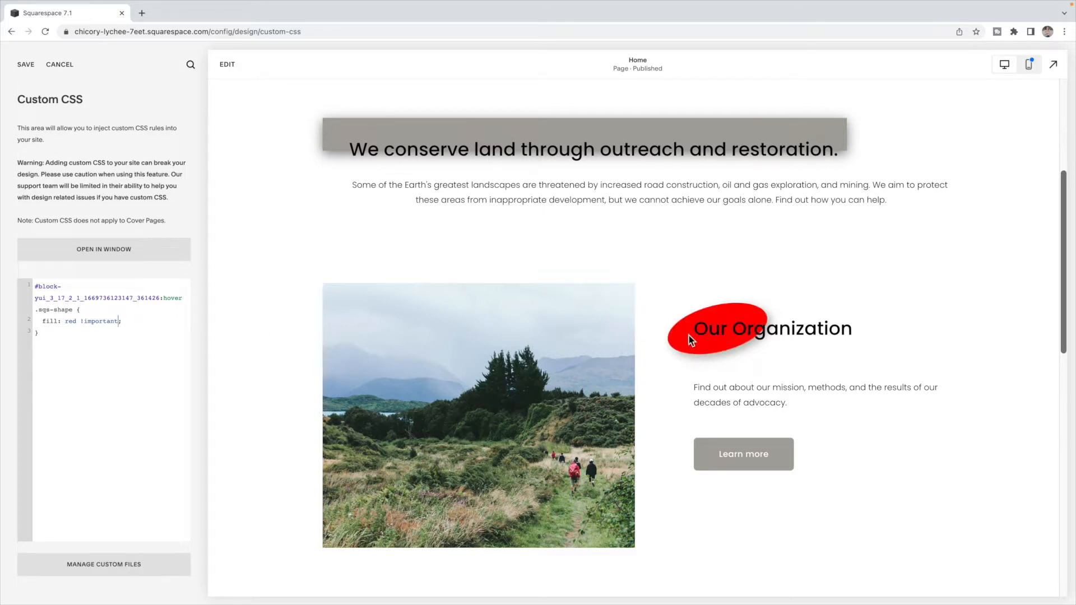
{"action": "mouse_move", "coordinate": [686, 343]}
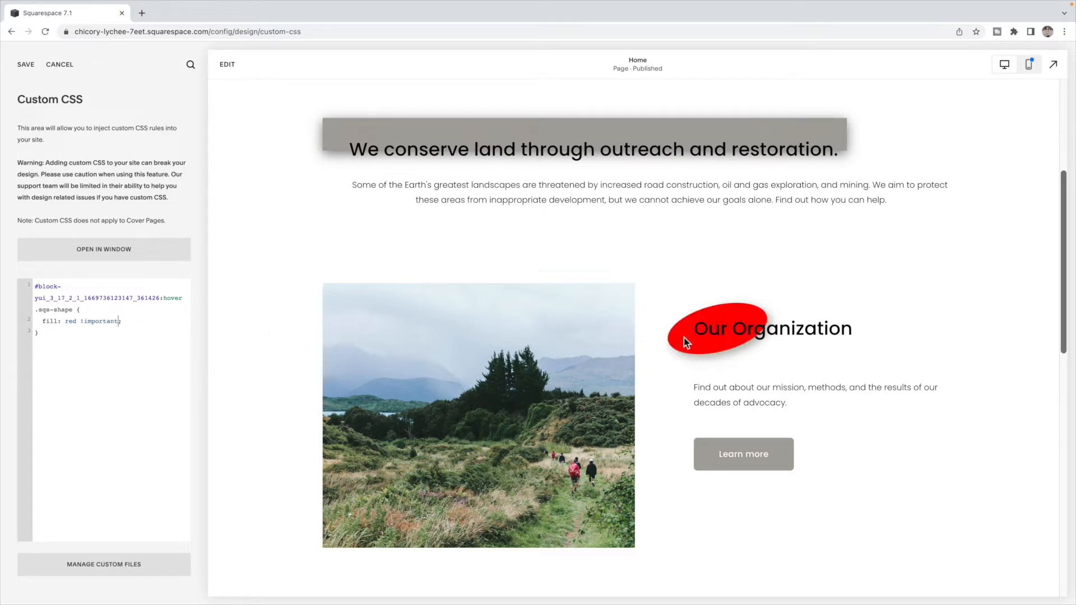
{"action": "mouse_move", "coordinate": [671, 134]}
{"action": "type", "text": ";"}
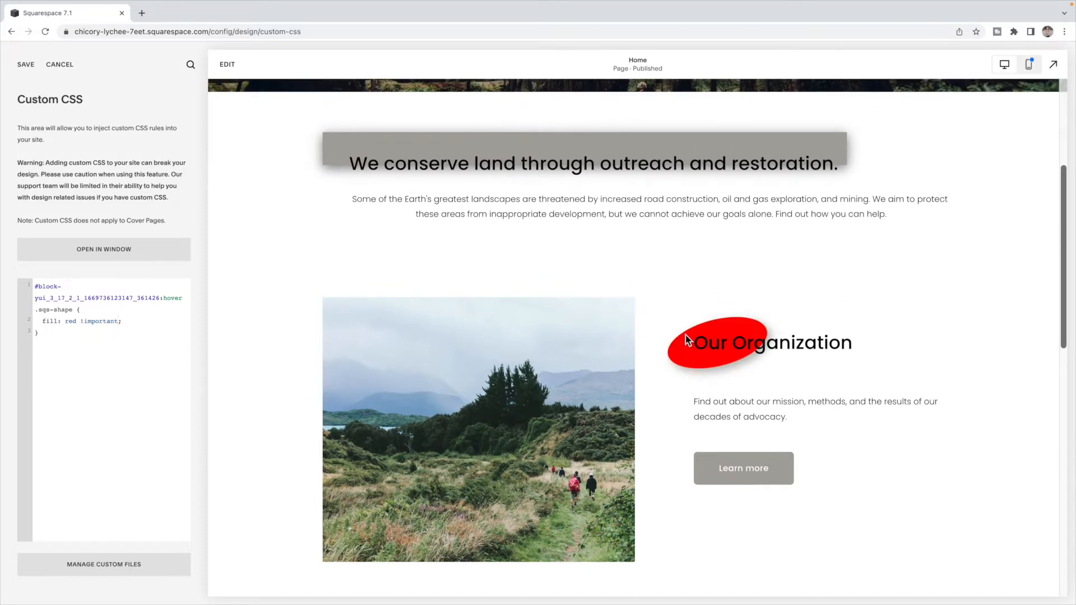
{"action": "mouse_move", "coordinate": [660, 339]}
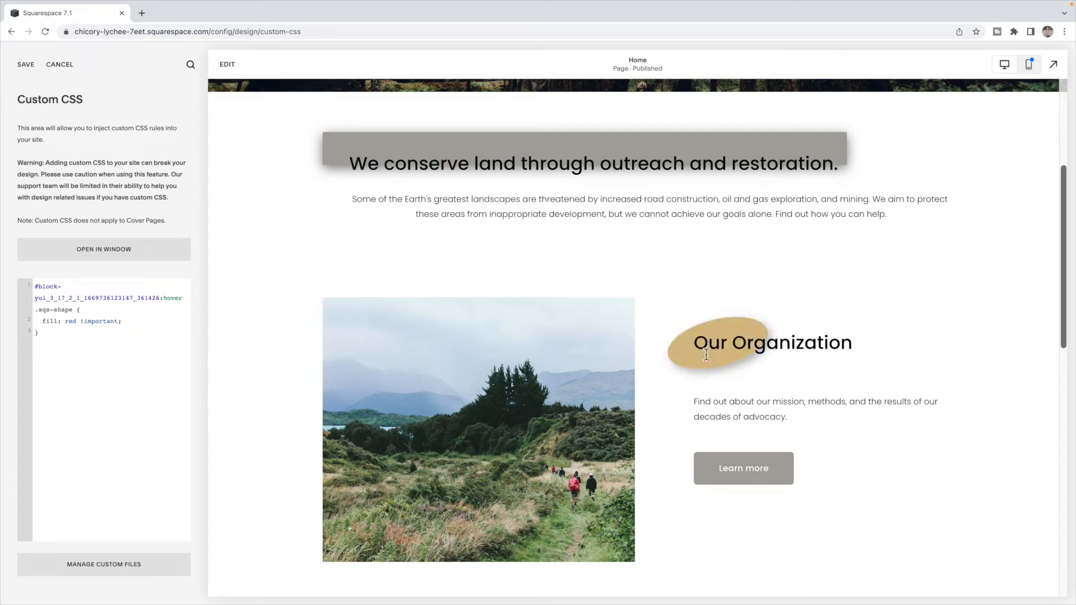
{"action": "mouse_move", "coordinate": [661, 376]}
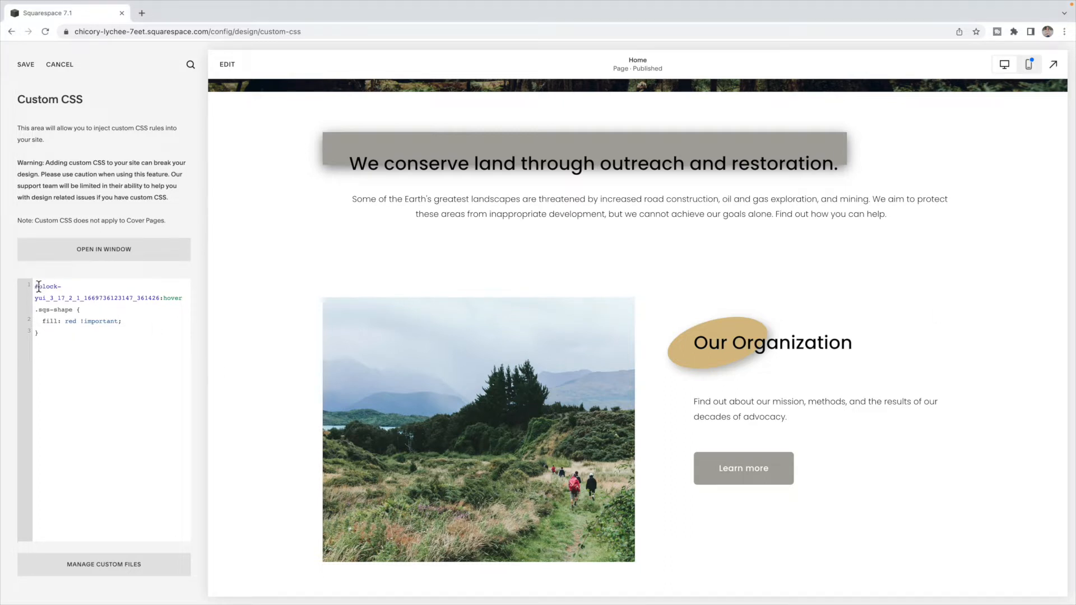
Add a '#BLOCKID .sqs-shape' transition rule and select the BLOCKID placeholder for replacement
{"action": "type", "text": "#BLOCKID .sqs-shape {"}
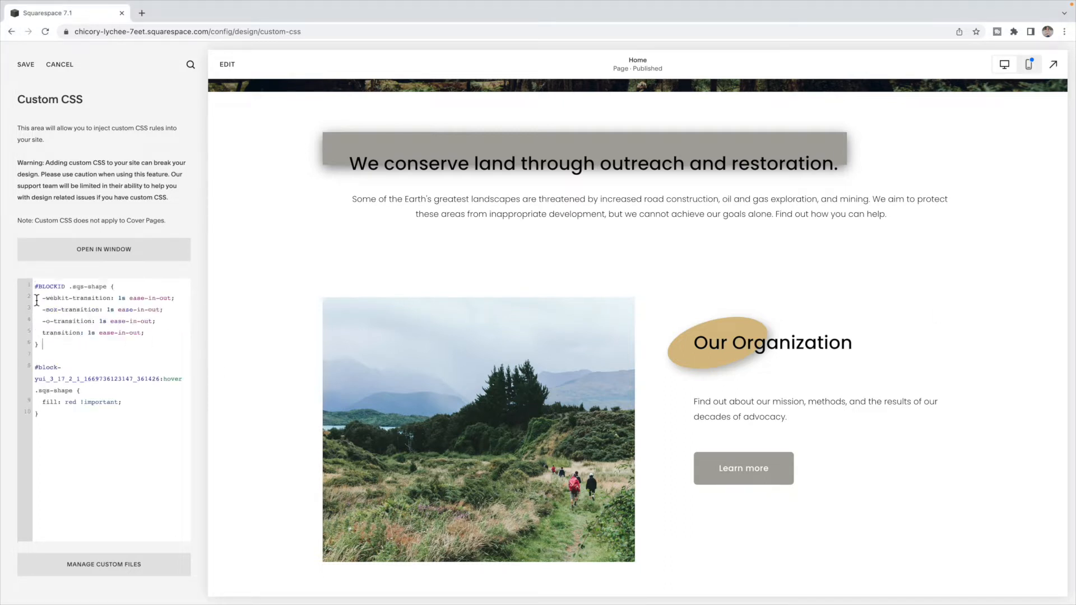
{"action": "double_click", "coordinate": [122, 379]}
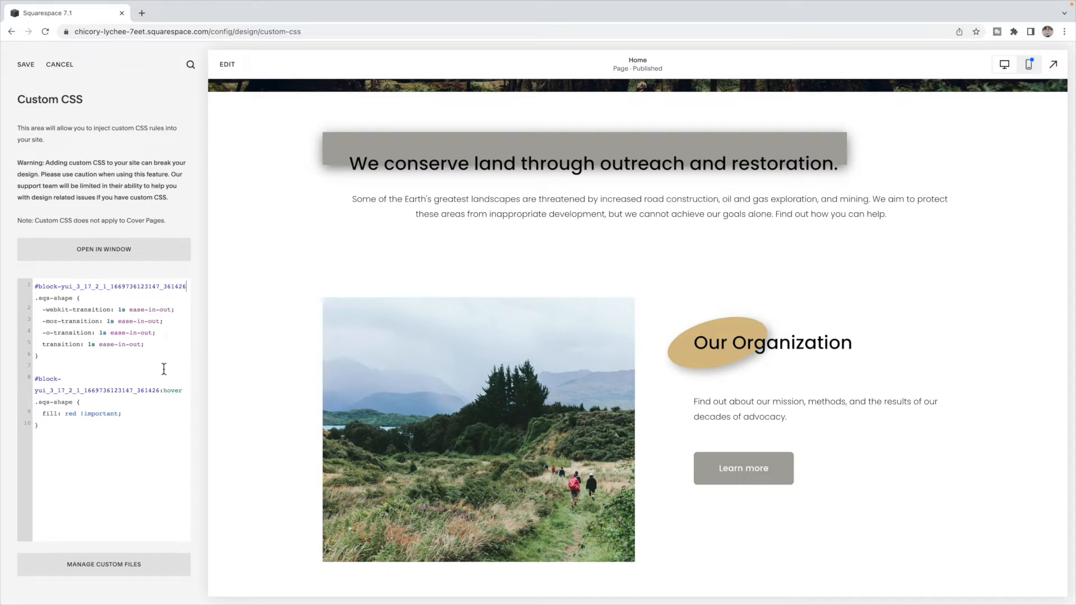
{"action": "mouse_move", "coordinate": [67, 297]}
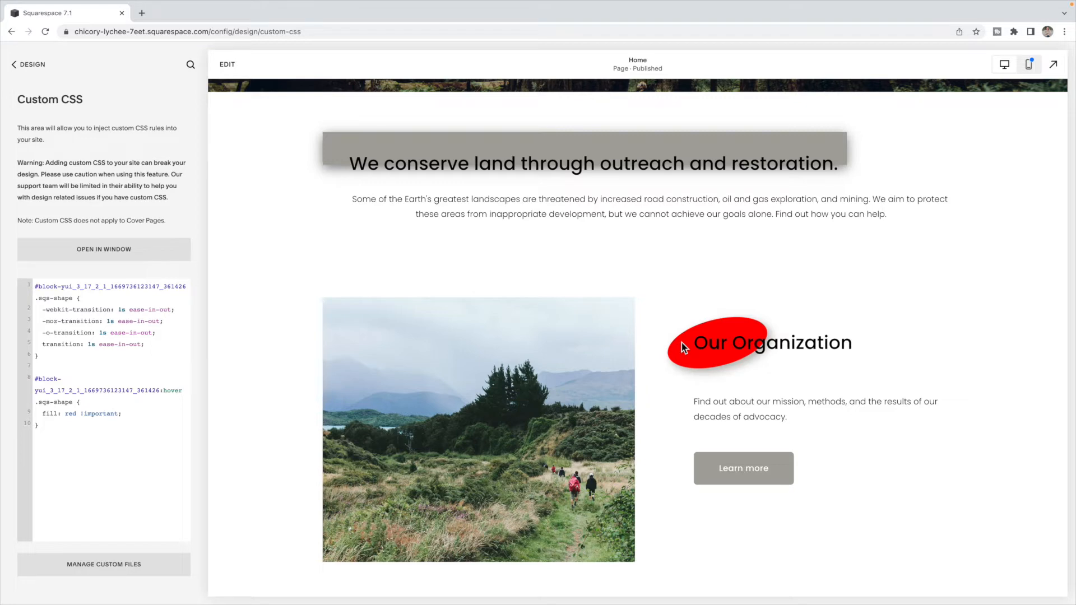
{"action": "mouse_move", "coordinate": [657, 335]}
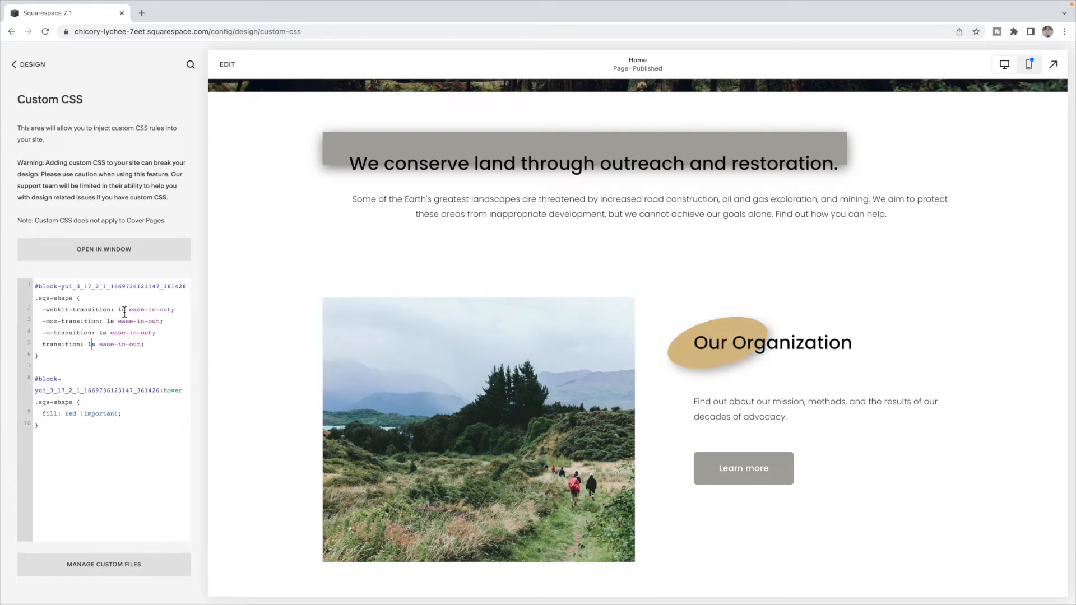
{"action": "mouse_move", "coordinate": [694, 349]}
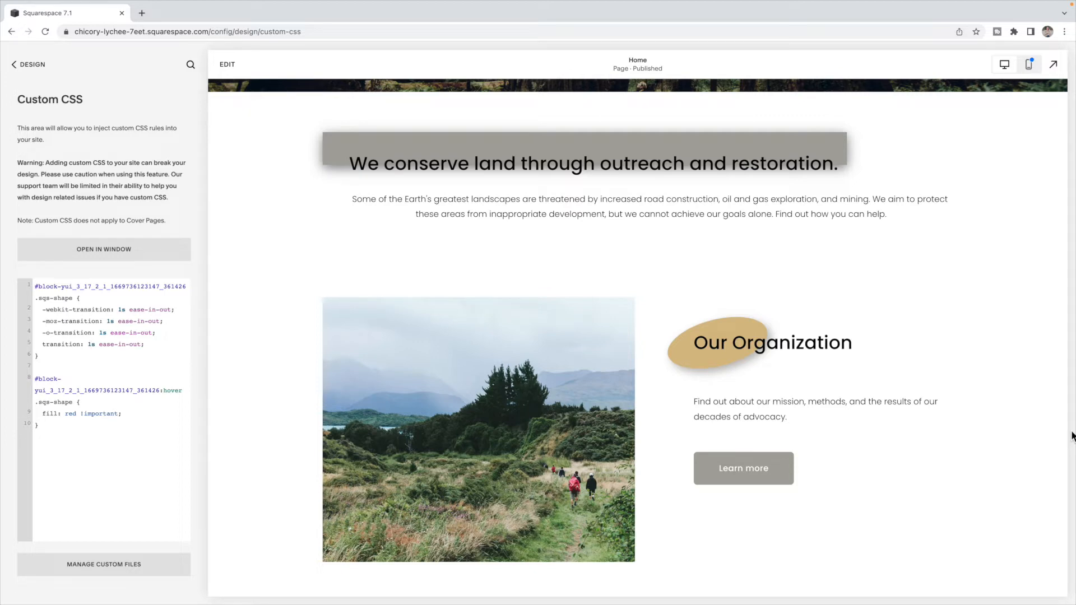
{"action": "mouse_move", "coordinate": [752, 150]}
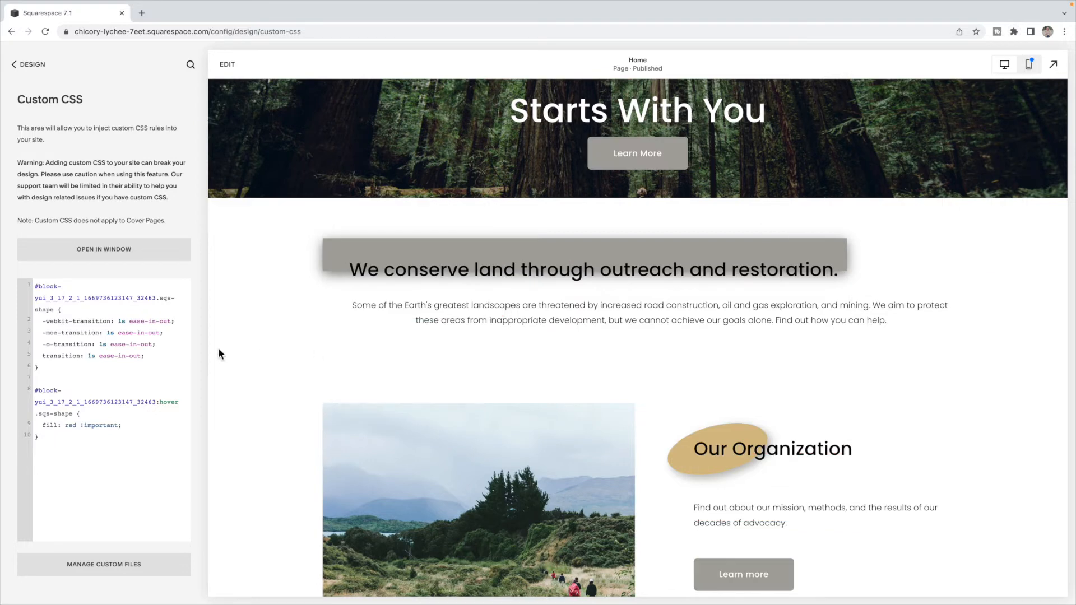
Add 'background: linear-gradient(to left, grey 50%, red 50%) right;' to the shape rule
{"action": "left_click", "coordinate": [144, 356]}
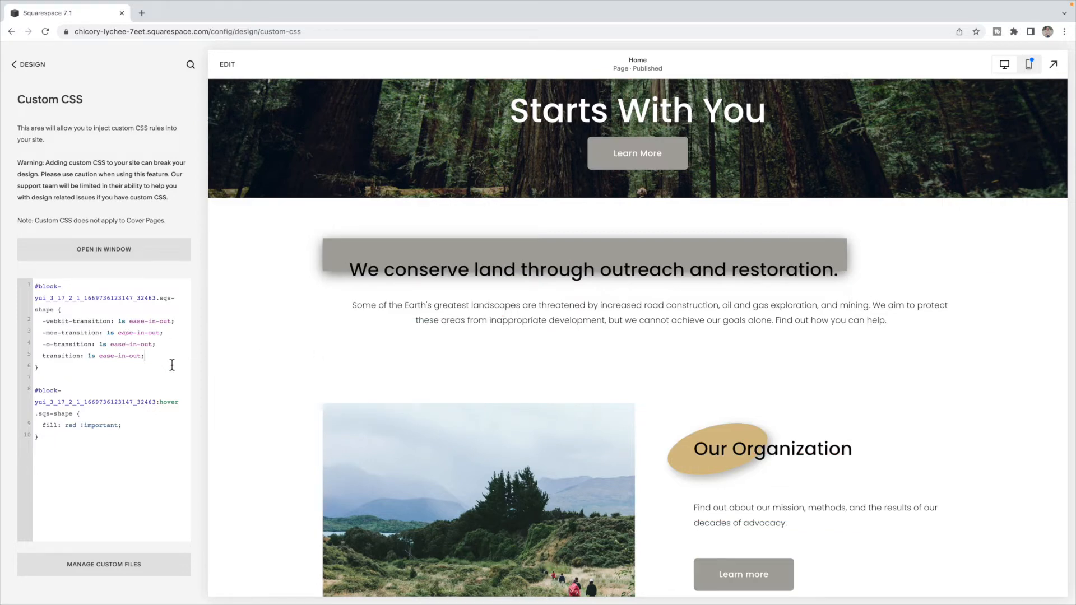
{"action": "key", "text": "enter"}
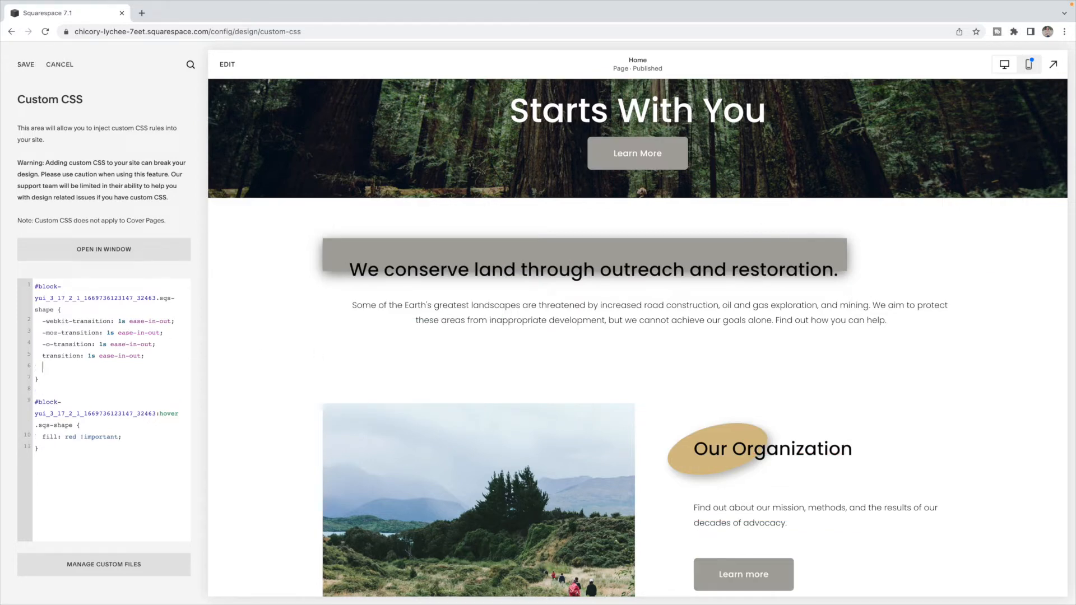
{"action": "type", "text": "background"}
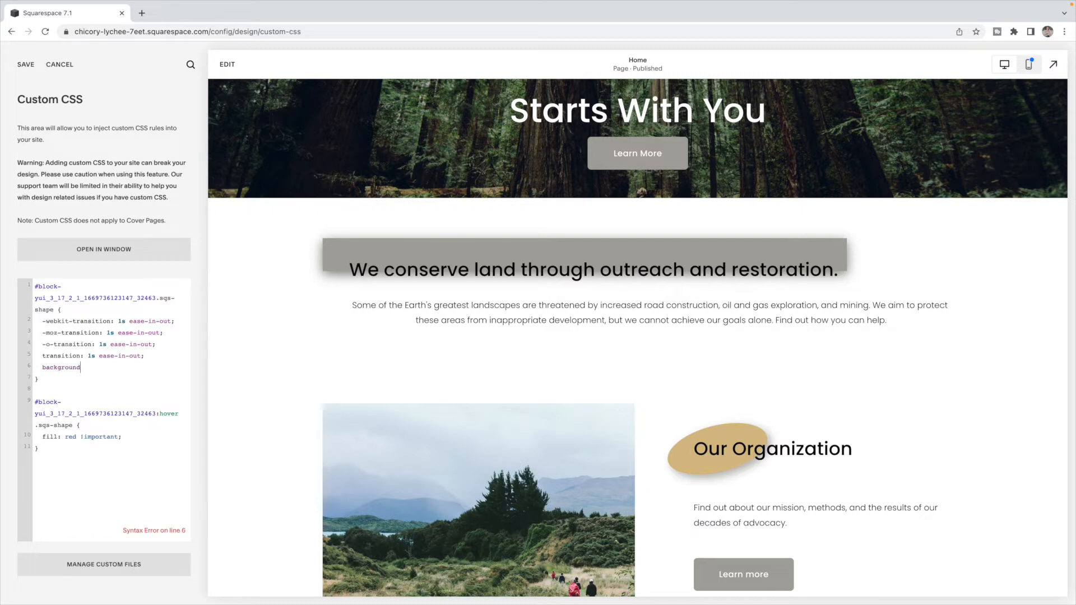
{"action": "type", "text": ": linear-"}
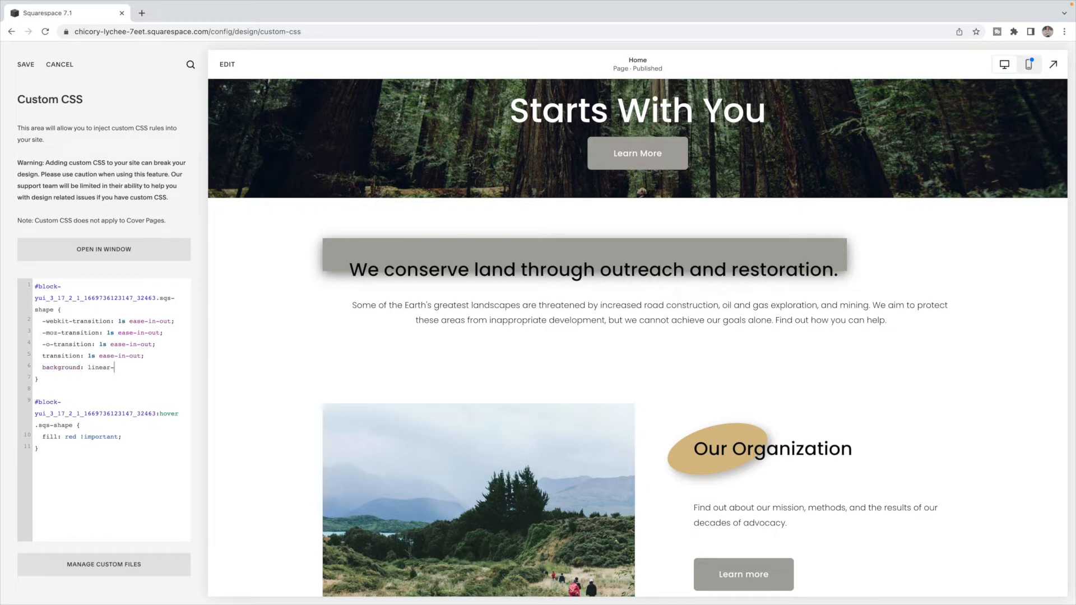
{"action": "type", "text": "gradient"}
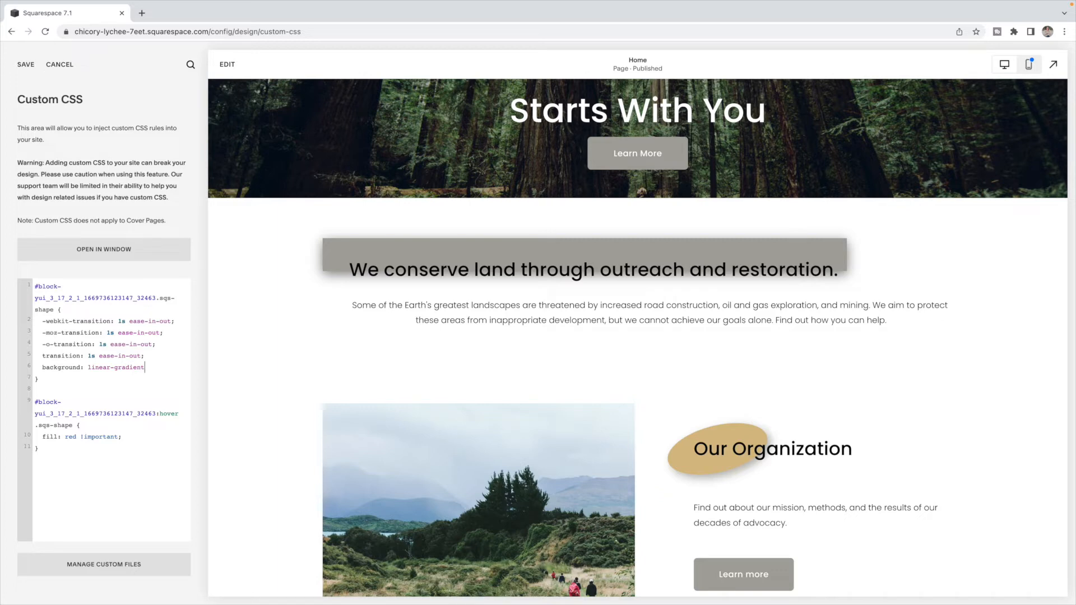
{"action": "type", "text": "(to left,"}
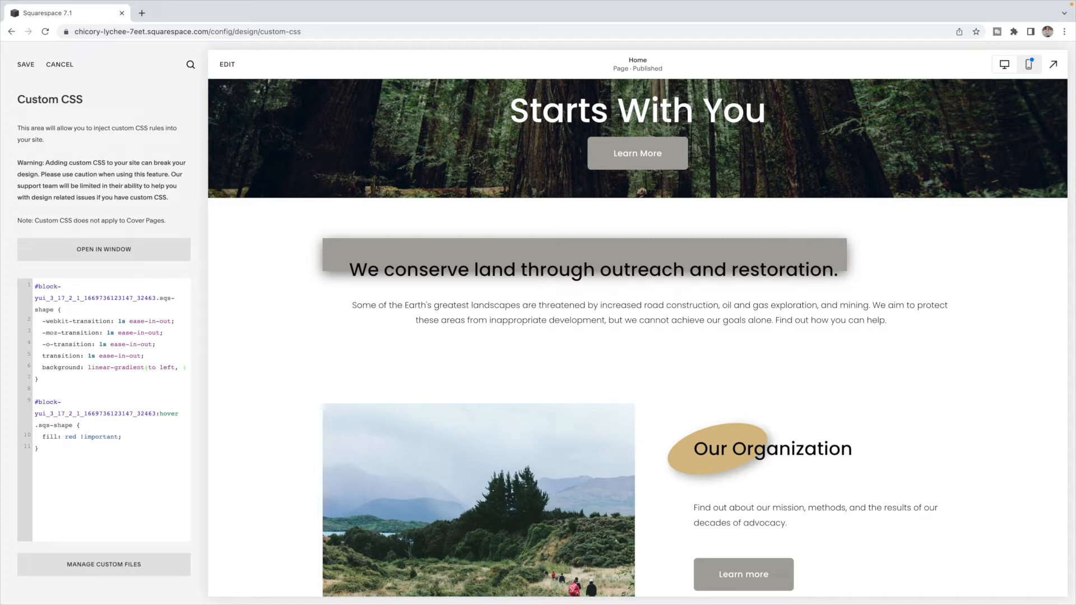
{"action": "type", "text": "grey 50"}
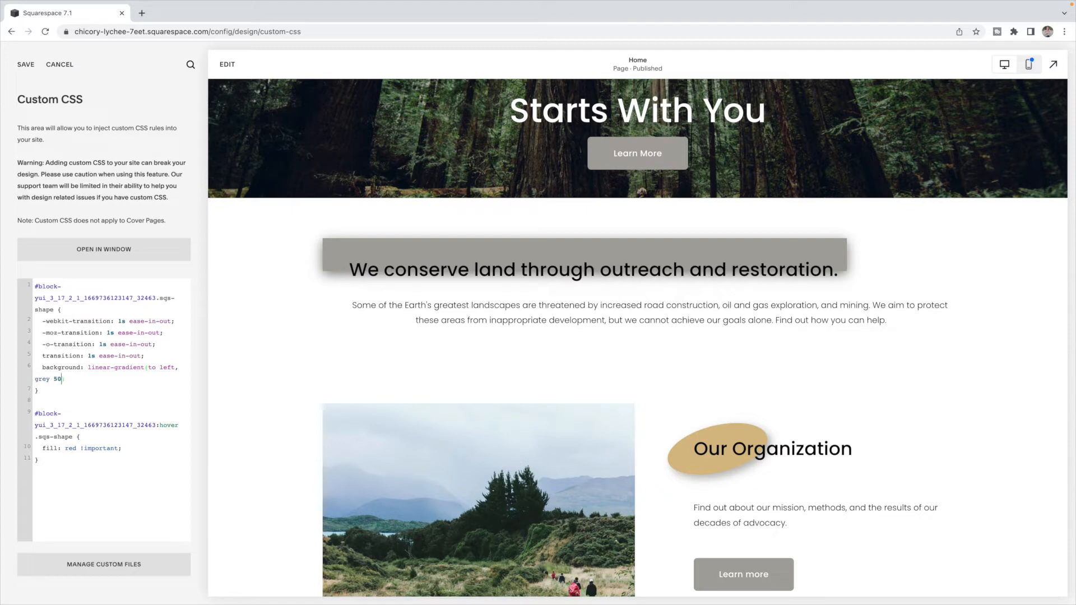
{"action": "type", "text": ", red 50%"}
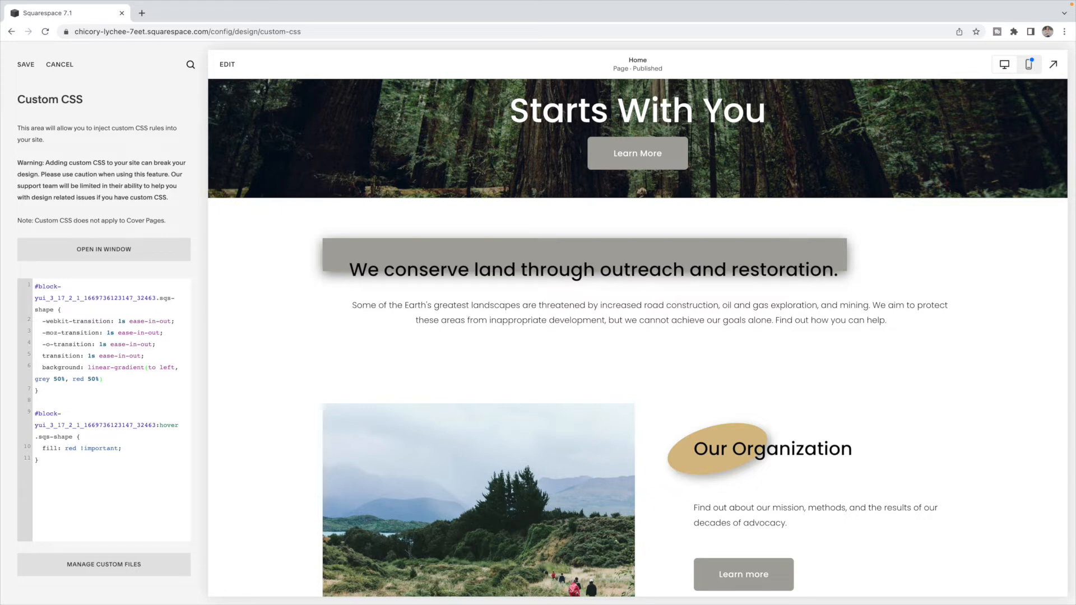
{"action": "type", "text": "right"}
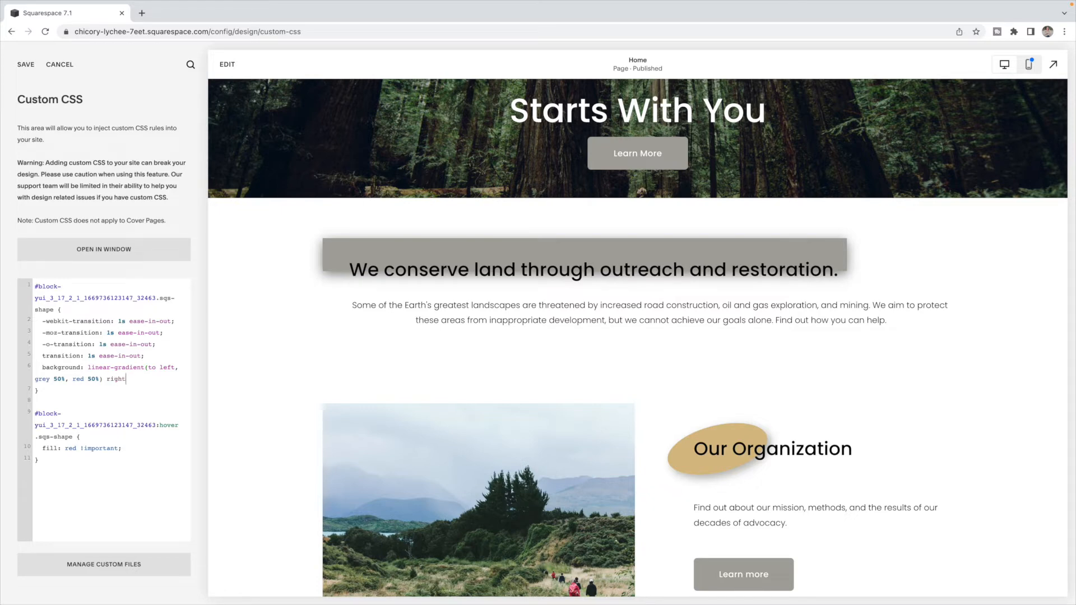
{"action": "type", "text": ";"}
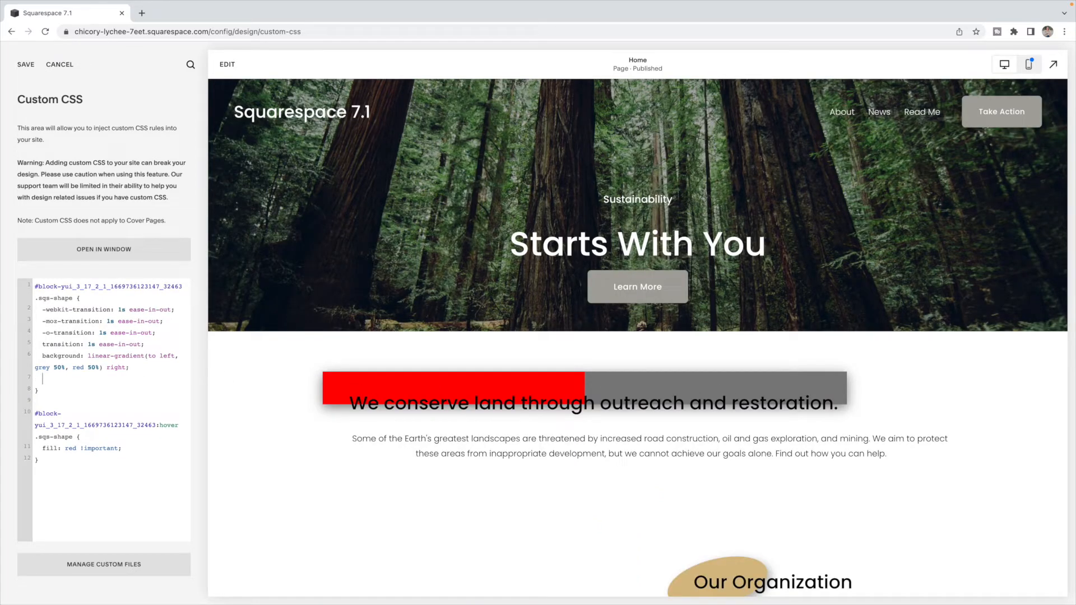
Add 'background-size: 200%;' and make the hover rule set 'background-position: left;'
{"action": "type", "text": "background-"}
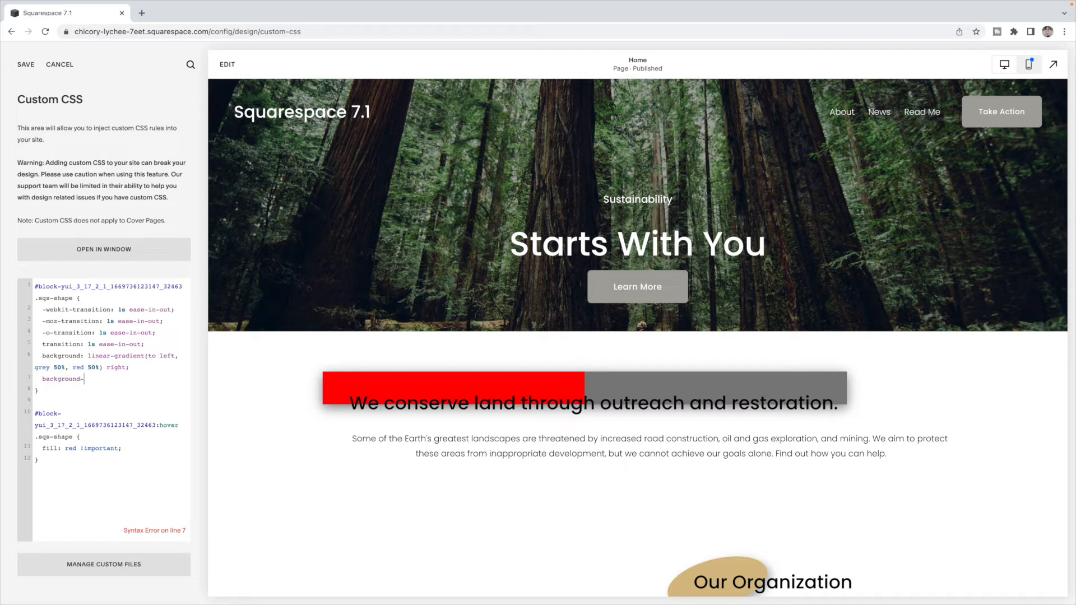
{"action": "type", "text": "-size: 200"}
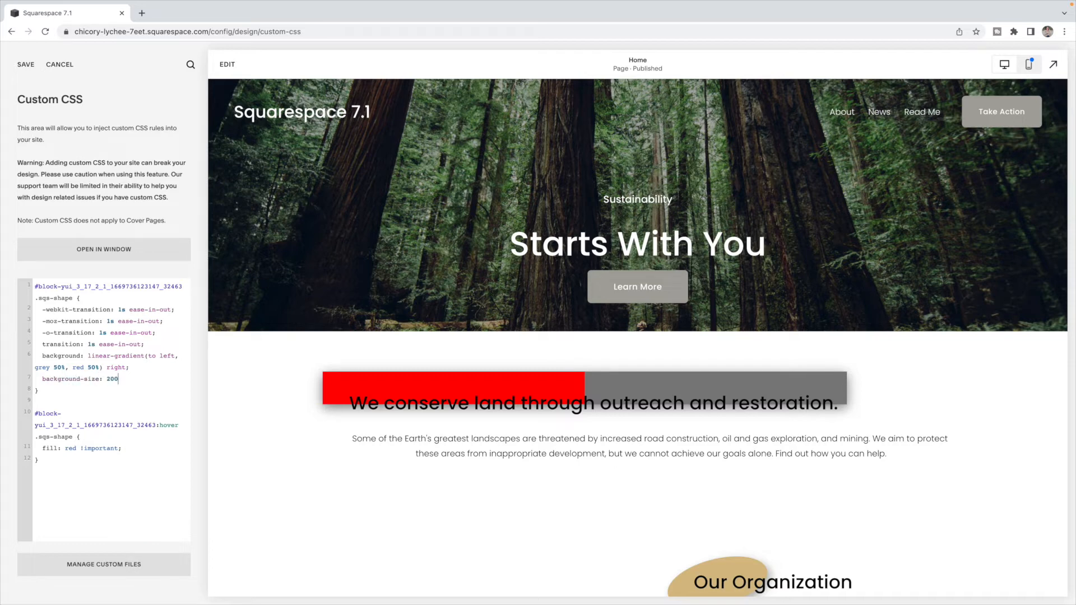
{"action": "type", "text": "%;"}
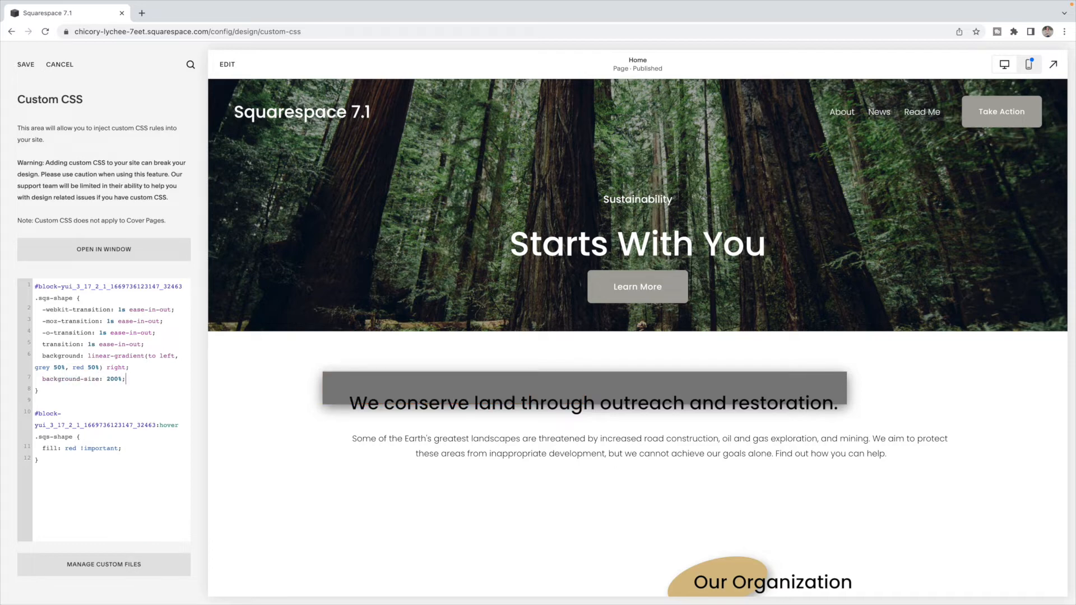
{"action": "mouse_move", "coordinate": [1060, 392]}
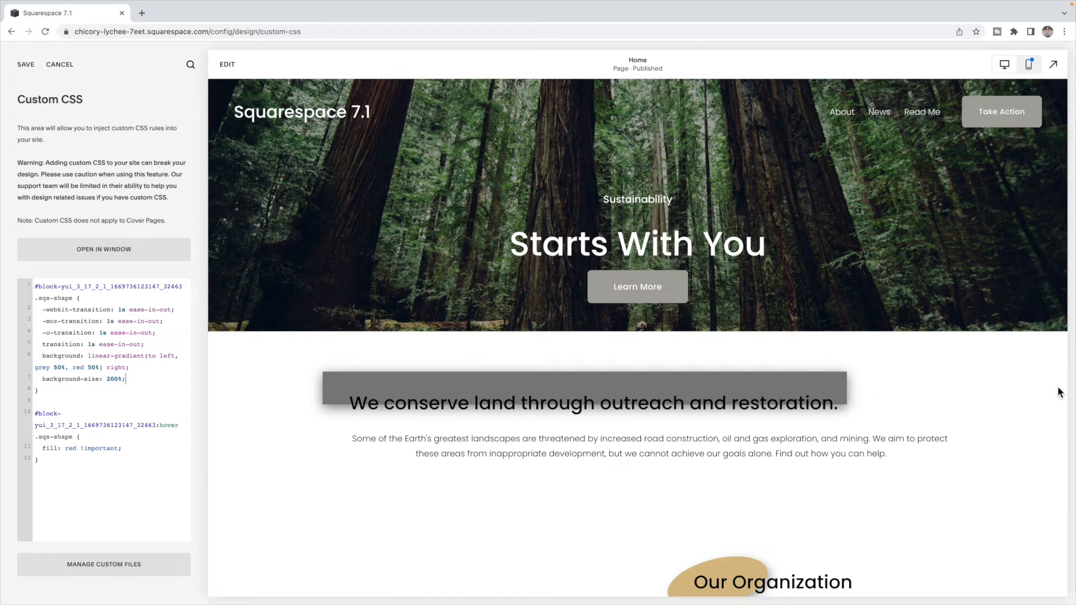
{"action": "mouse_move", "coordinate": [675, 412]}
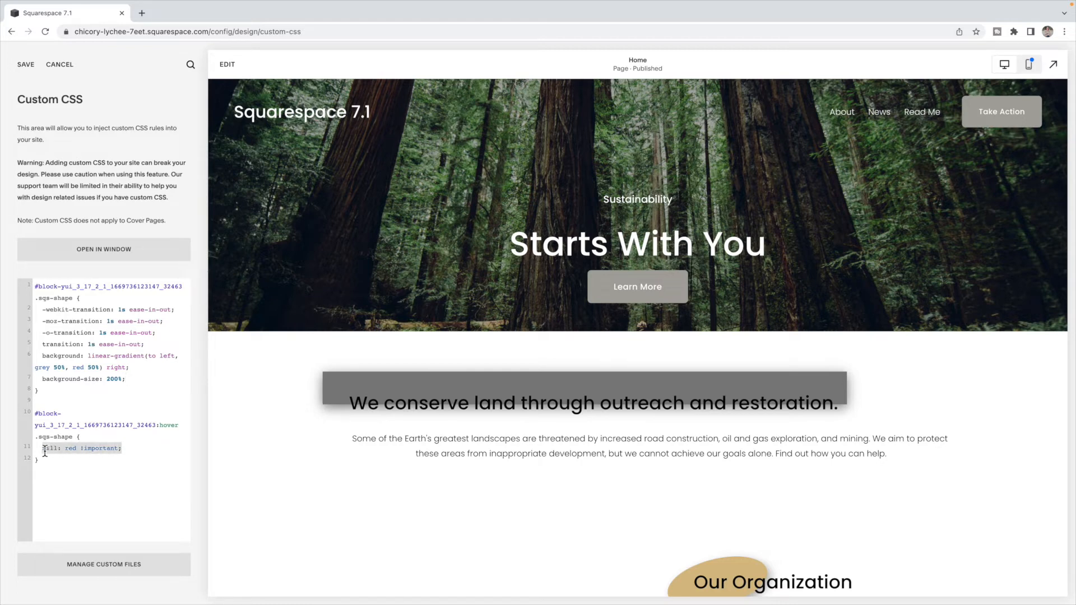
{"action": "type", "text": "background-position: left"}
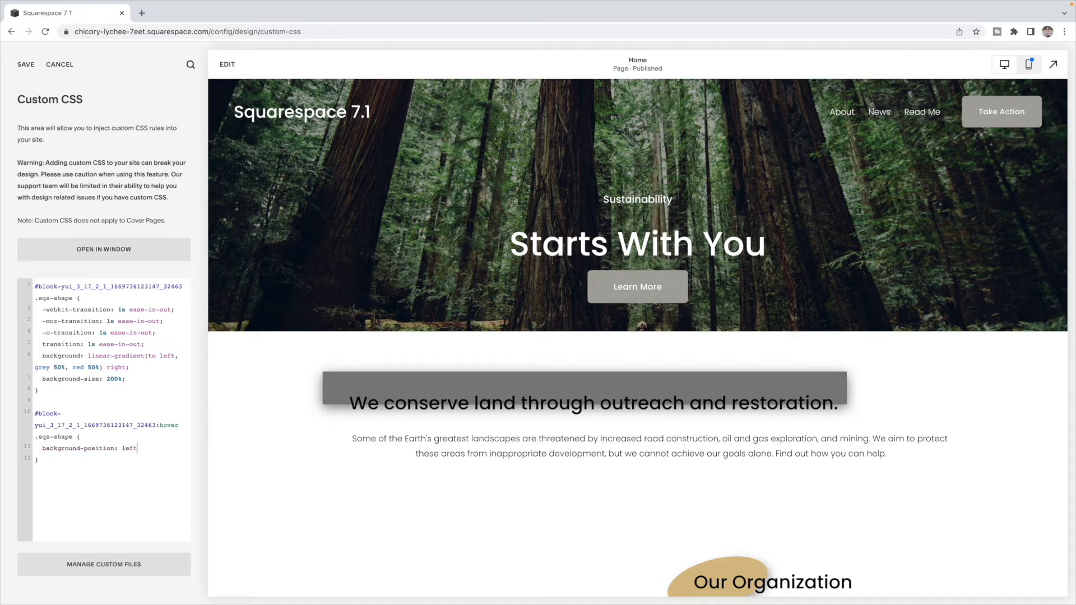
{"action": "type", "text": ";"}
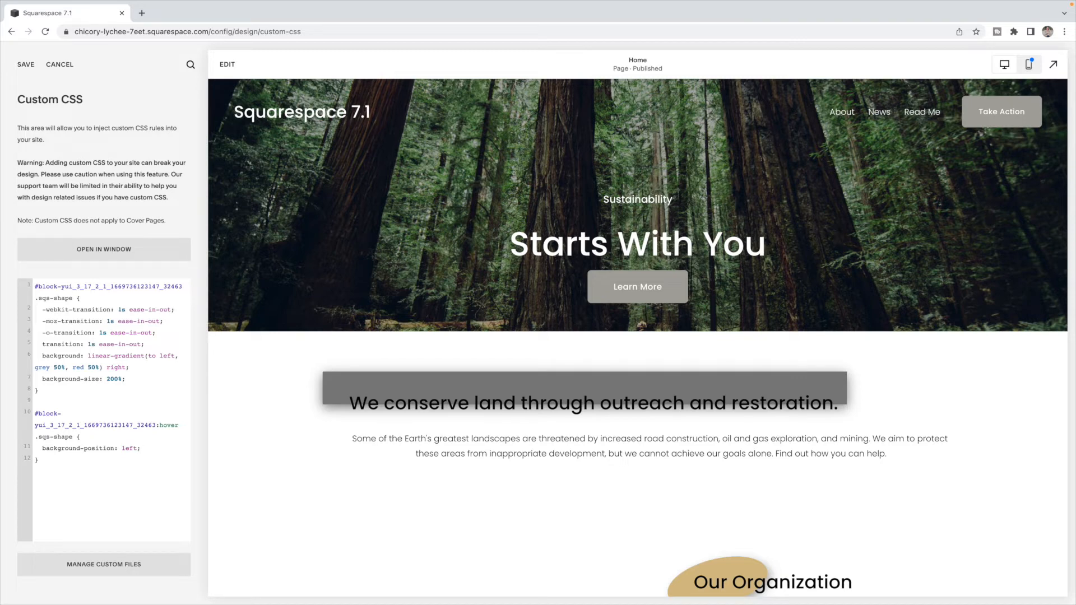
{"action": "left_click", "coordinate": [142, 449]}
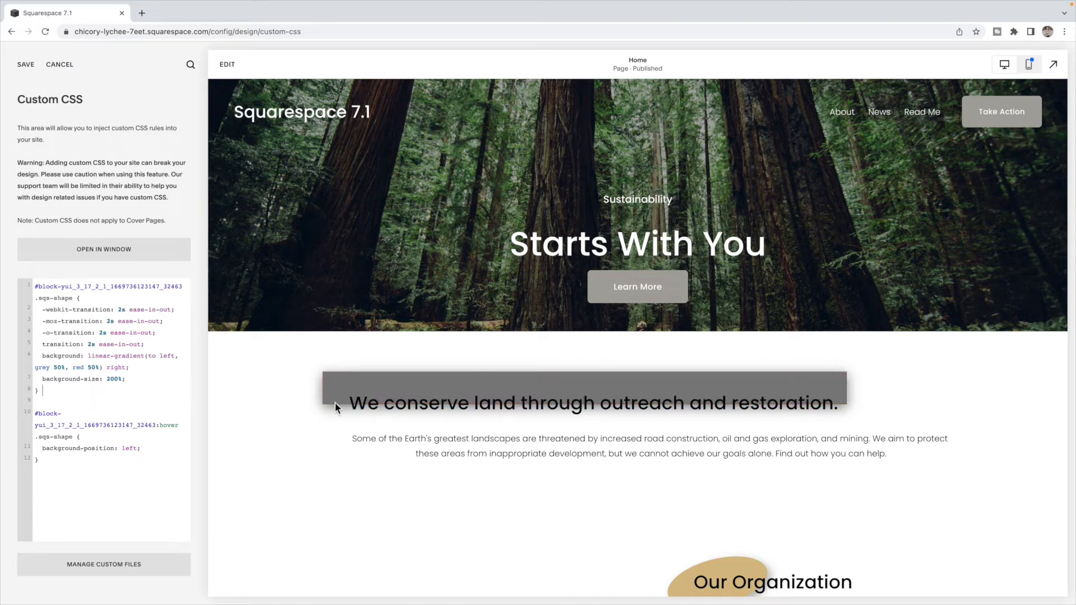
Make the gradient 'to top' from bottom, size 'auto 200%', hover position top
{"action": "double_click", "coordinate": [166, 356]}
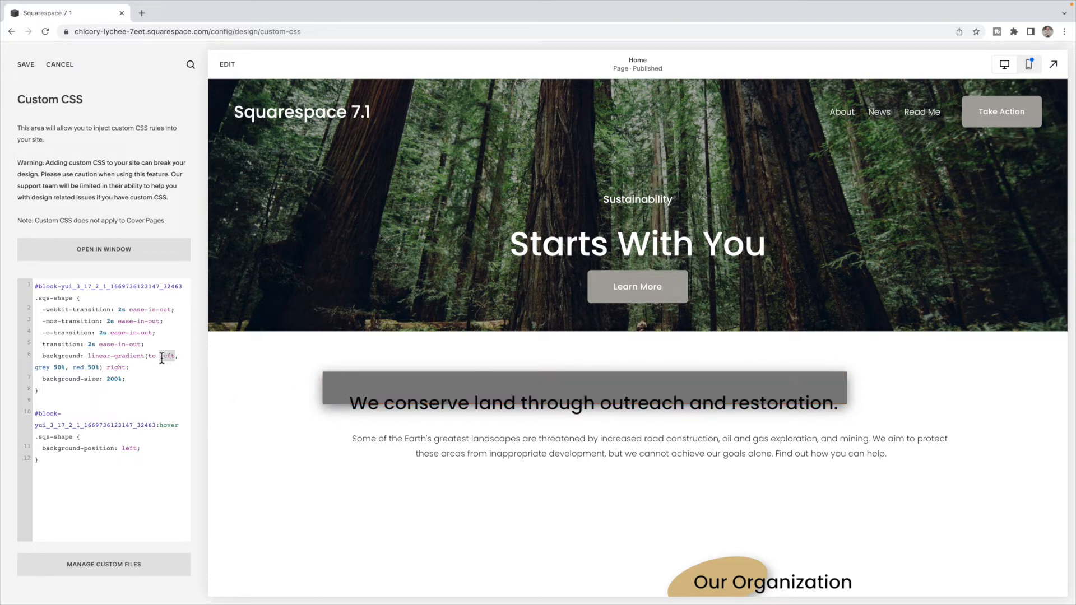
{"action": "type", "text": "bottom"}
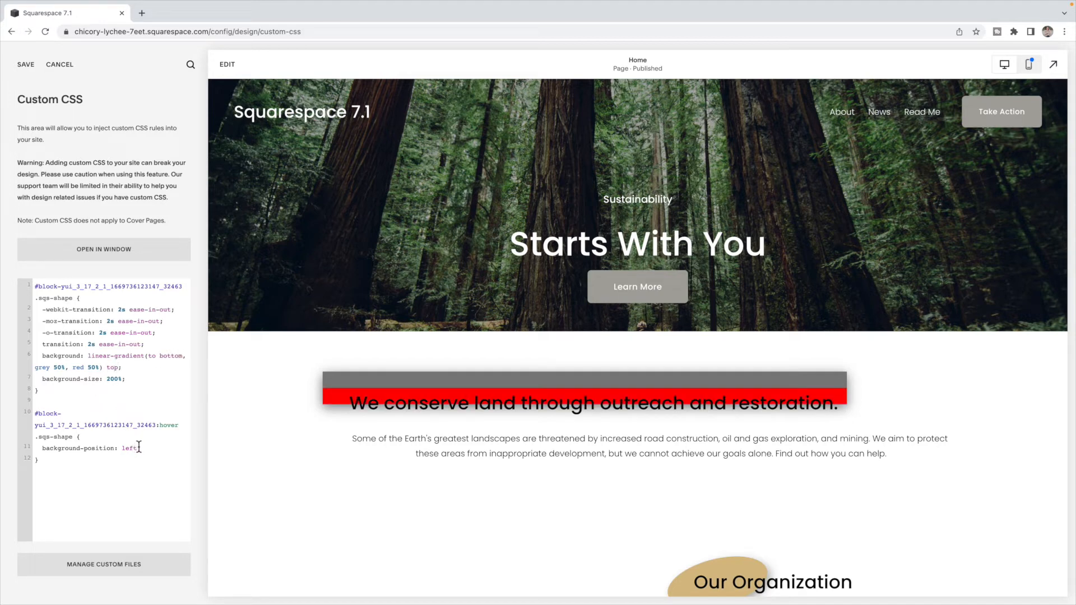
{"action": "type", "text": "auto"}
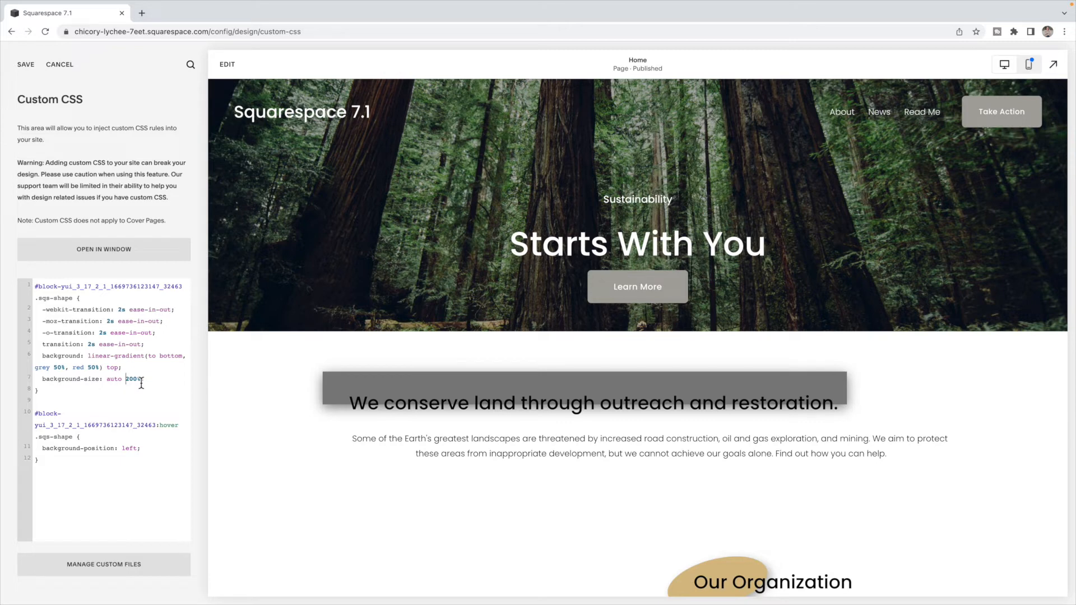
{"action": "double_click", "coordinate": [129, 448]}
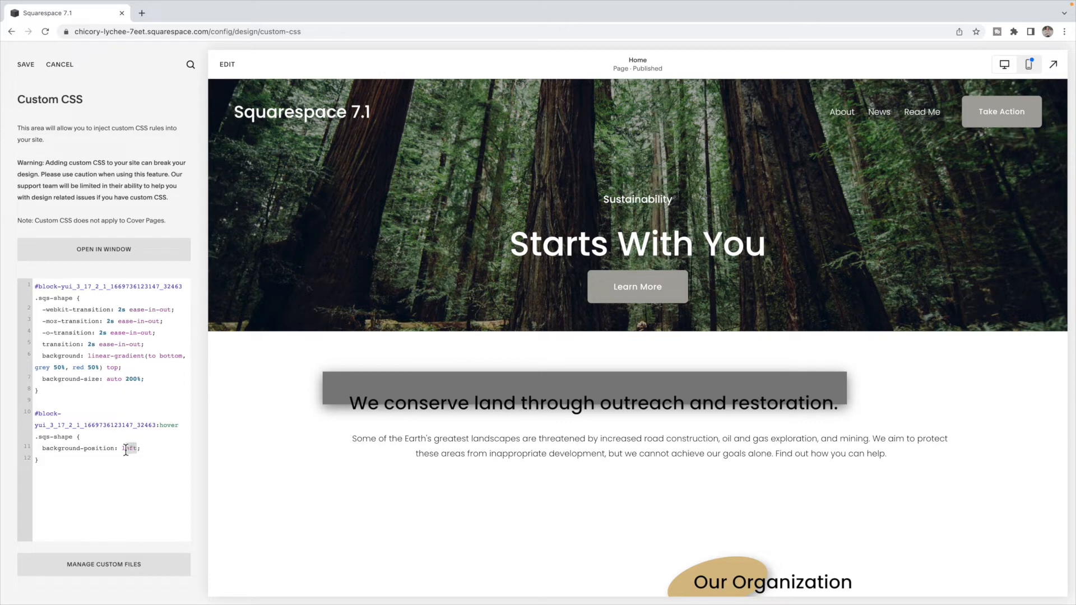
{"action": "type", "text": "bottom"}
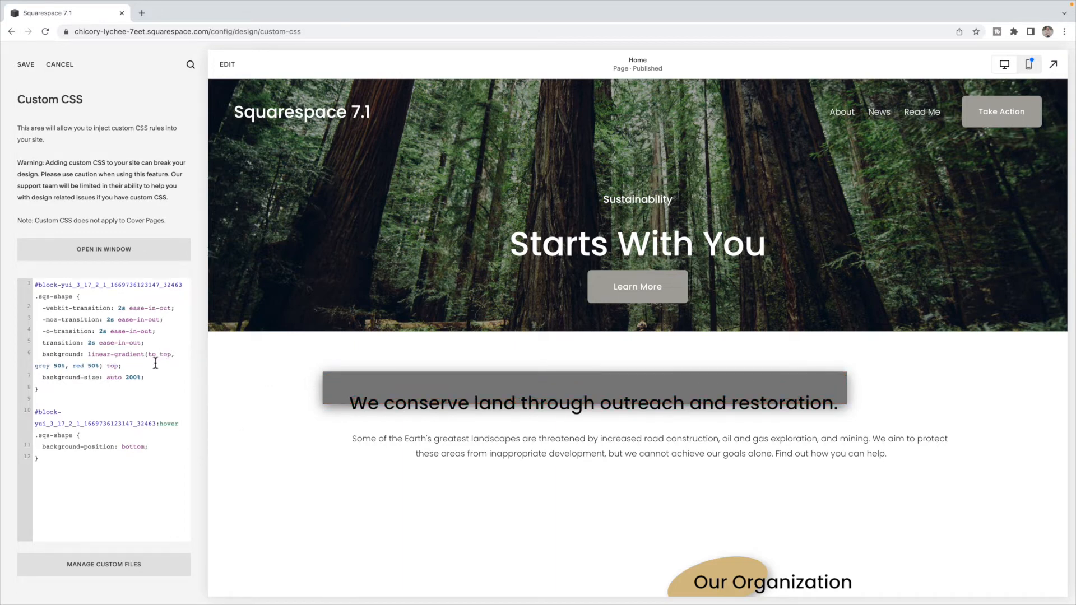
{"action": "type", "text": "bottom"}
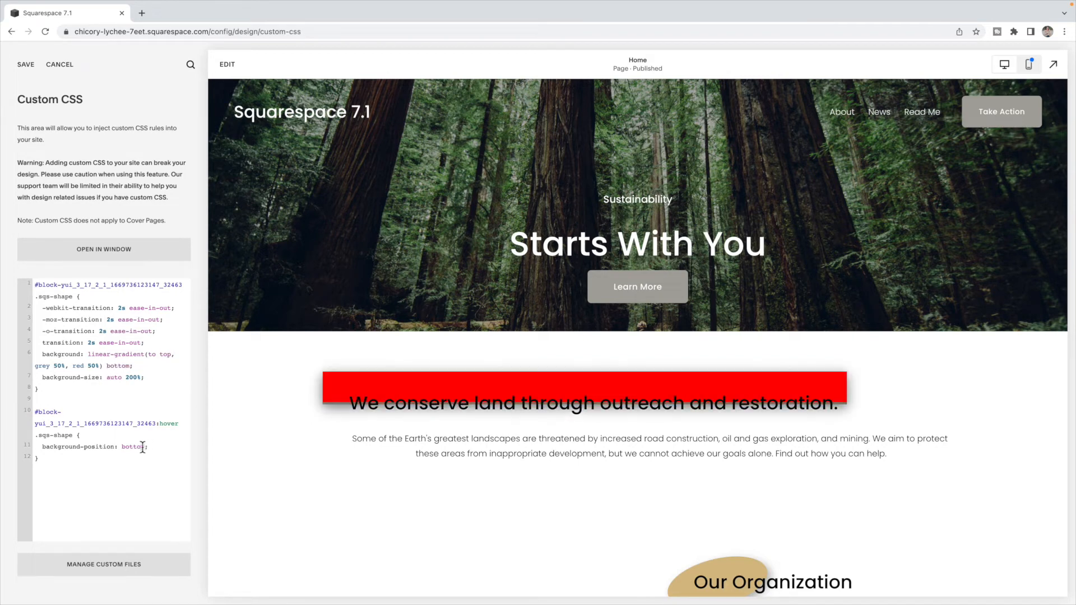
{"action": "type", "text": "top"}
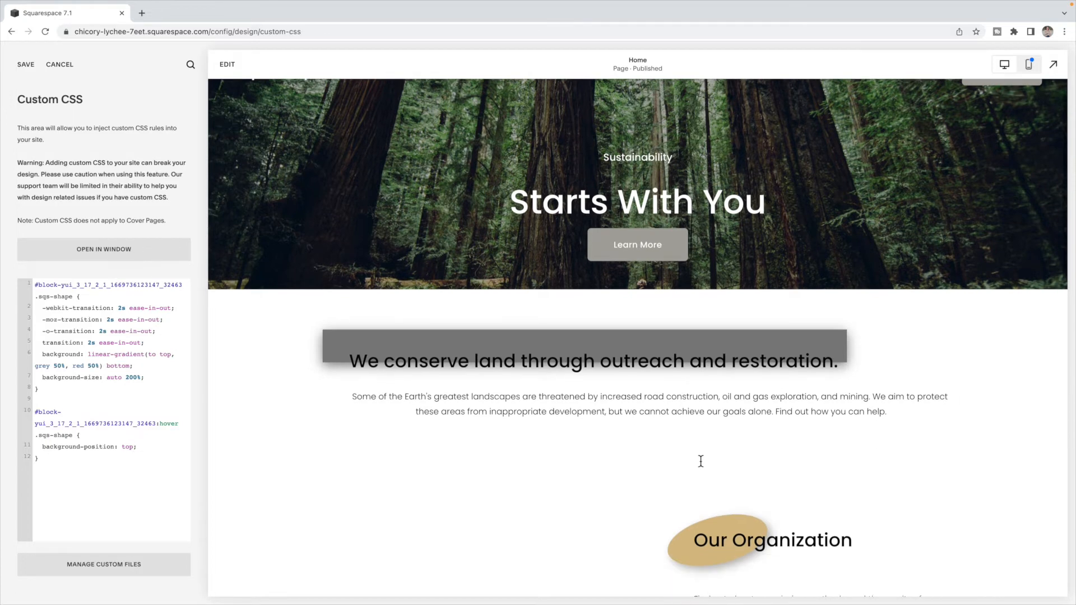
Scroll to the Our Organization shape and remove '.sqs-shape' from the first selector
{"action": "scroll", "scroll_direction": "down", "scroll_amount": 3}
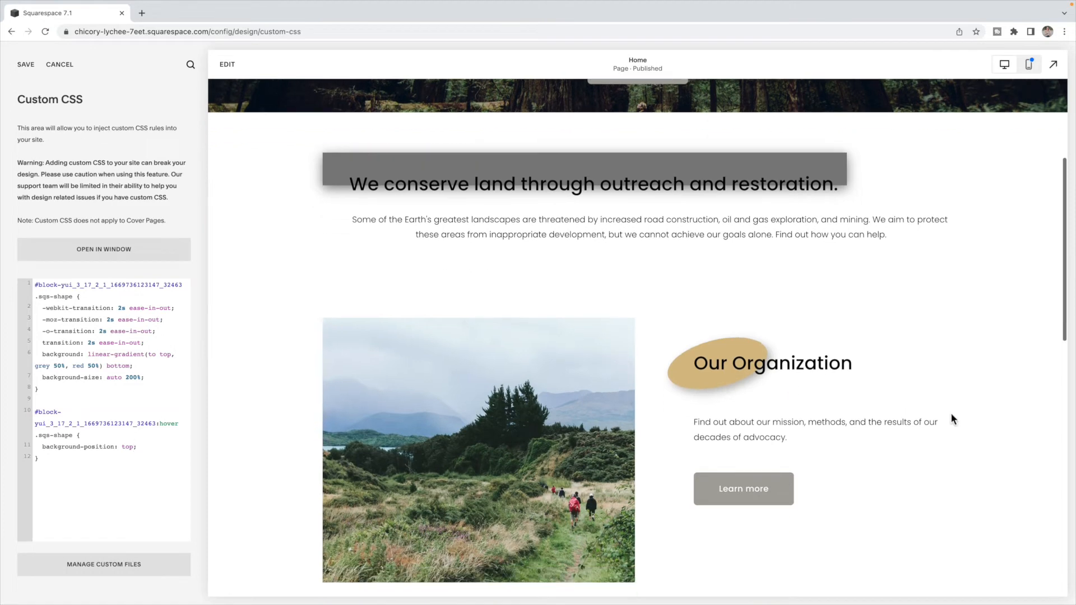
{"action": "scroll", "scroll_direction": "down", "scroll_amount": 3}
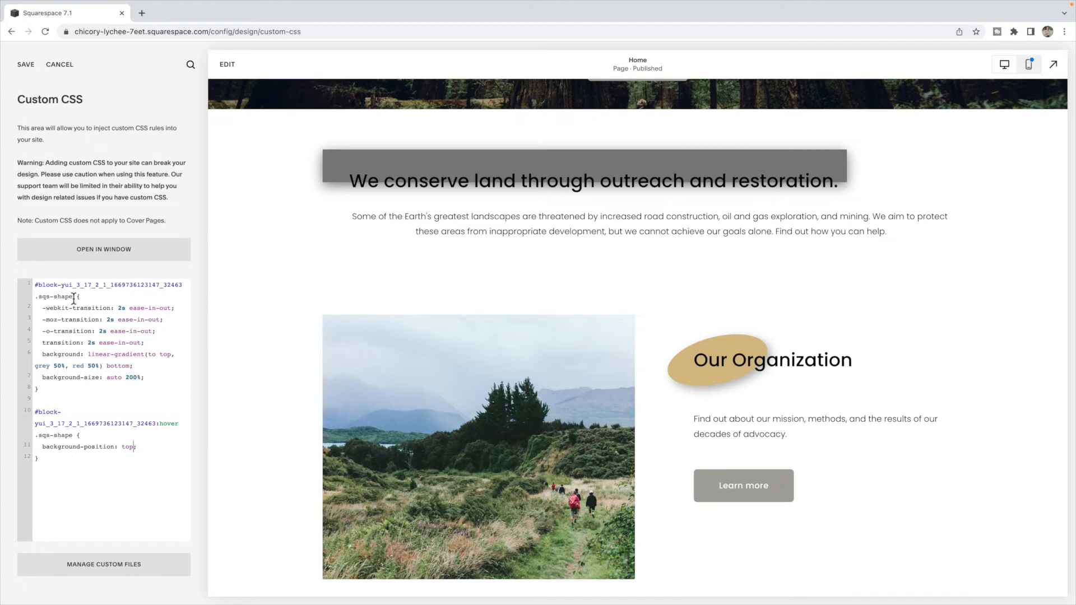
{"action": "double_click", "coordinate": [54, 296]}
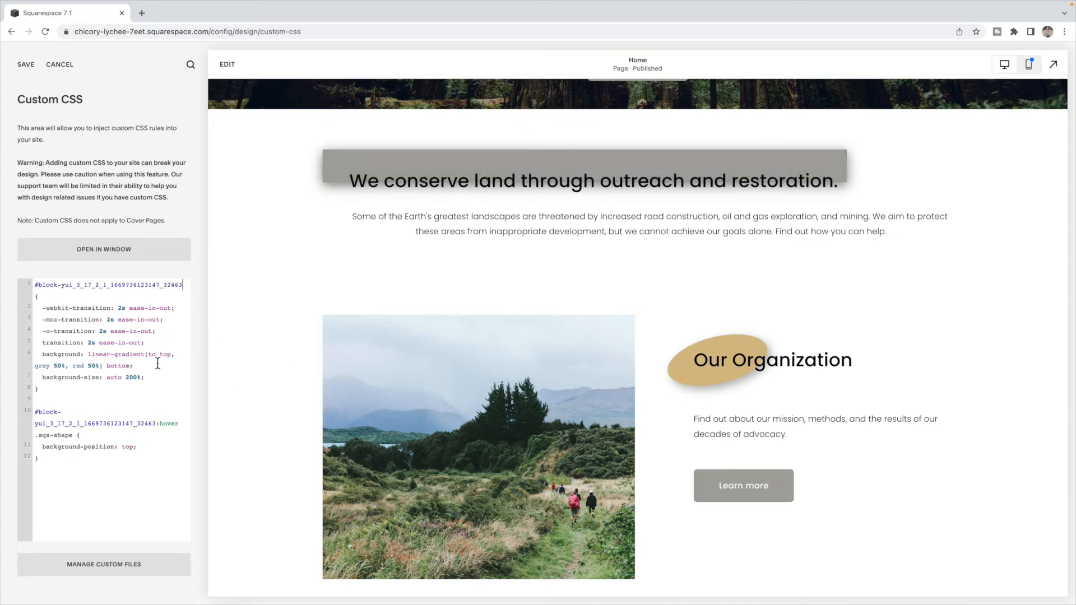
{"action": "mouse_move", "coordinate": [1012, 36]}
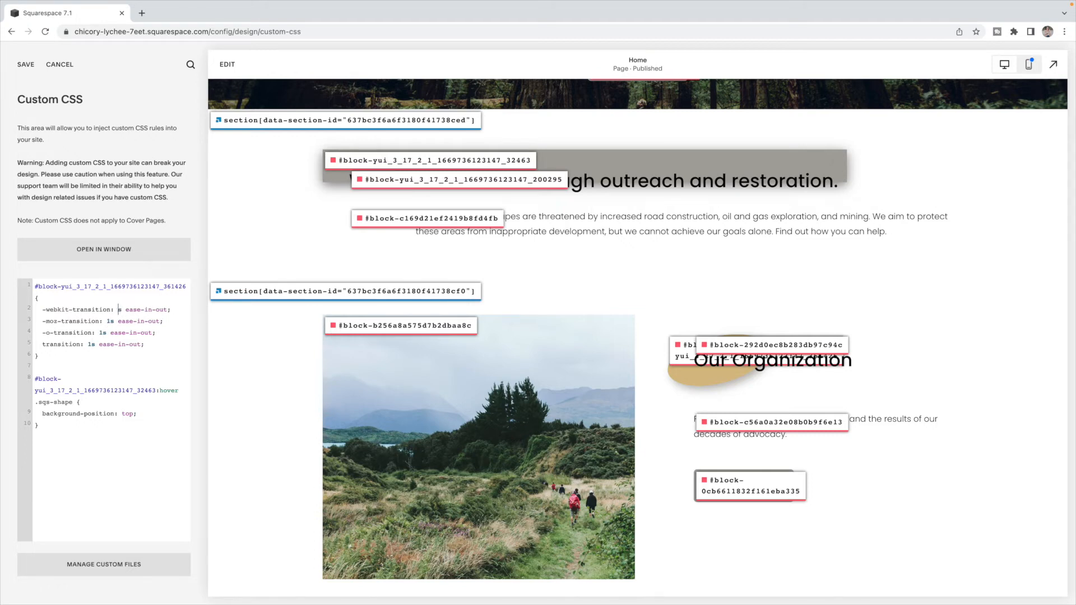
{"action": "mouse_move", "coordinate": [156, 396]}
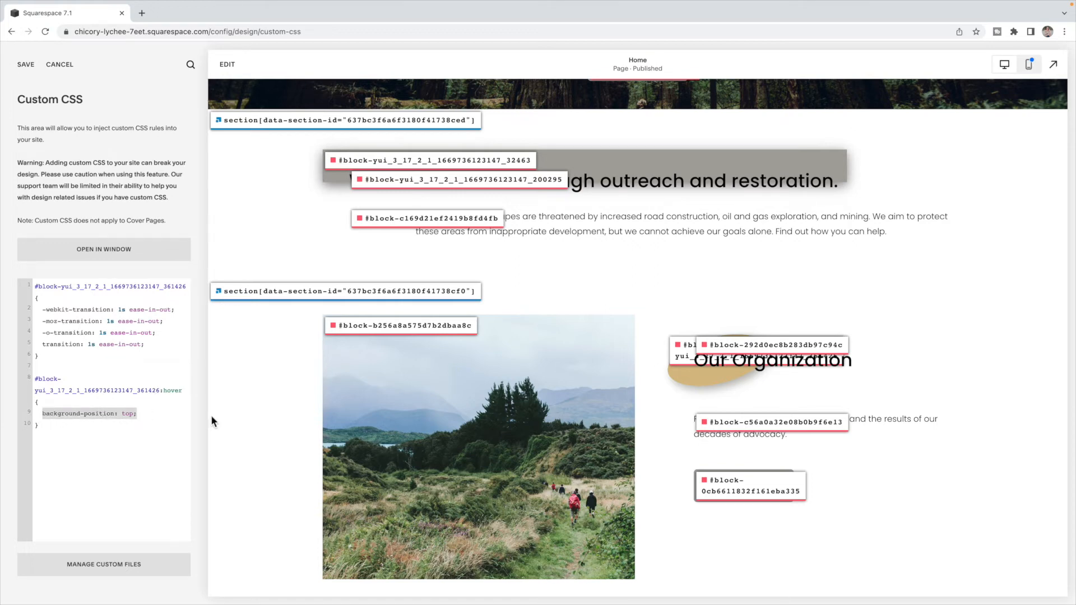
Replace the hover rule's declaration with 'transform: rotate(-20deg);'
{"action": "type", "text": "transform:"}
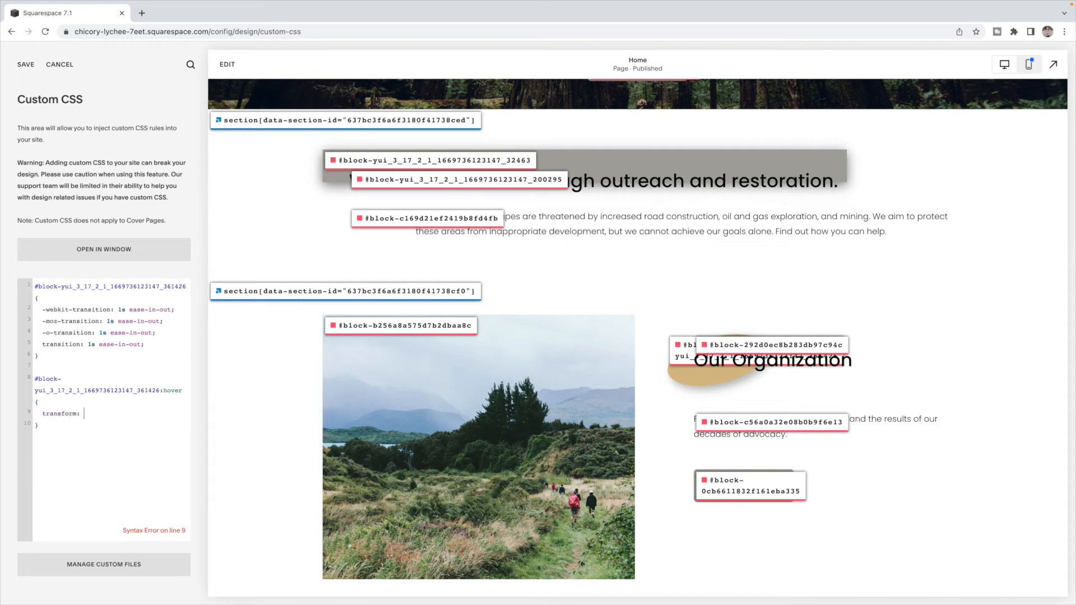
{"action": "type", "text": "rotate(-10"}
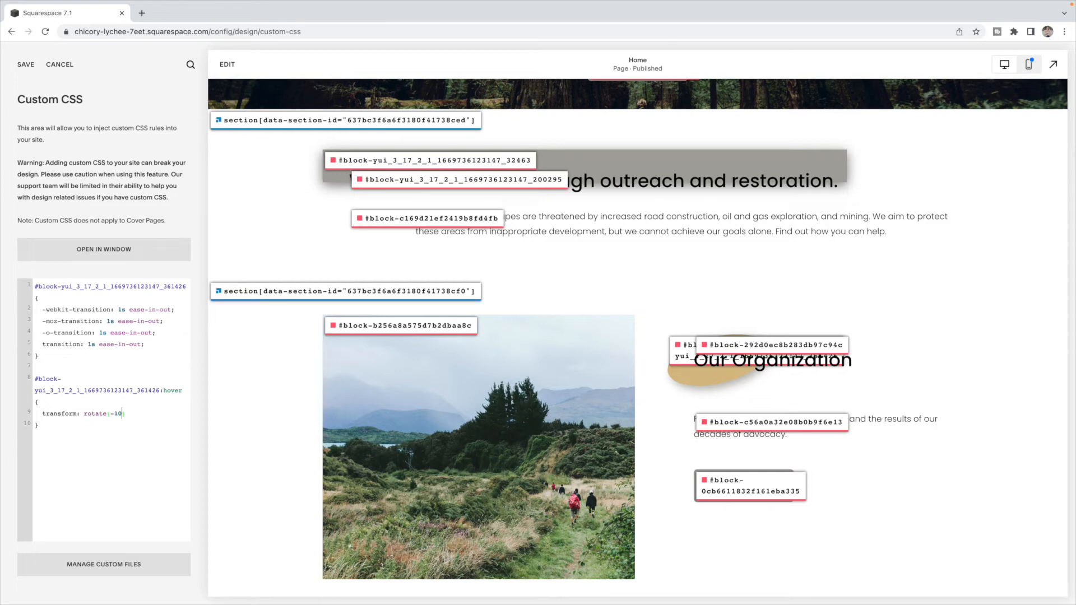
{"action": "type", "text": "de"}
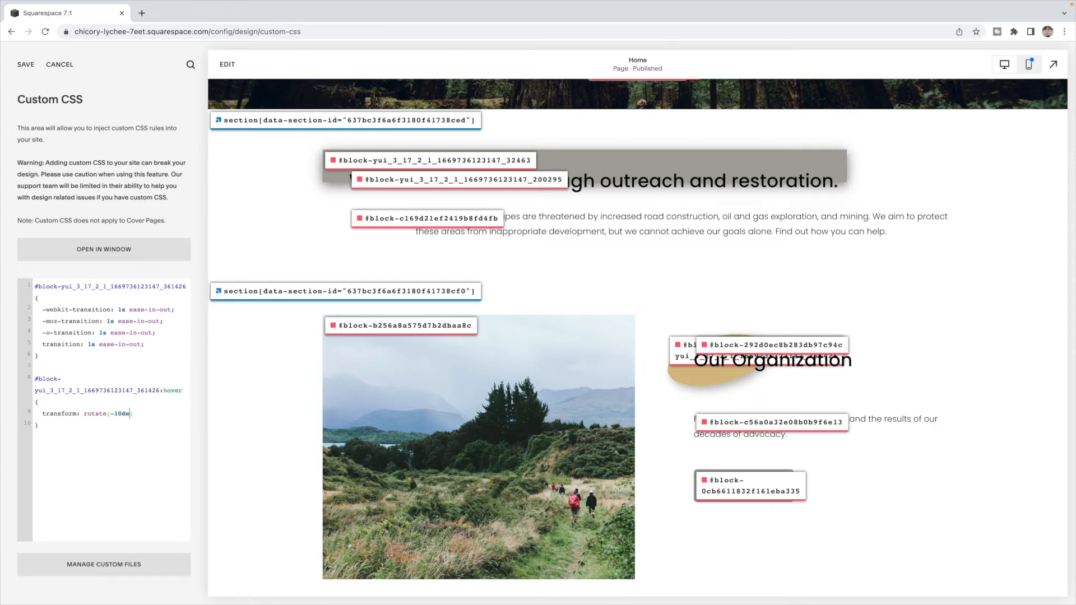
{"action": "type", "text": "g);"}
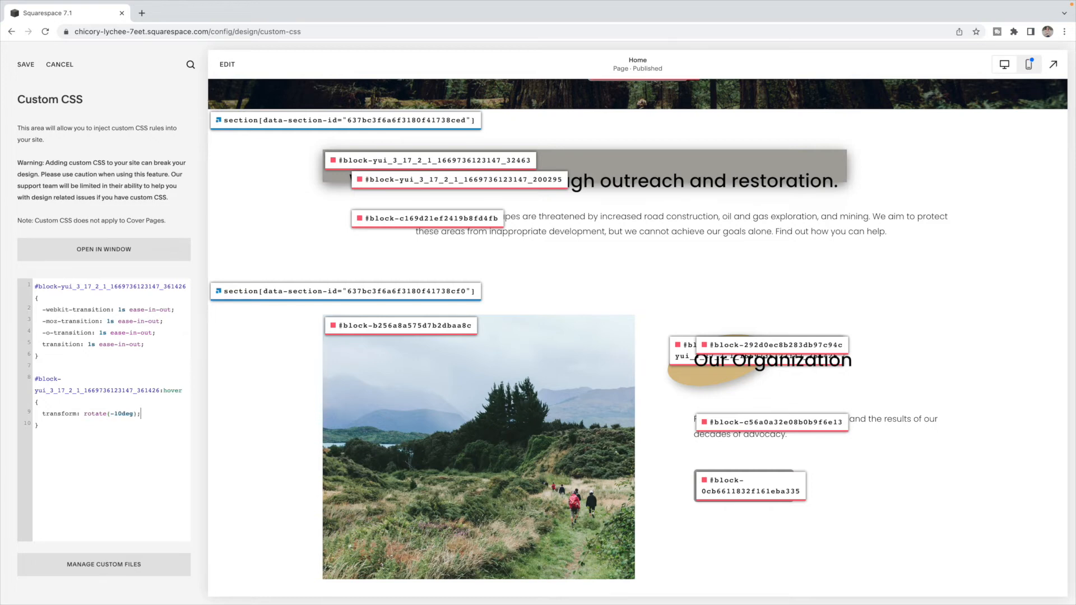
{"action": "mouse_move", "coordinate": [963, 12]}
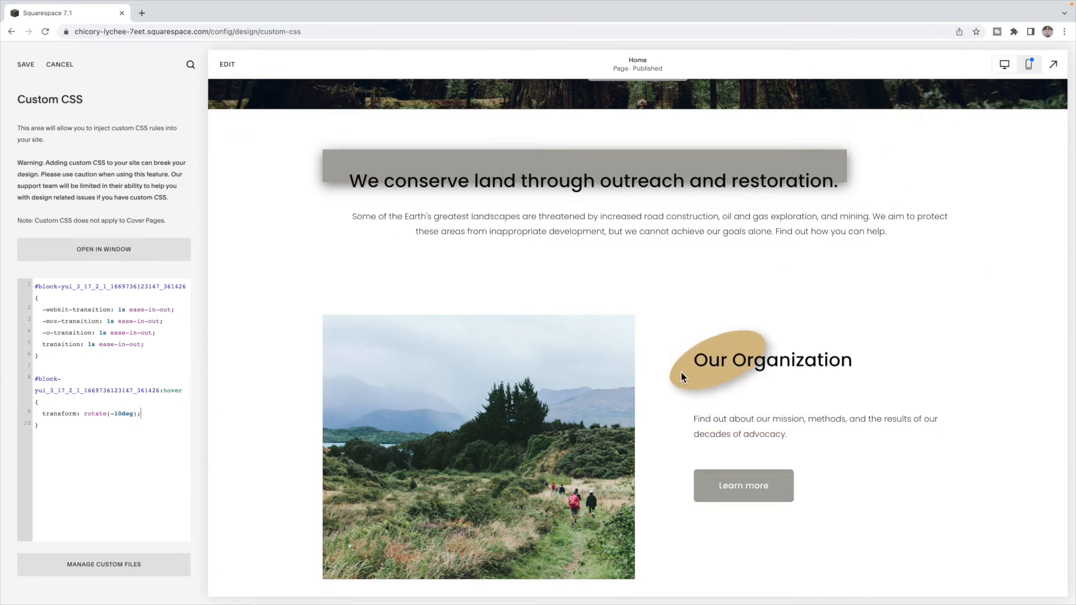
{"action": "mouse_move", "coordinate": [673, 320]}
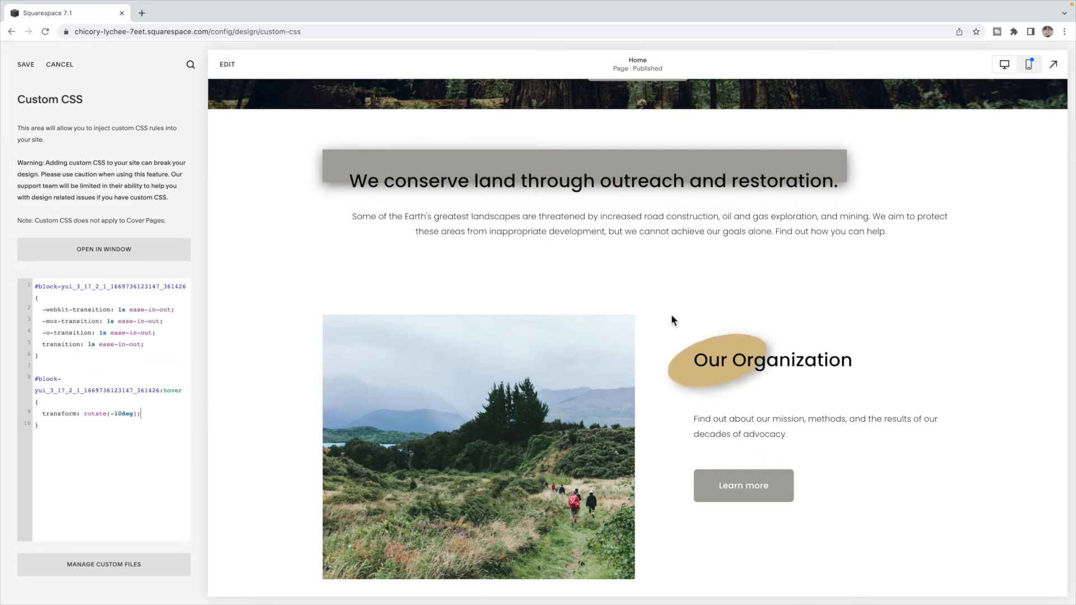
{"action": "mouse_move", "coordinate": [673, 292]}
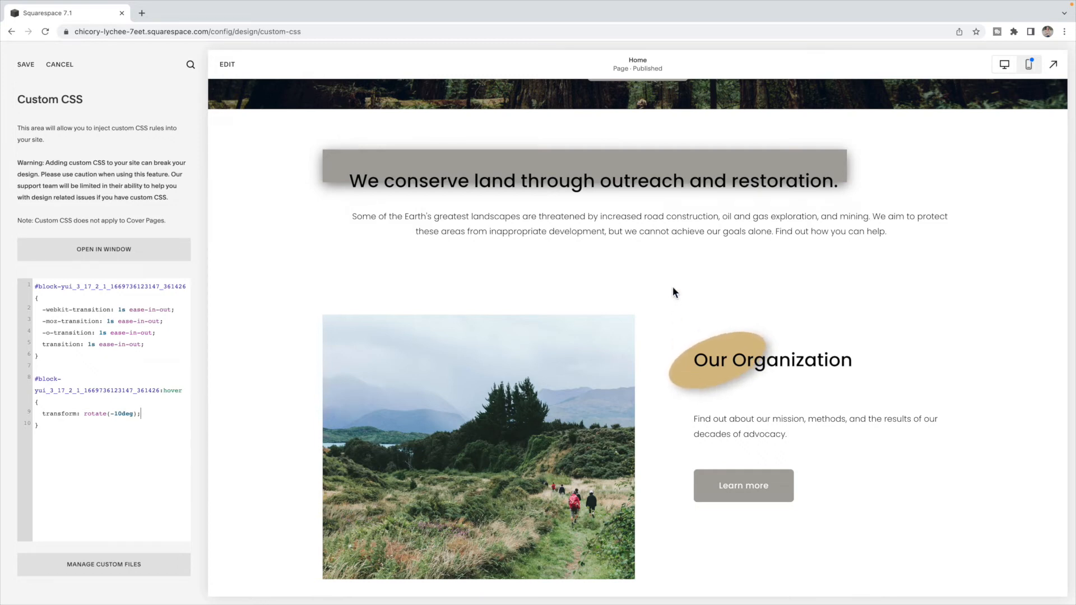
{"action": "mouse_move", "coordinate": [681, 382]}
{"action": "type", "text": "2"}
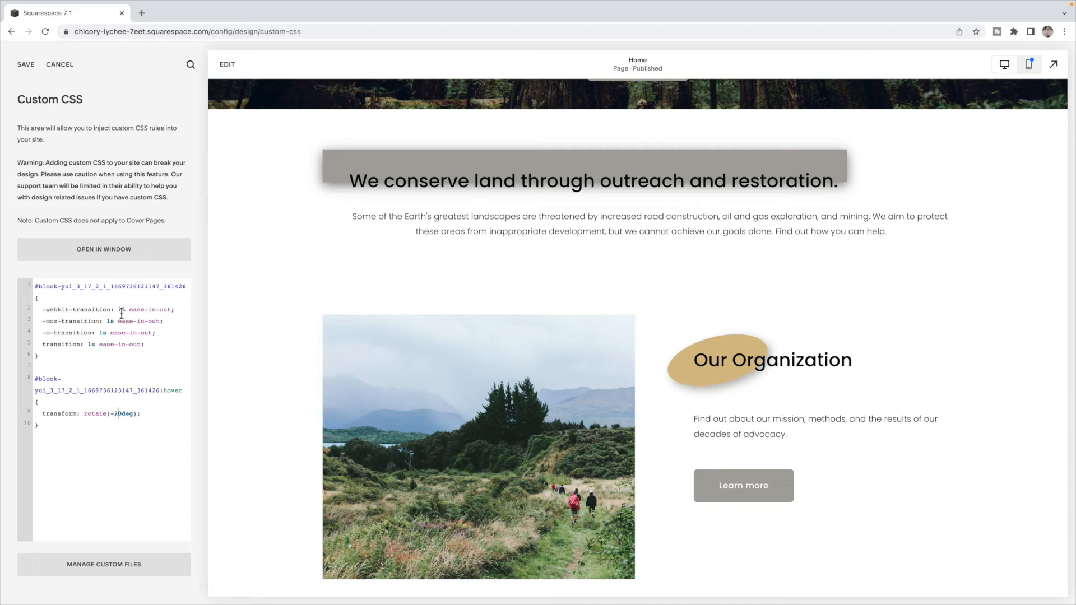
Change all three transition durations to 0.5s
{"action": "type", "text": "0.5s"}
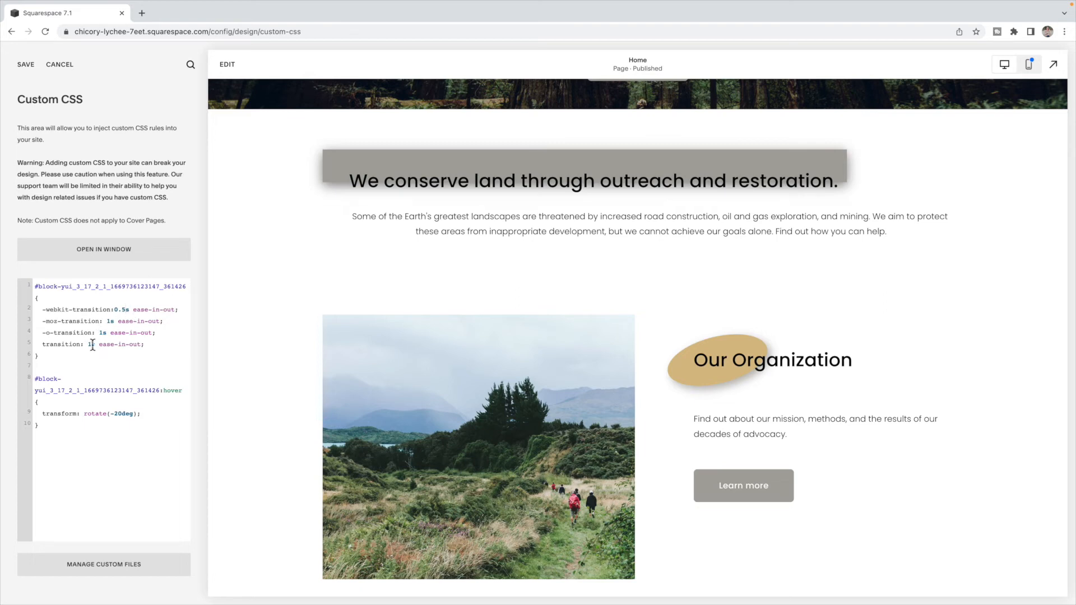
{"action": "type", "text": "0.5s"}
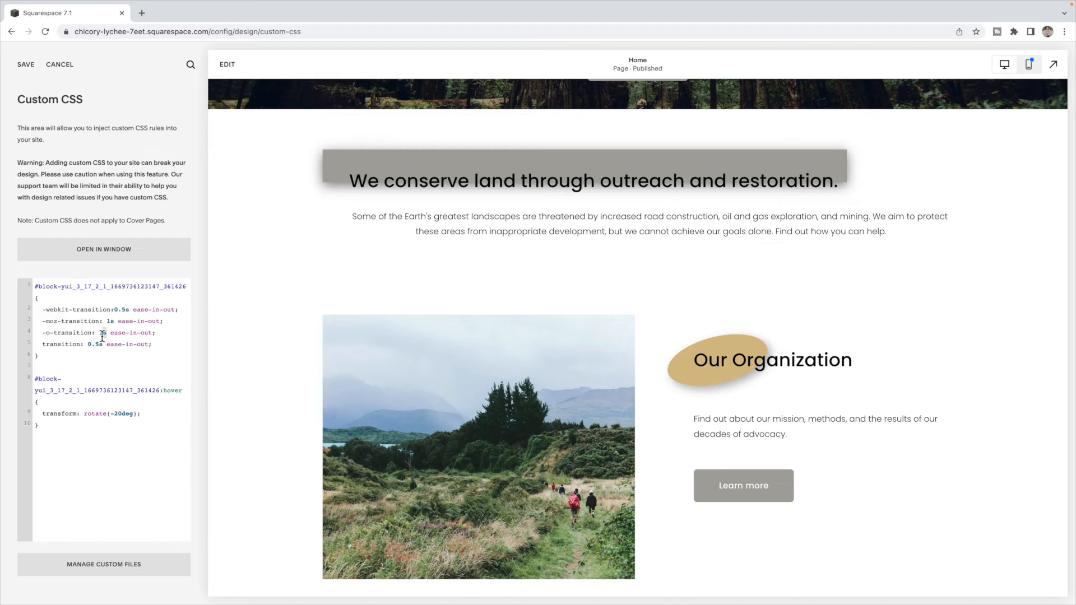
{"action": "type", "text": "0.5s"}
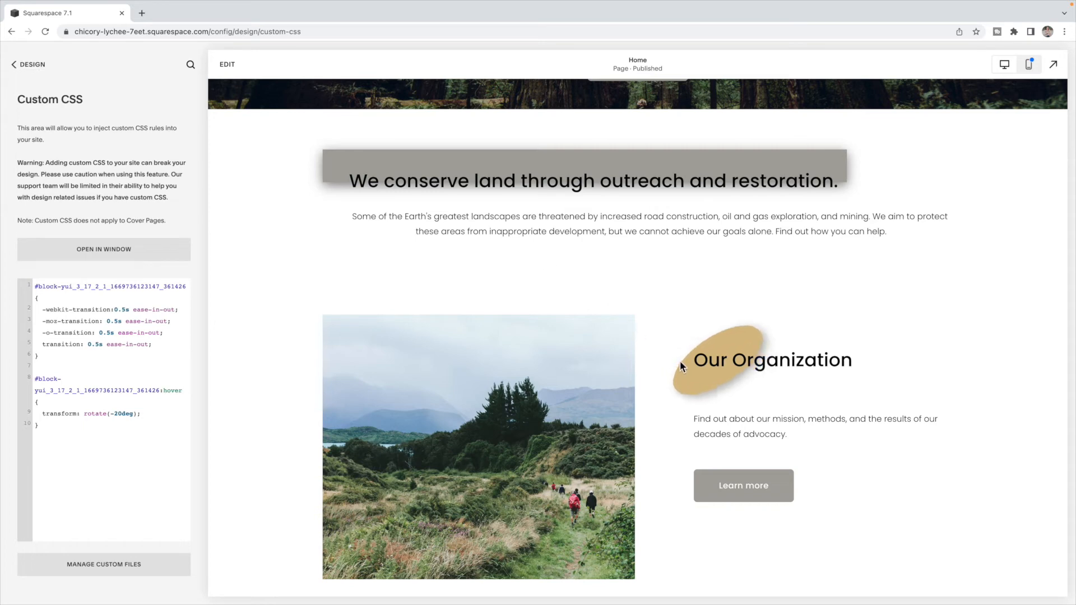
{"action": "mouse_move", "coordinate": [725, 346]}
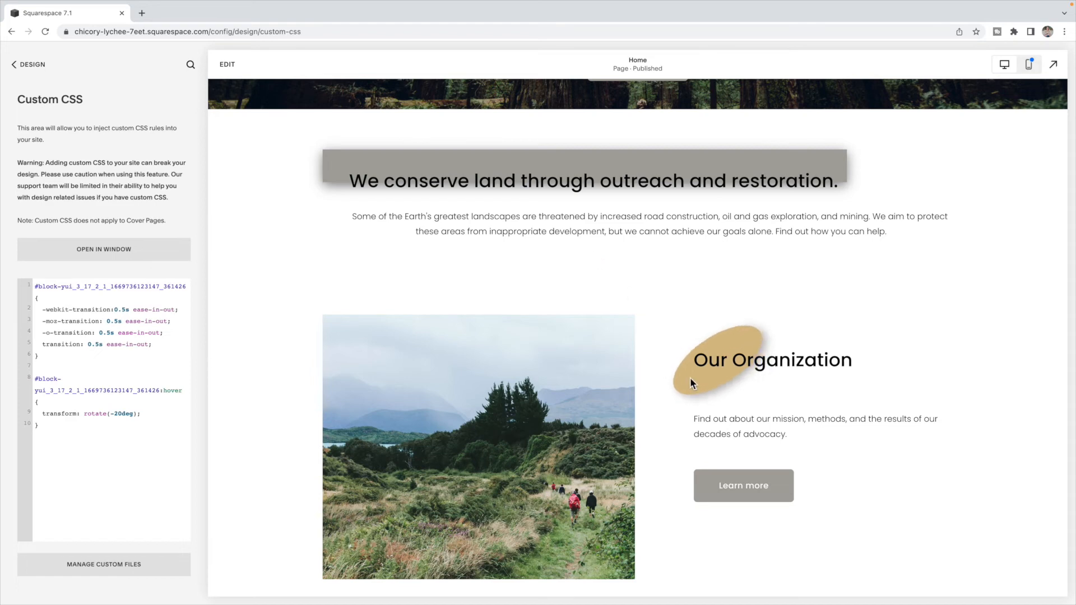
{"action": "mouse_move", "coordinate": [681, 374]}
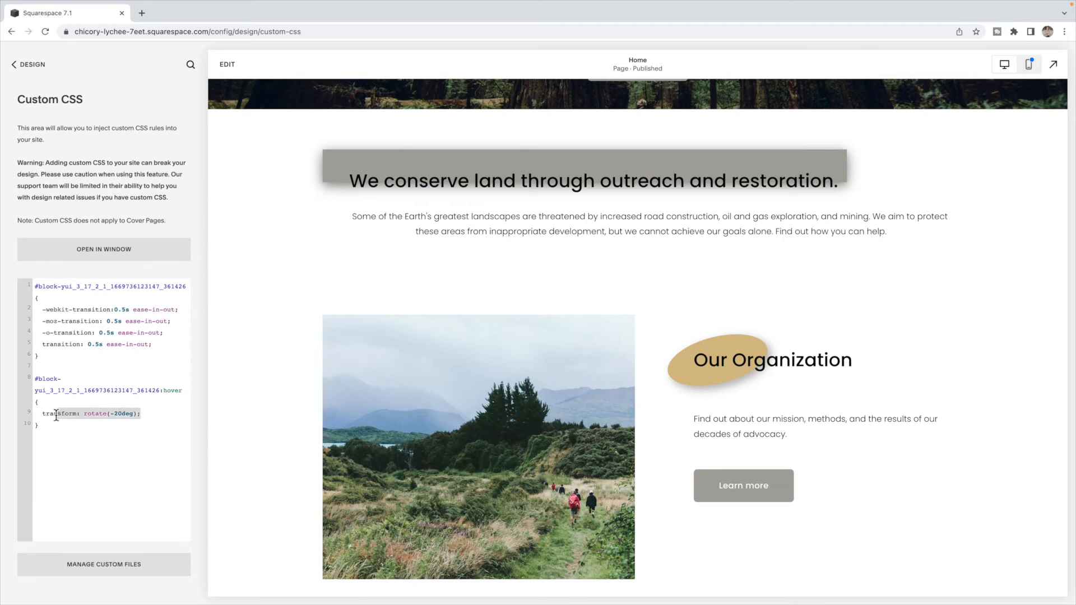
Write a scale declaration in the hover rule, set it to 0.8, and select that line
{"action": "type", "text": "scale"}
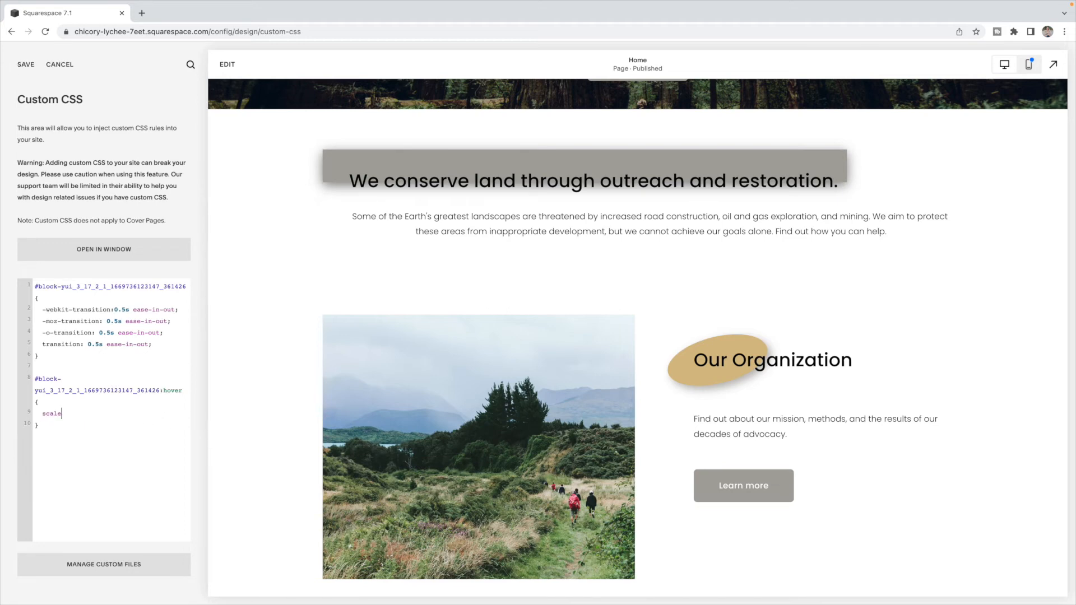
{"action": "type", "text": ": 1,"}
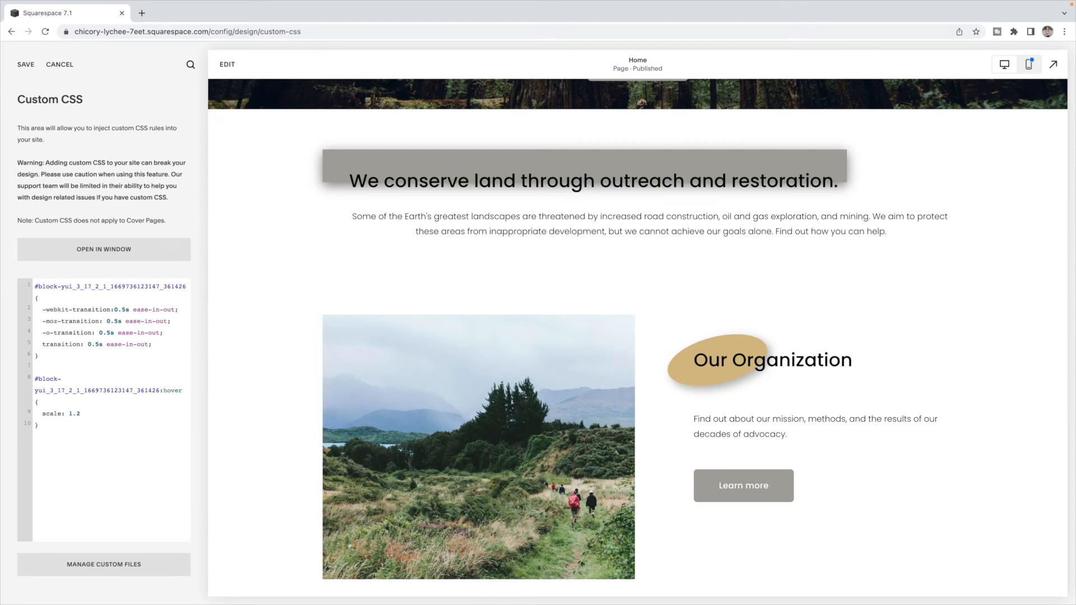
{"action": "type", "text": ";"}
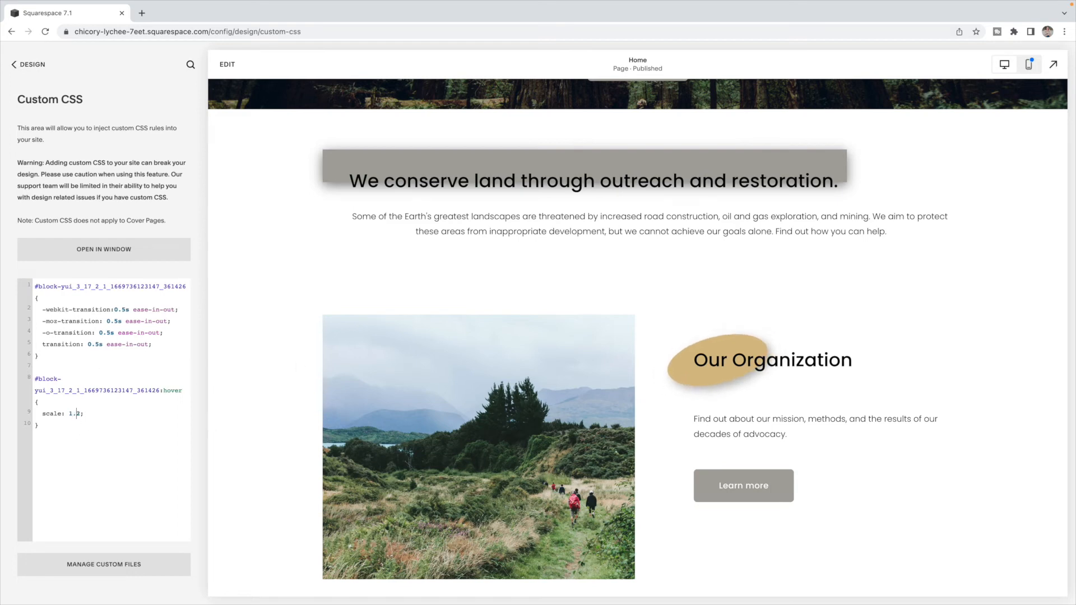
{"action": "type", "text": "0.8"}
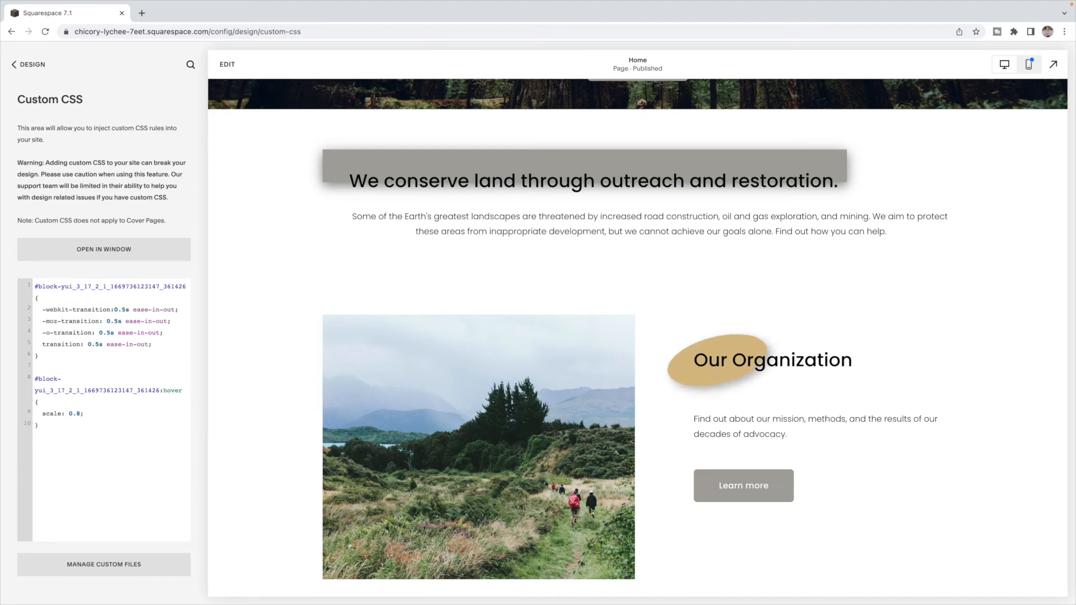
{"action": "left_click", "coordinate": [88, 413]}
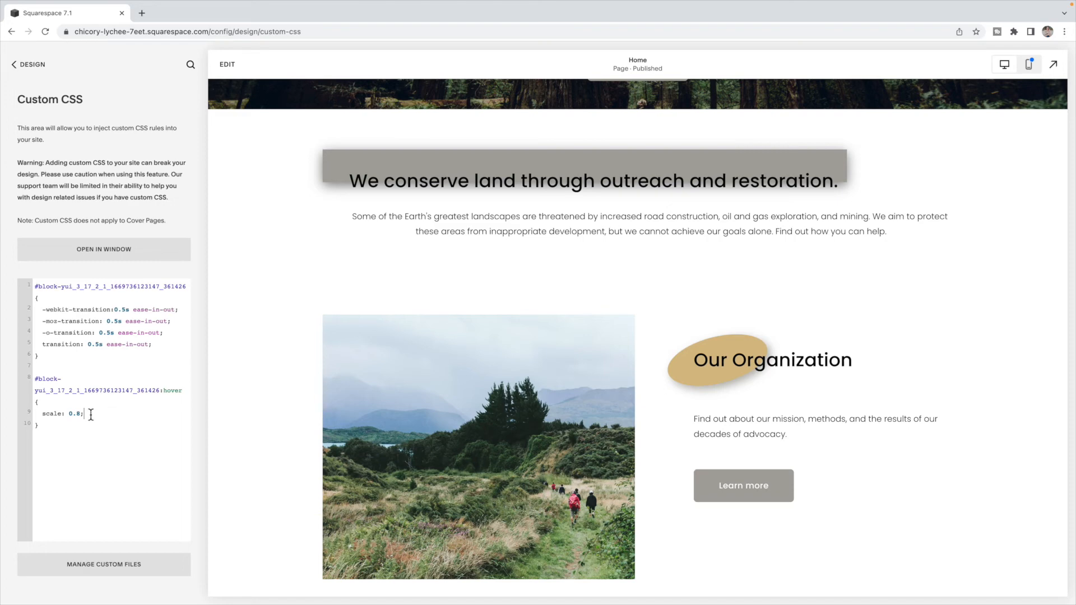
{"action": "triple_click", "coordinate": [61, 413]}
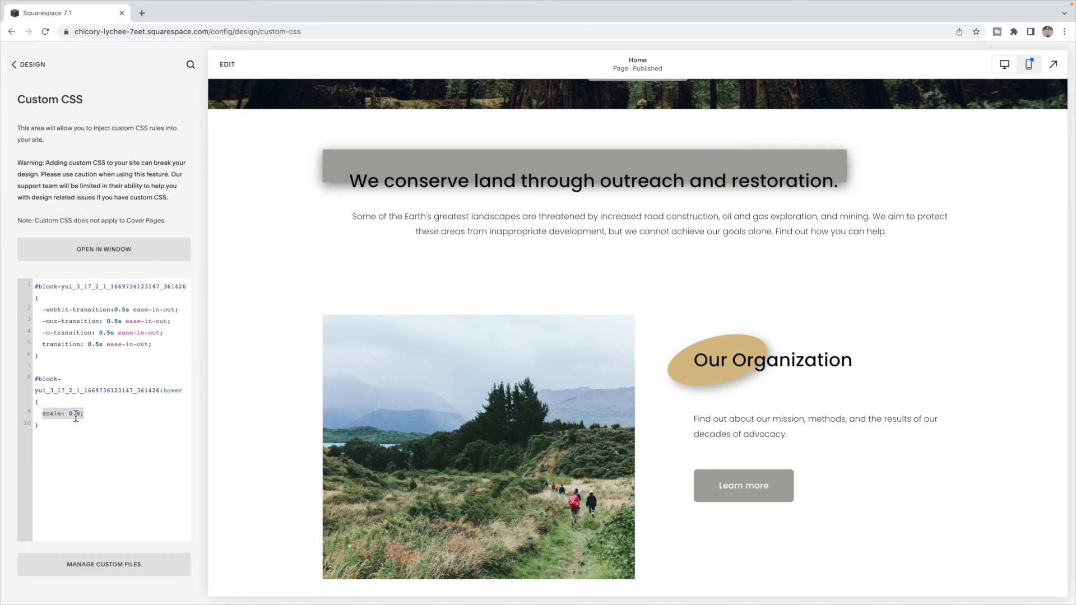
Replace the hover rule's scale with opacity 0.1 and save the CSS
{"action": "type", "text": "opacity:"}
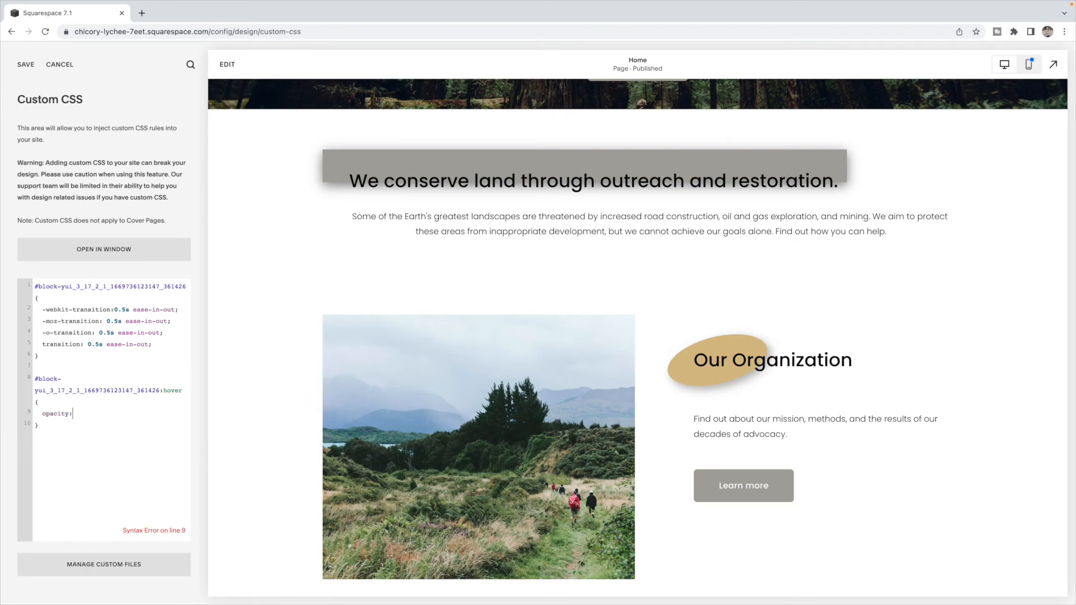
{"action": "type", "text": "0.1"}
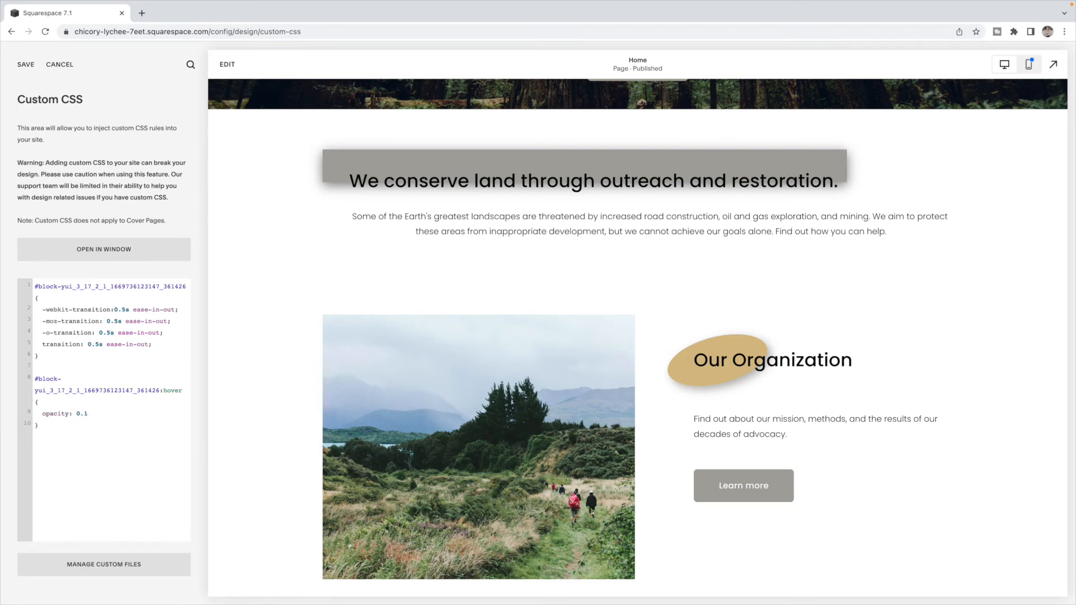
{"action": "type", "text": ";"}
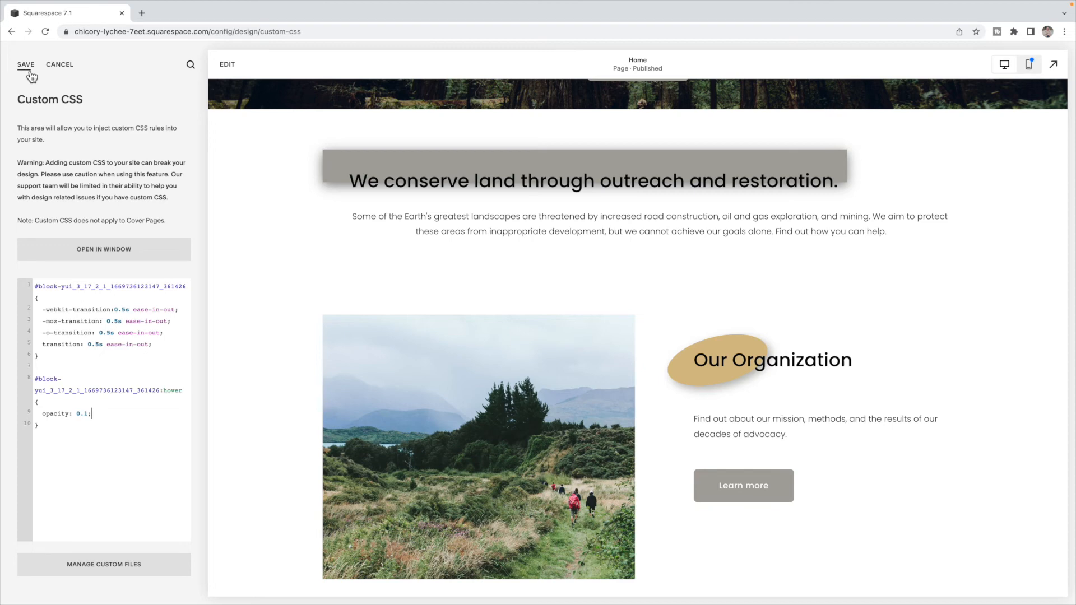
{"action": "left_click", "coordinate": [27, 65]}
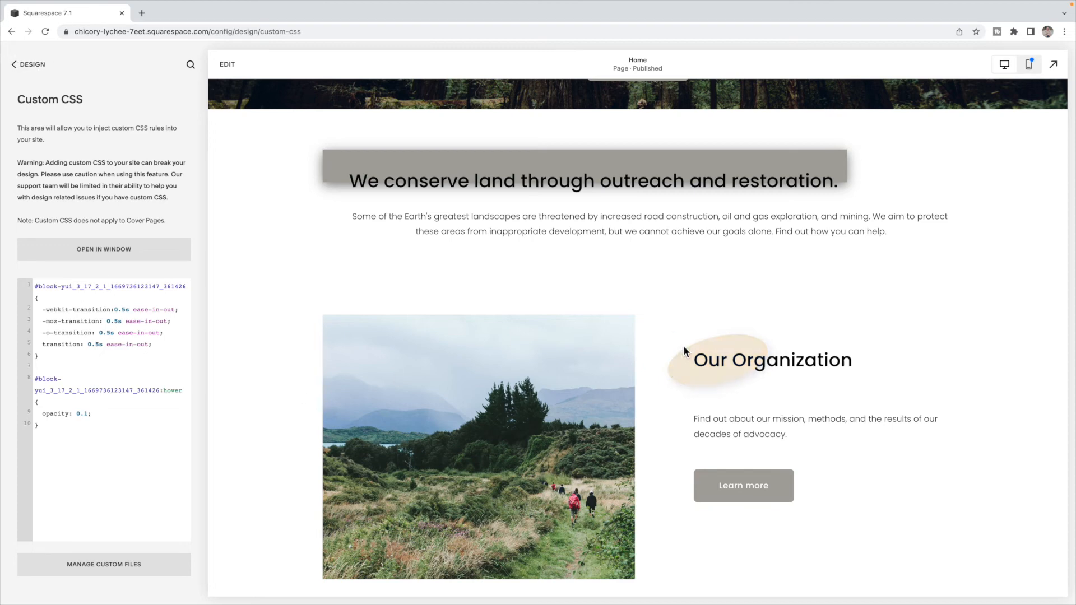
{"action": "mouse_move", "coordinate": [678, 369]}
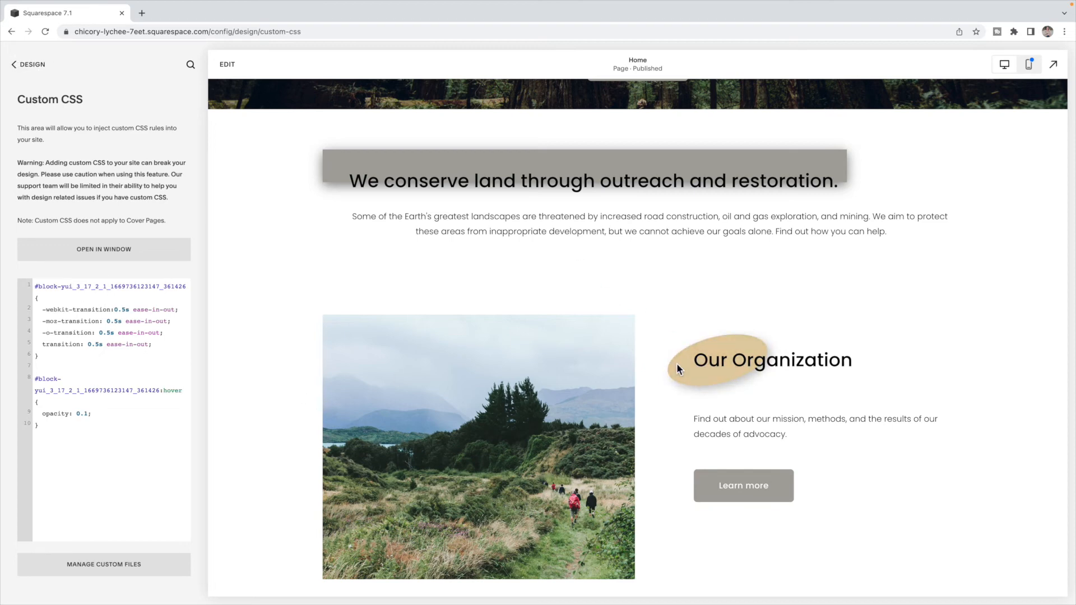
{"action": "scroll", "scroll_direction": "down", "scroll_amount": 3}
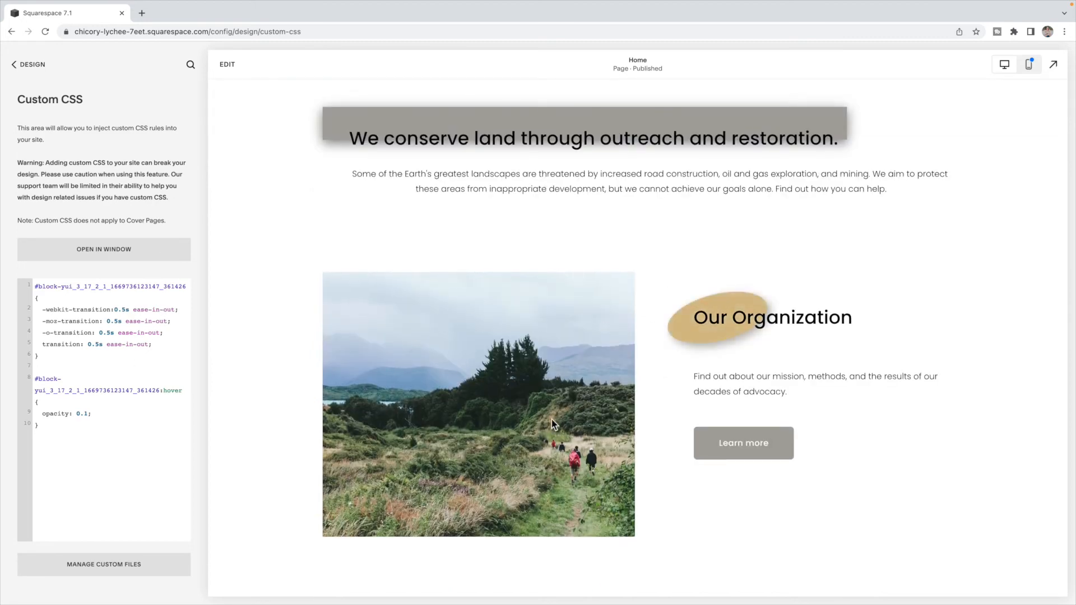
{"action": "mouse_move", "coordinate": [525, 419]}
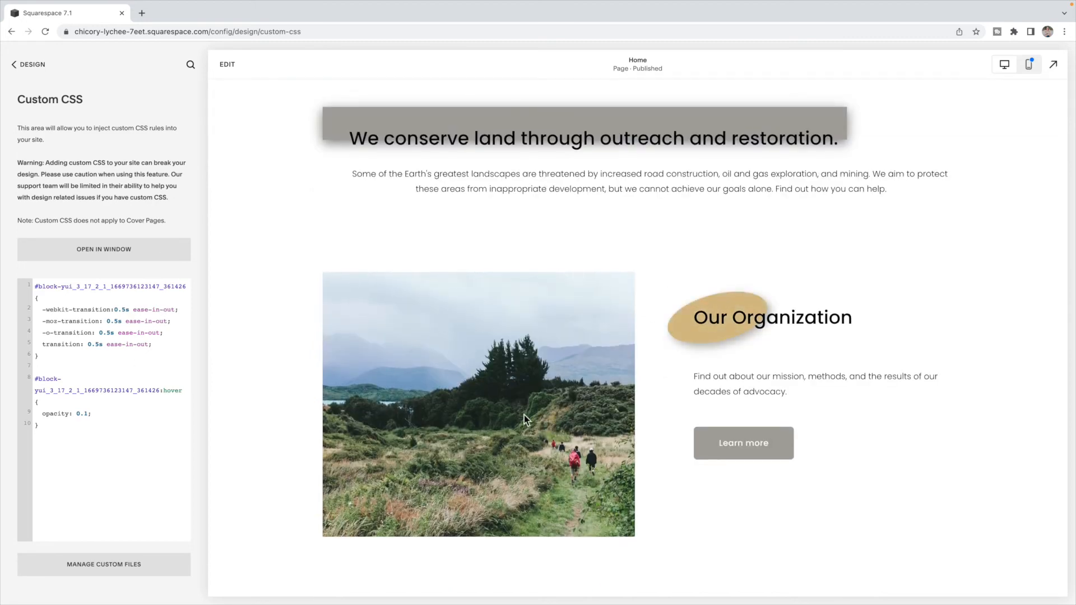
{"action": "mouse_move", "coordinate": [389, 372]}
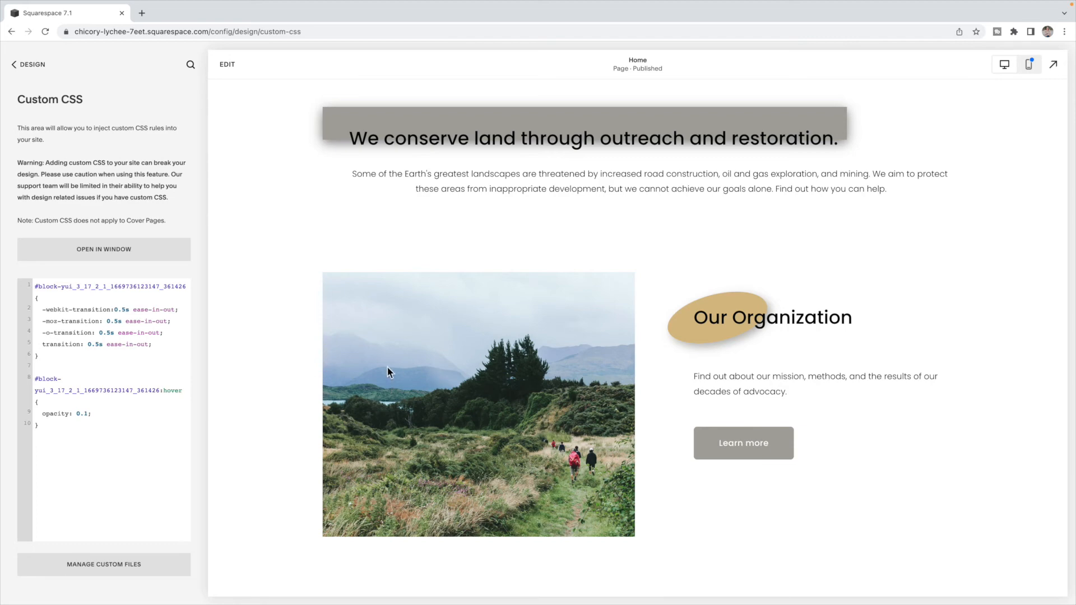
{"action": "mouse_move", "coordinate": [312, 364]}
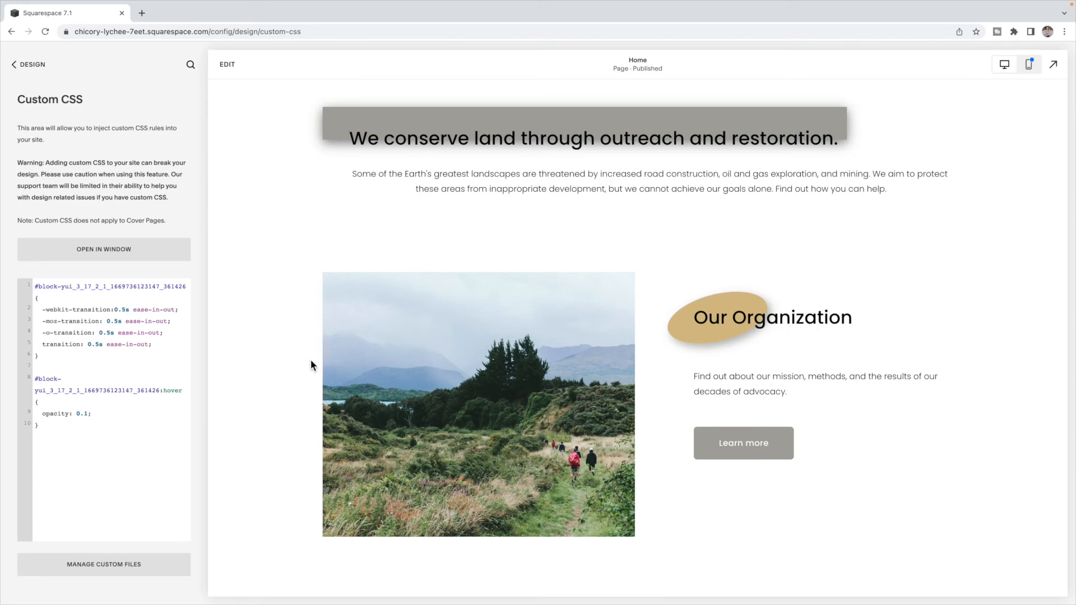
{"action": "mouse_move", "coordinate": [505, 345]}
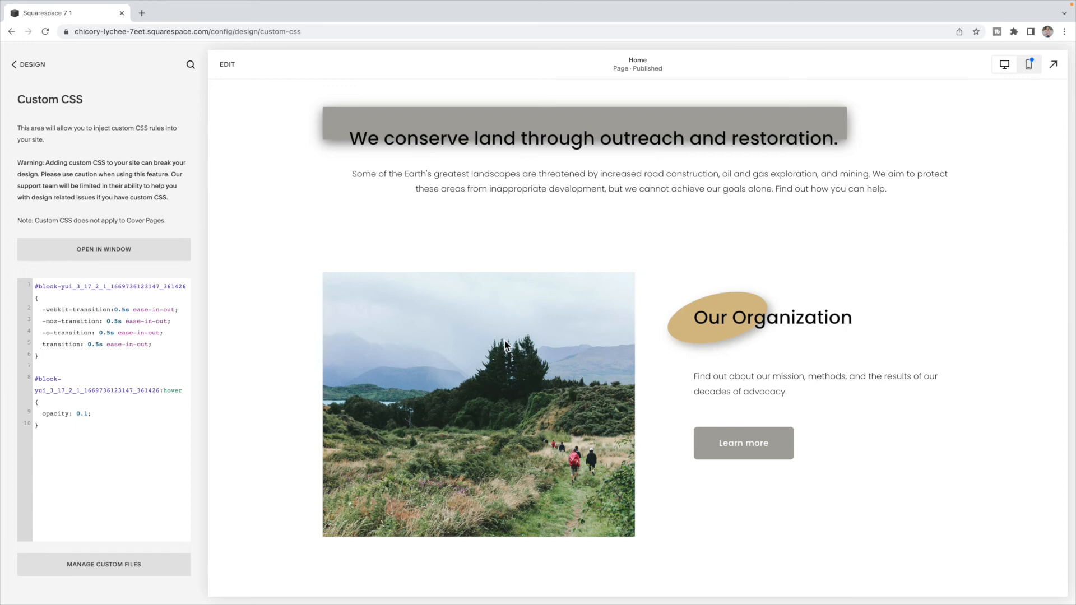
{"action": "mouse_move", "coordinate": [209, 388]}
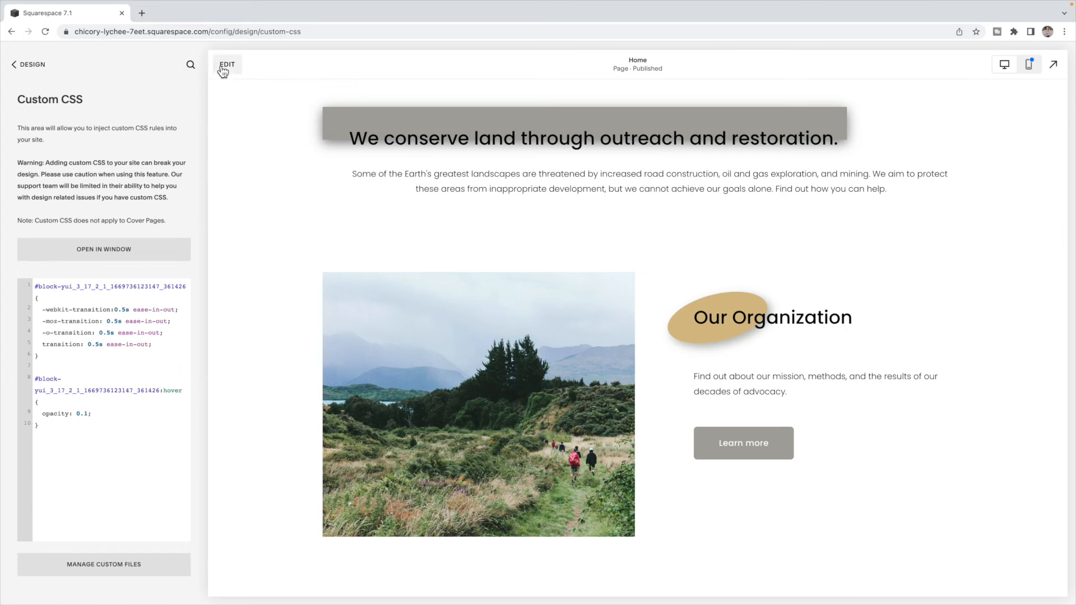
Fill the large shape block beside Our Organization with black
{"action": "left_click", "coordinate": [227, 64]}
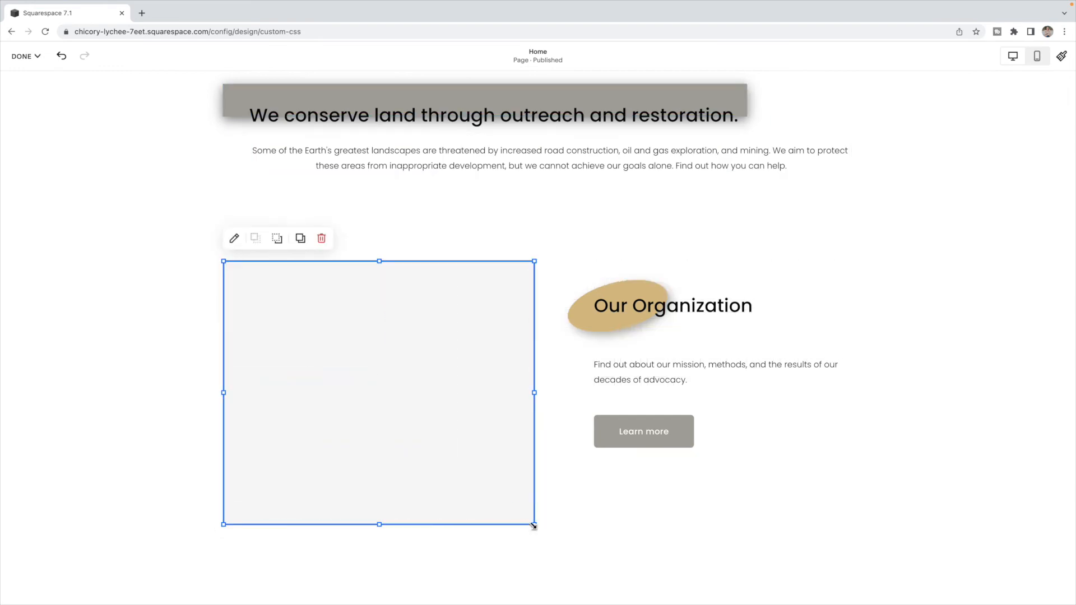
{"action": "left_click", "coordinate": [234, 238]}
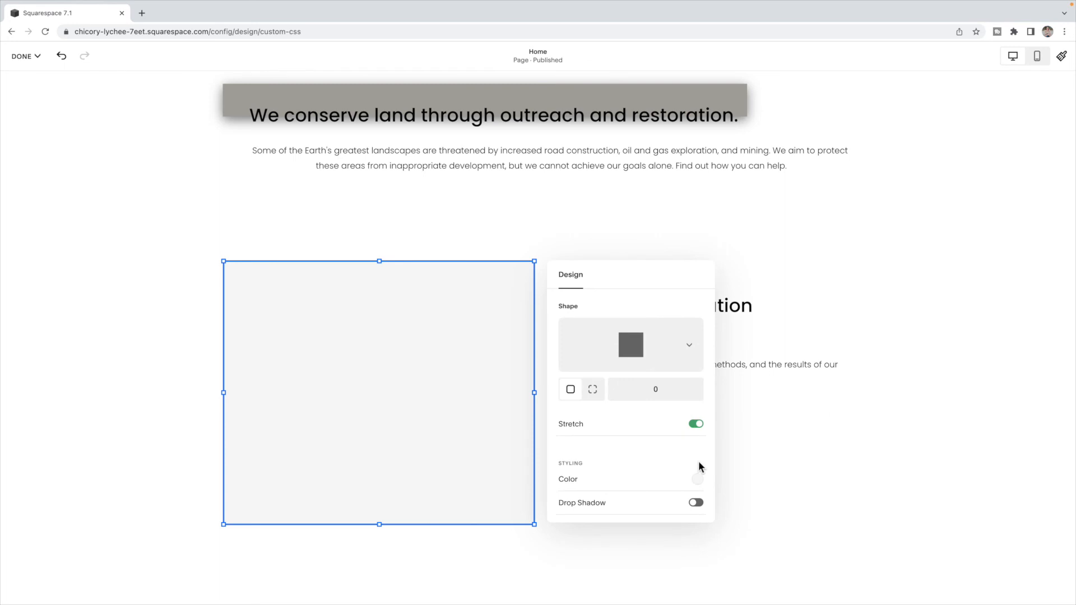
{"action": "left_click", "coordinate": [697, 476]}
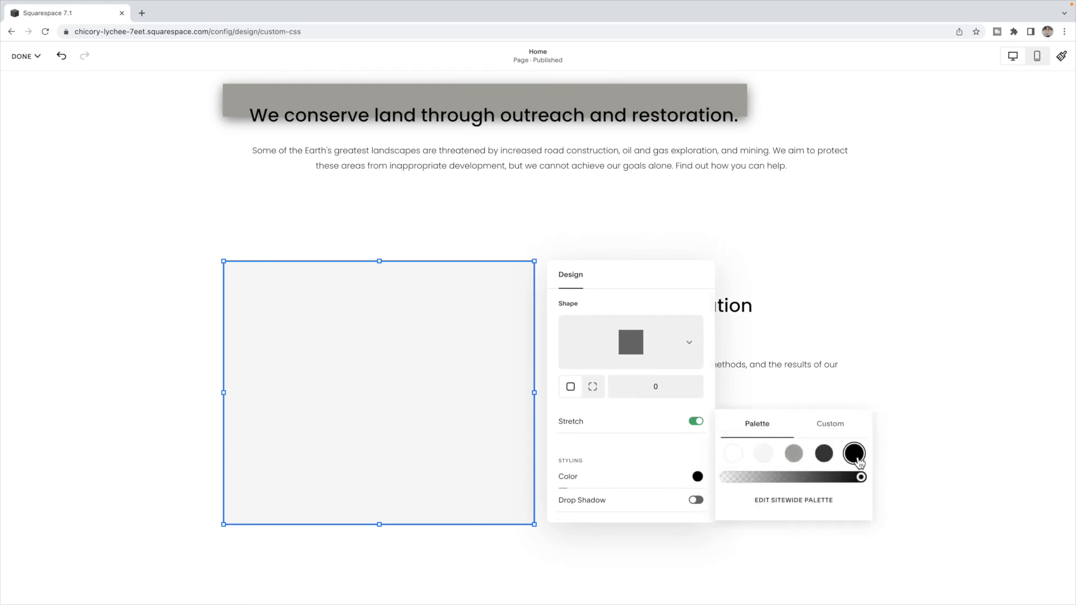
{"action": "left_click", "coordinate": [854, 453]}
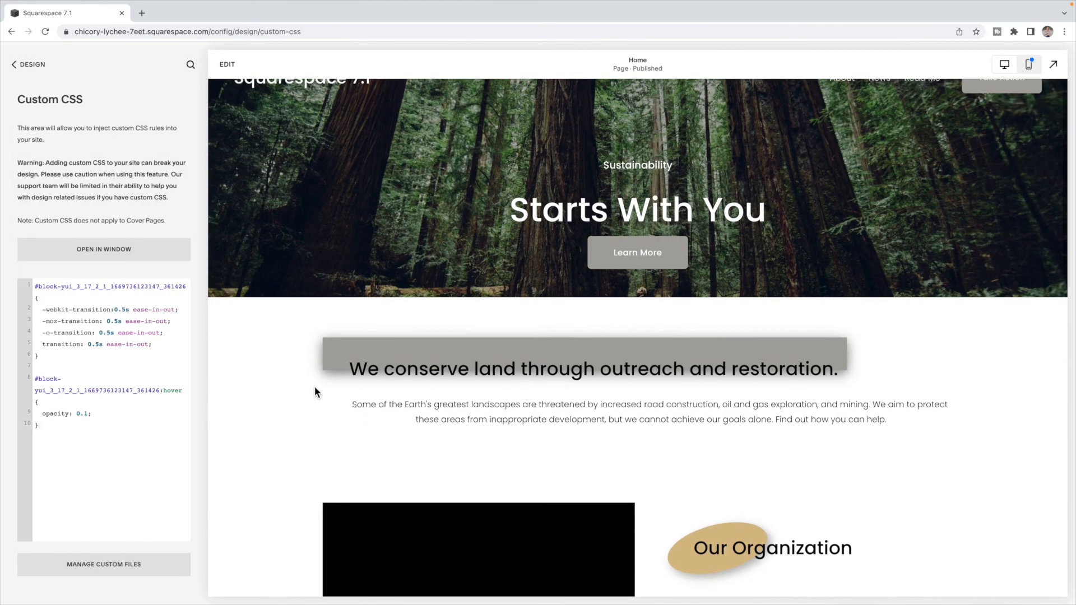
Point both CSS selectors at the black shape block's ID
{"action": "scroll", "scroll_direction": "down", "scroll_amount": 3}
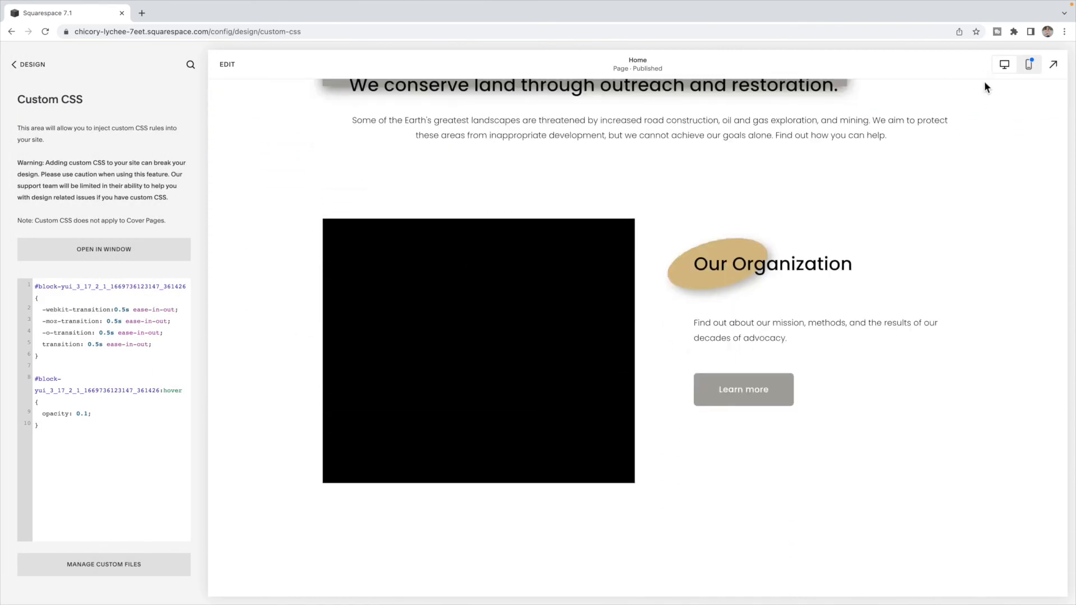
{"action": "left_click", "coordinate": [1013, 32]}
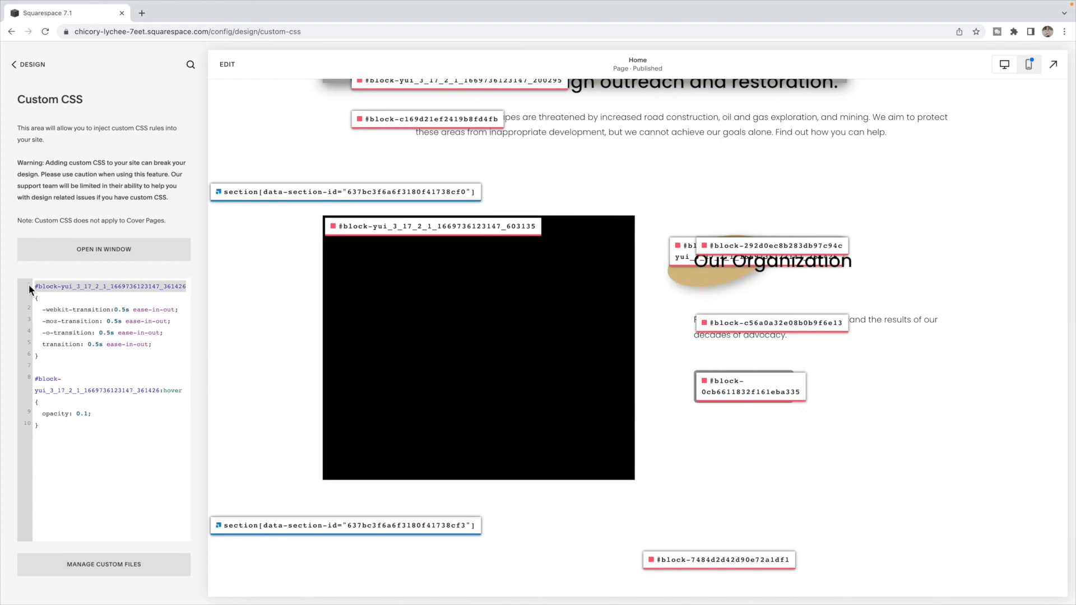
{"action": "left_click", "coordinate": [161, 392]}
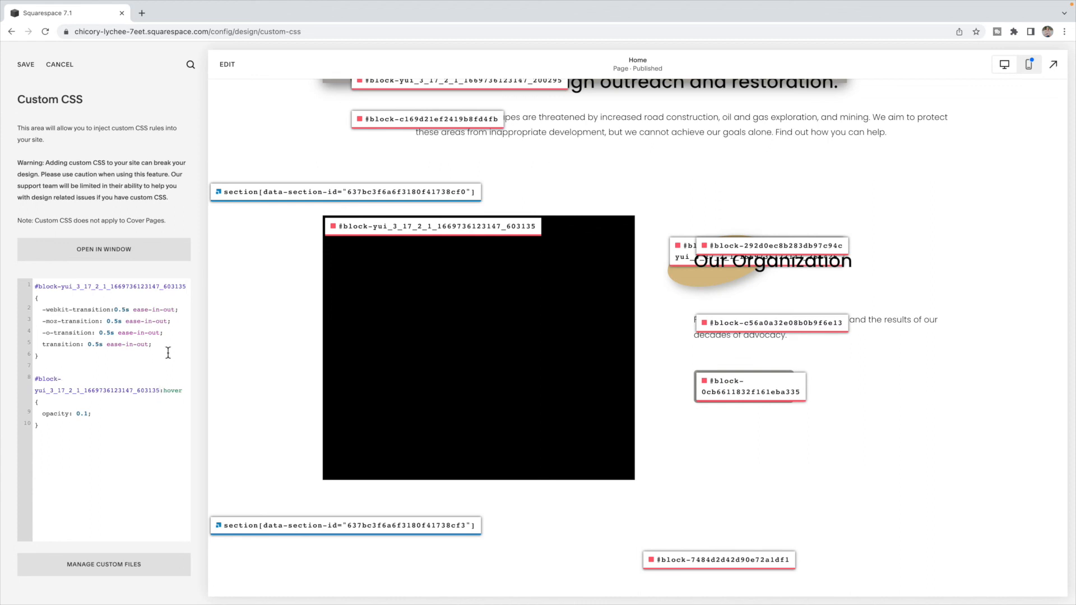
Give the shape 0.3 opacity normally and 0 opacity on hover
{"action": "type", "text": "opa"}
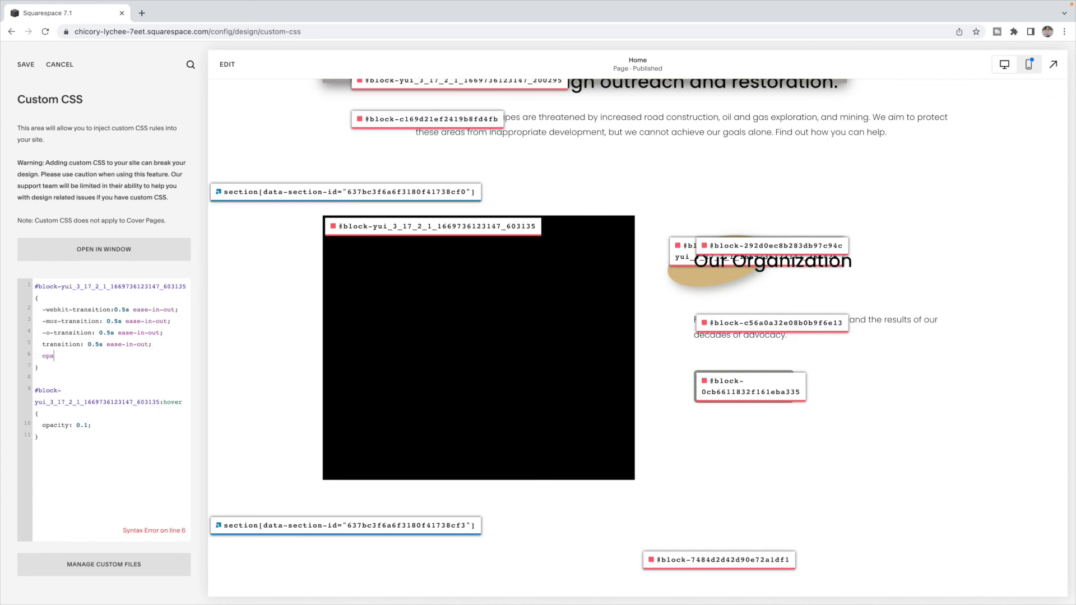
{"action": "type", "text": "city: 0,1"}
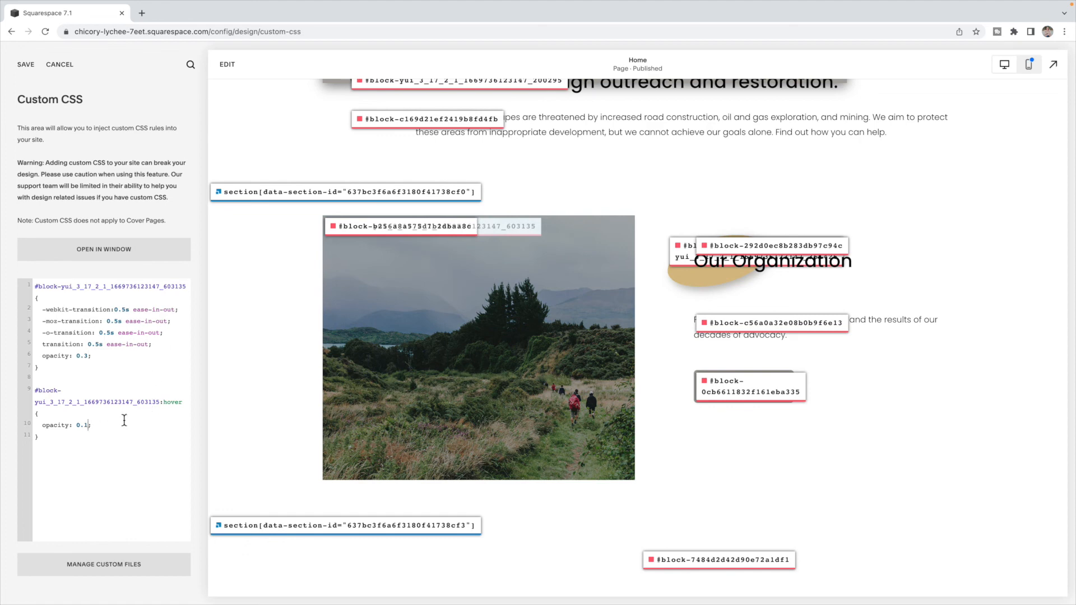
{"action": "type", "text": "0"}
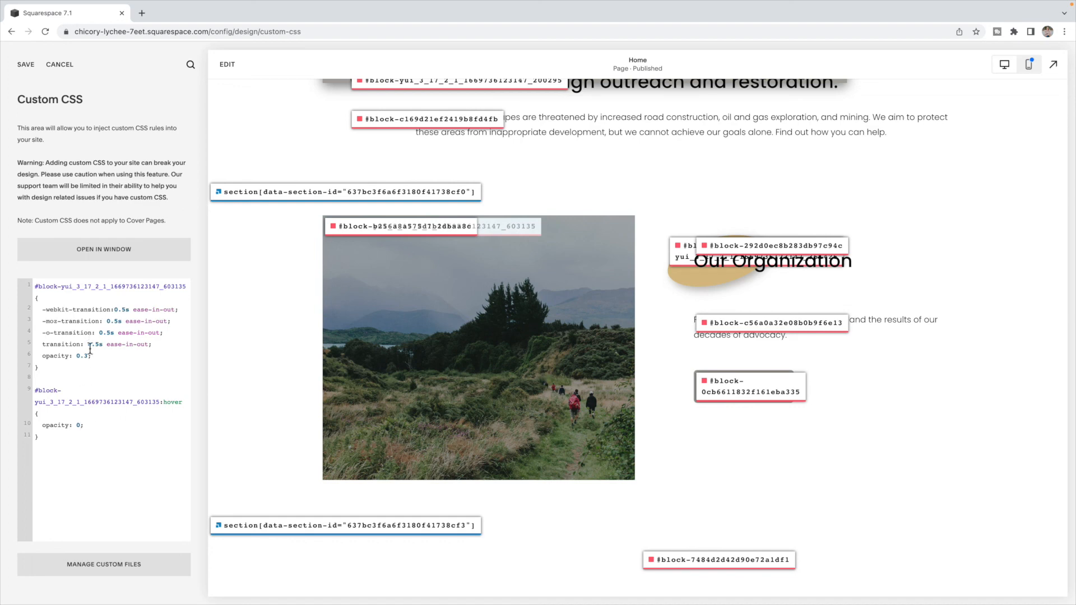